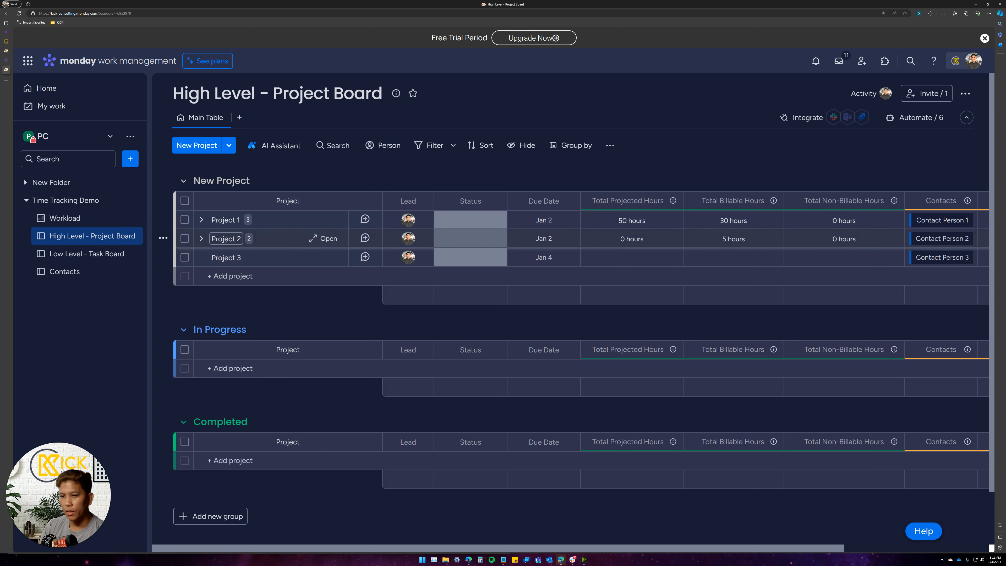
mouse_move(308, 135)
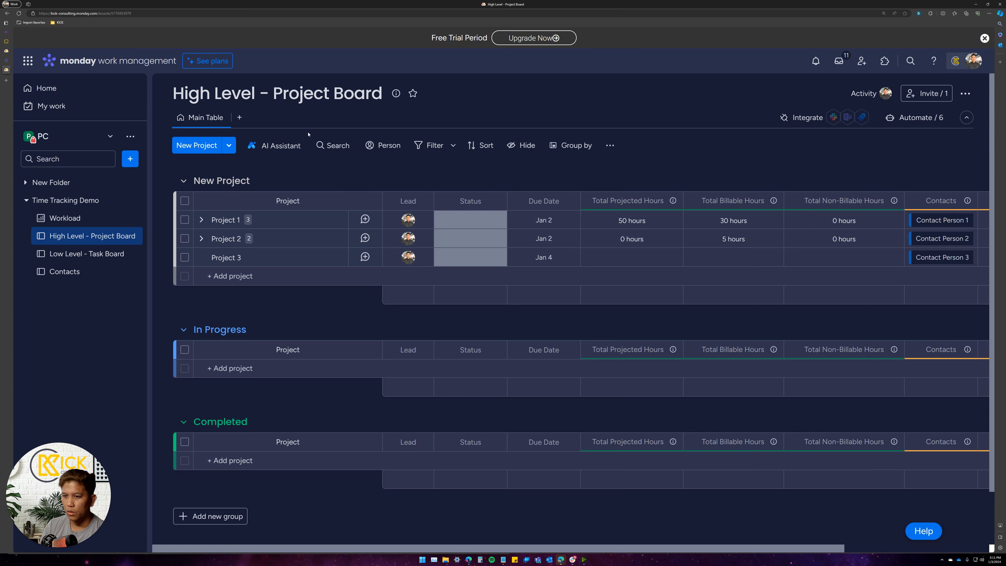
mouse_move(286, 228)
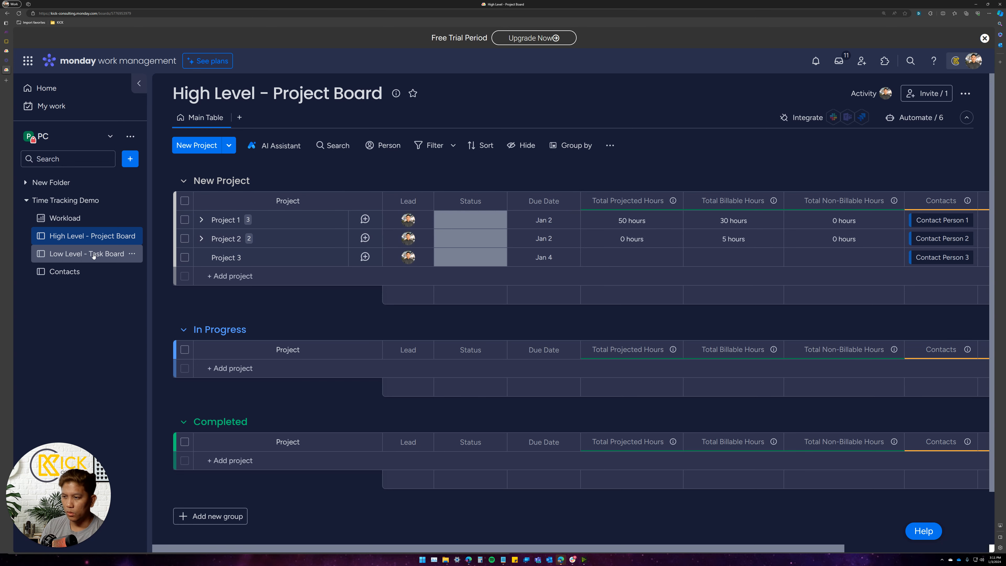
Tour the Low Level - Task Board and Contacts board, then land on the Workload dashboard
click(86, 254)
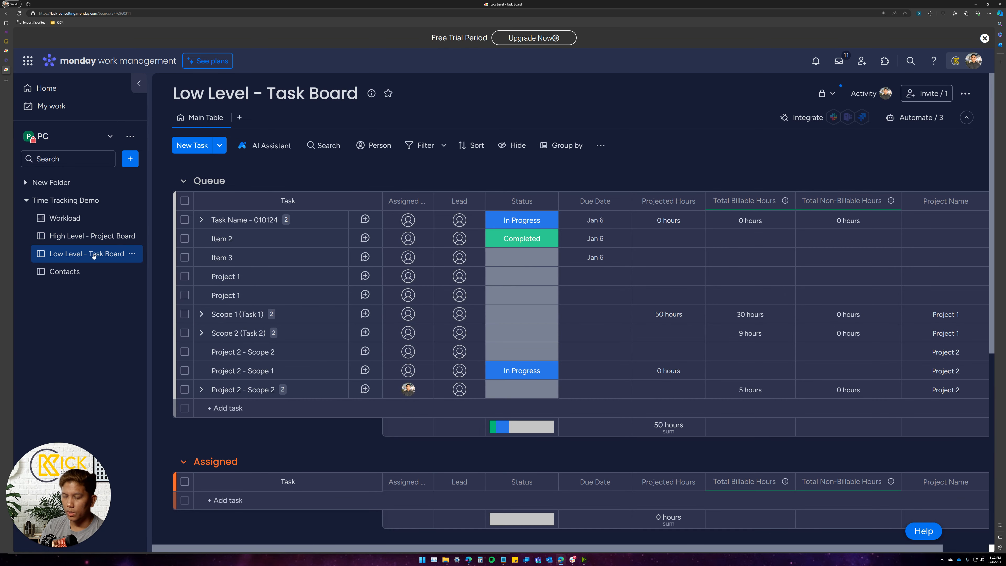
mouse_move(63, 271)
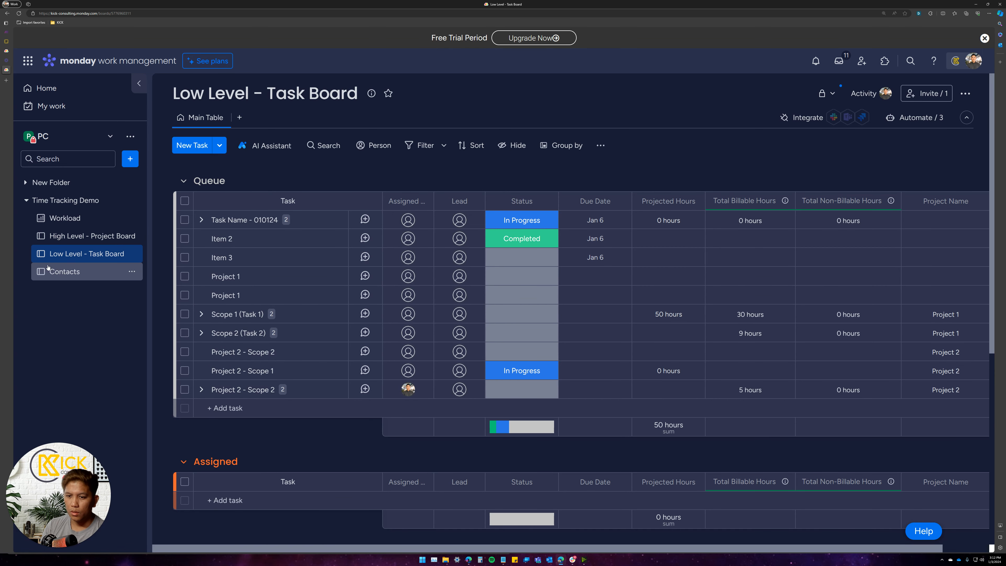
click(64, 271)
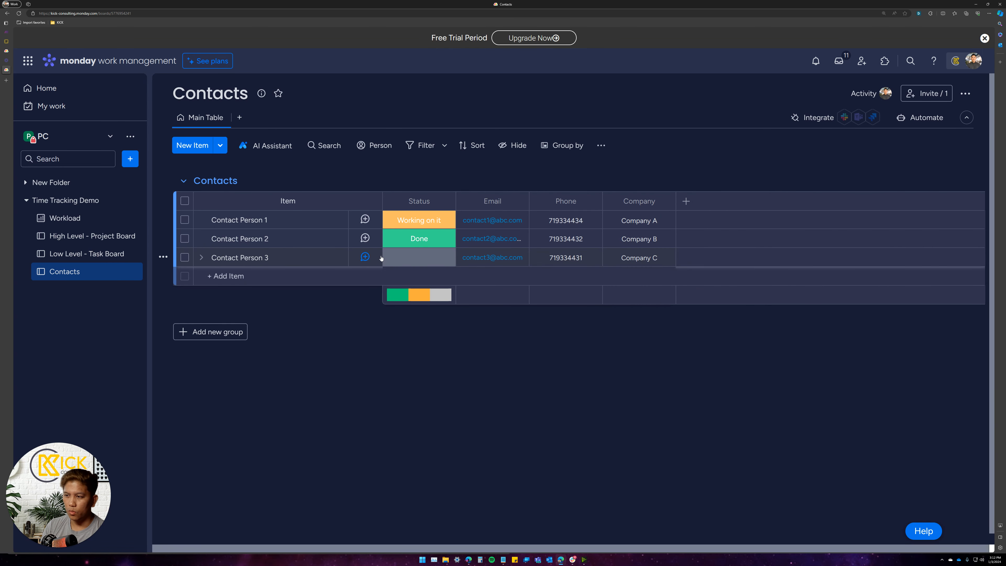
mouse_move(279, 228)
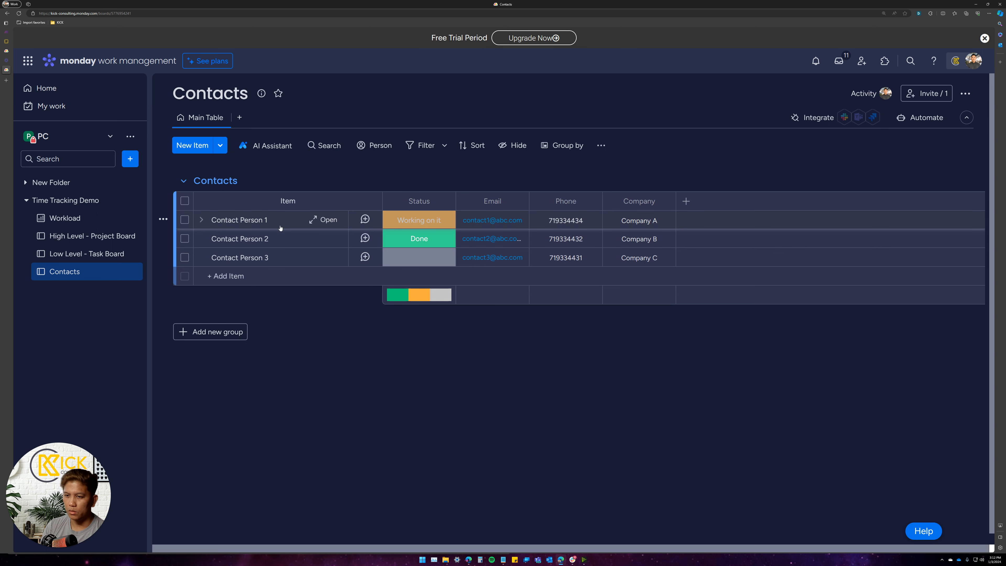
mouse_move(694, 238)
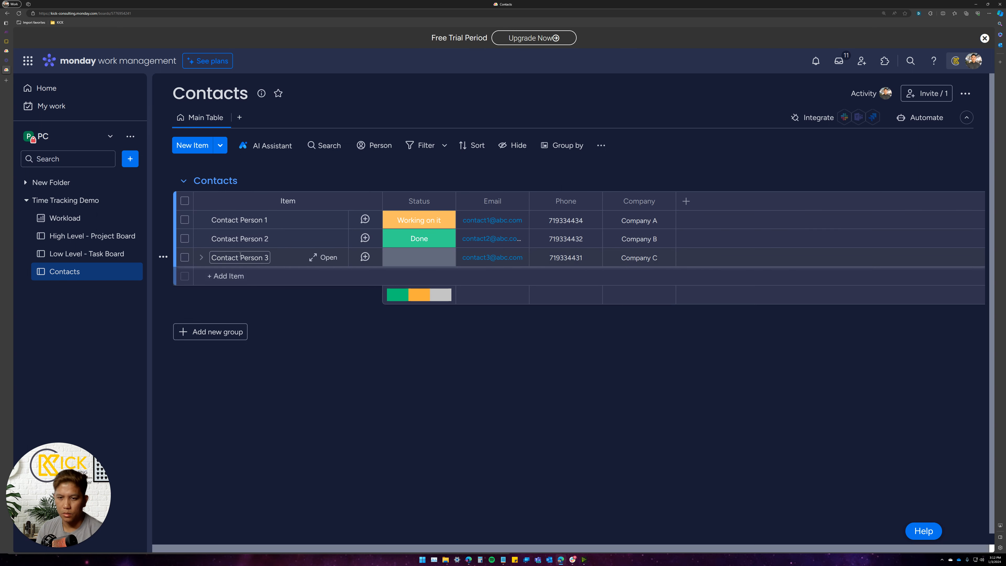
click(63, 218)
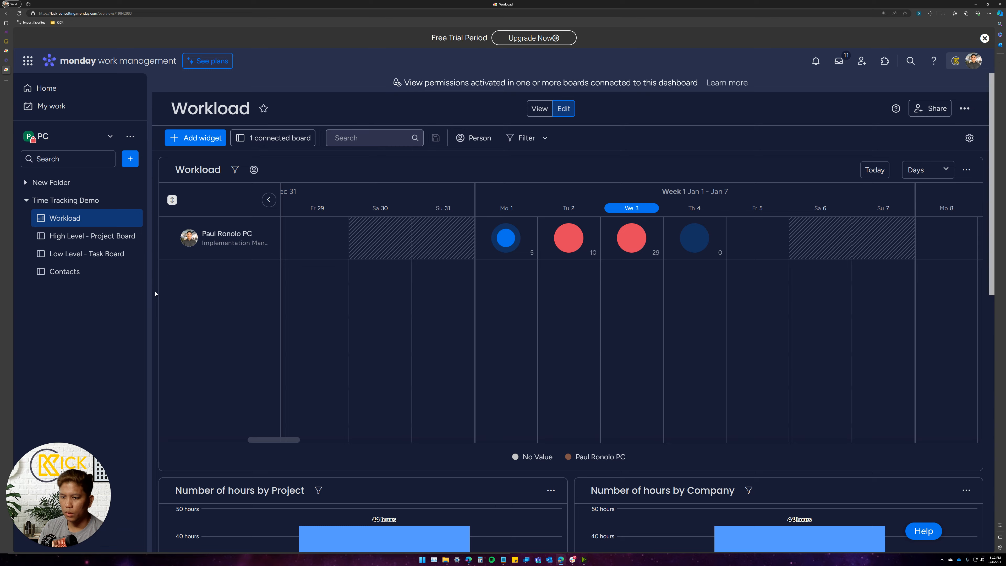
Review the Projected vs Actual Hours chart, then return to the High Level - Project Board
scroll(down, 3)
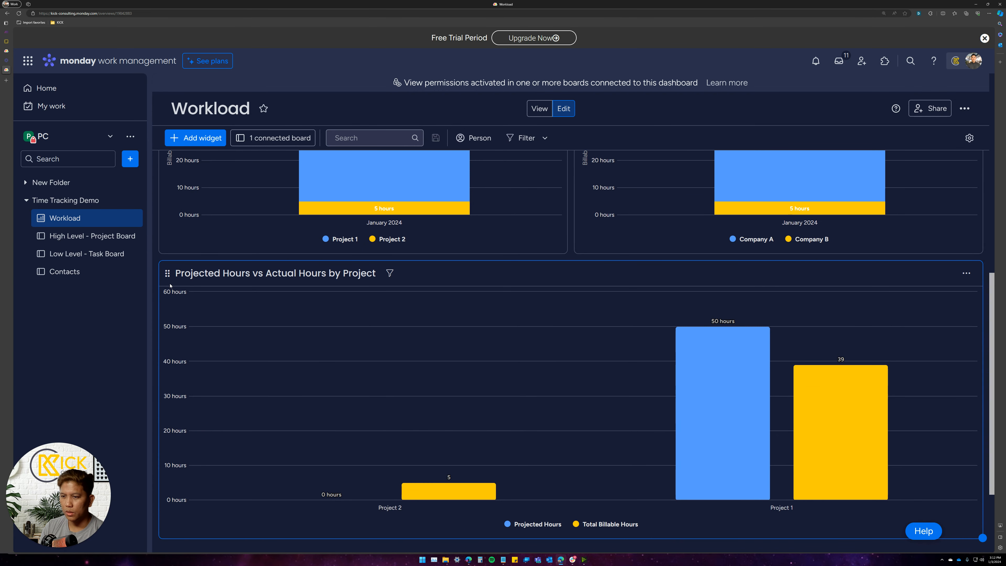
mouse_move(87, 236)
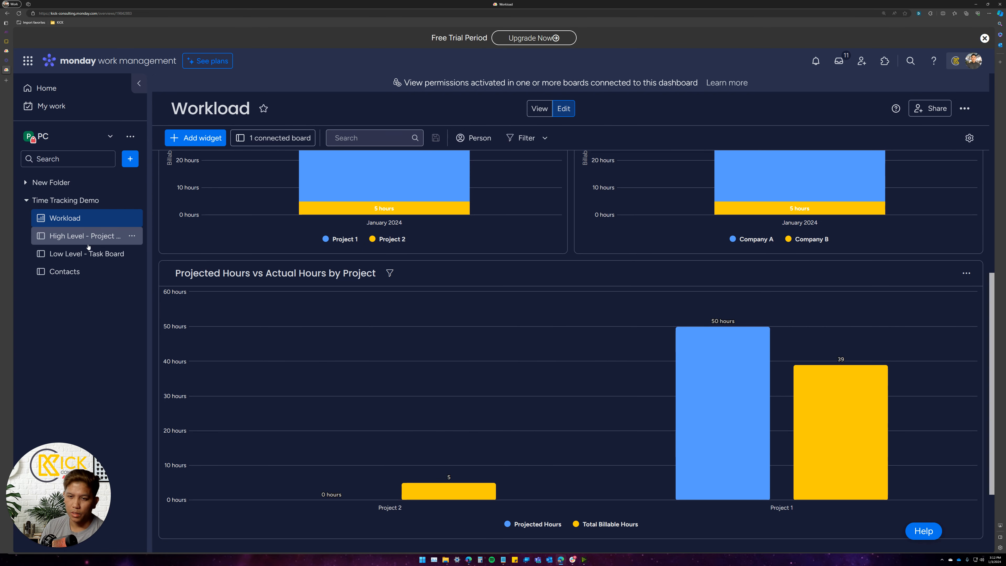
click(84, 235)
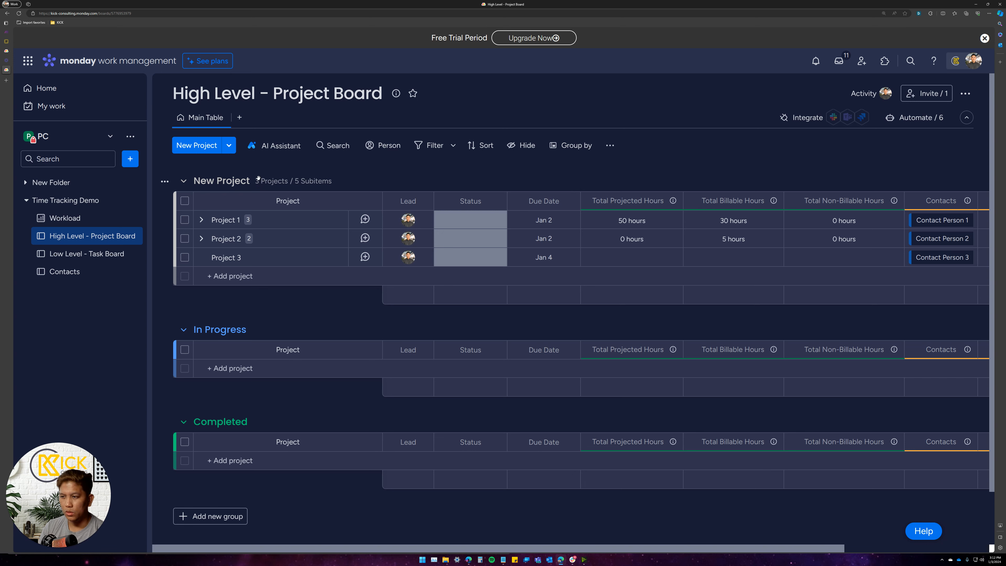
mouse_move(255, 229)
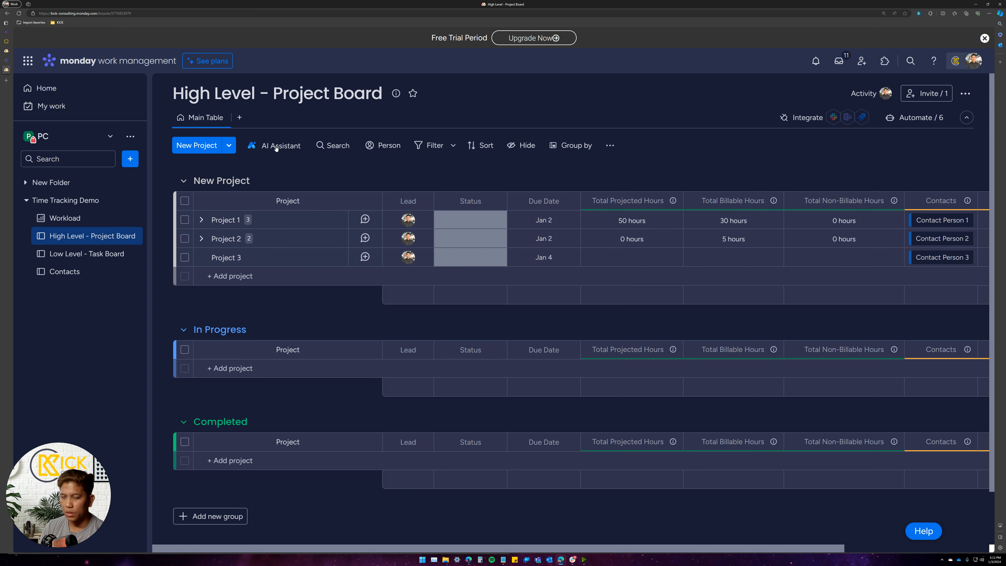
Add project 'New Request - Video Editing for Company' to the New Project group, due January 17
click(229, 276)
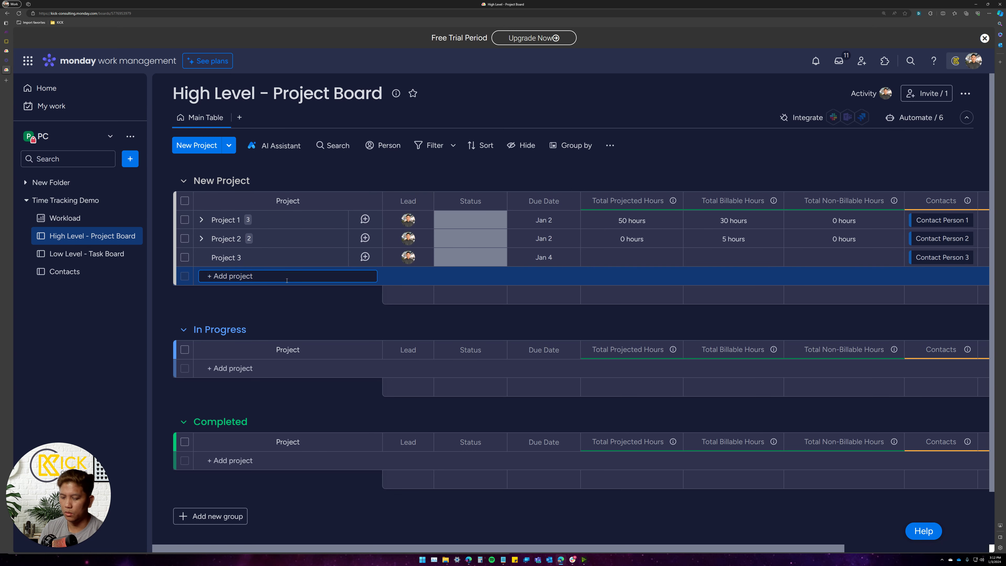
text(New R)
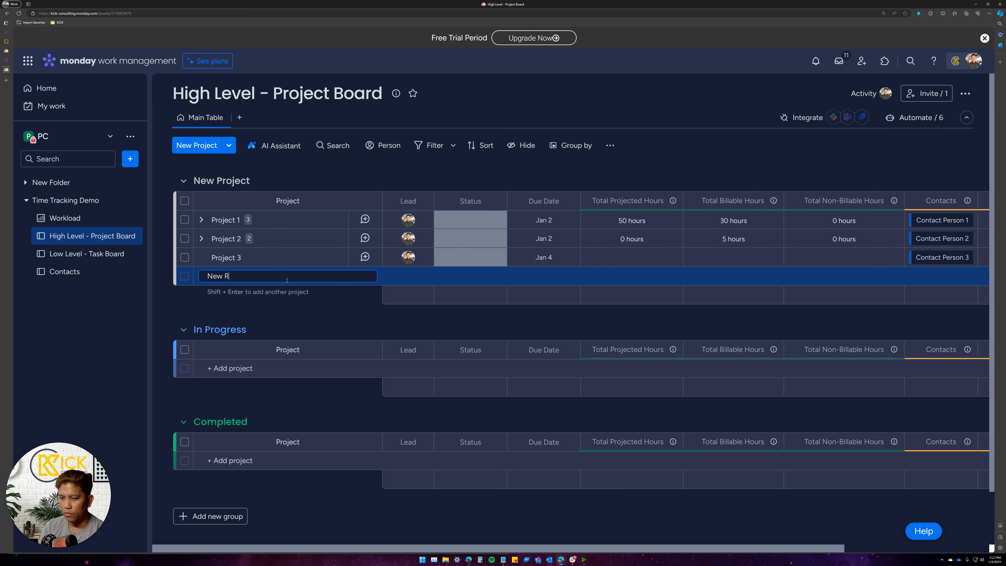
text(equest -)
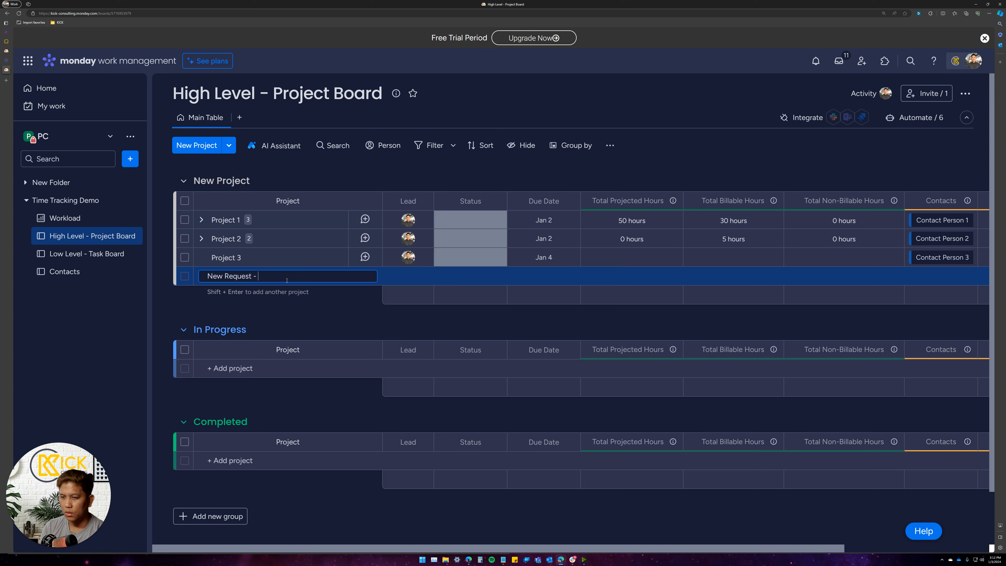
text(Video Editing)
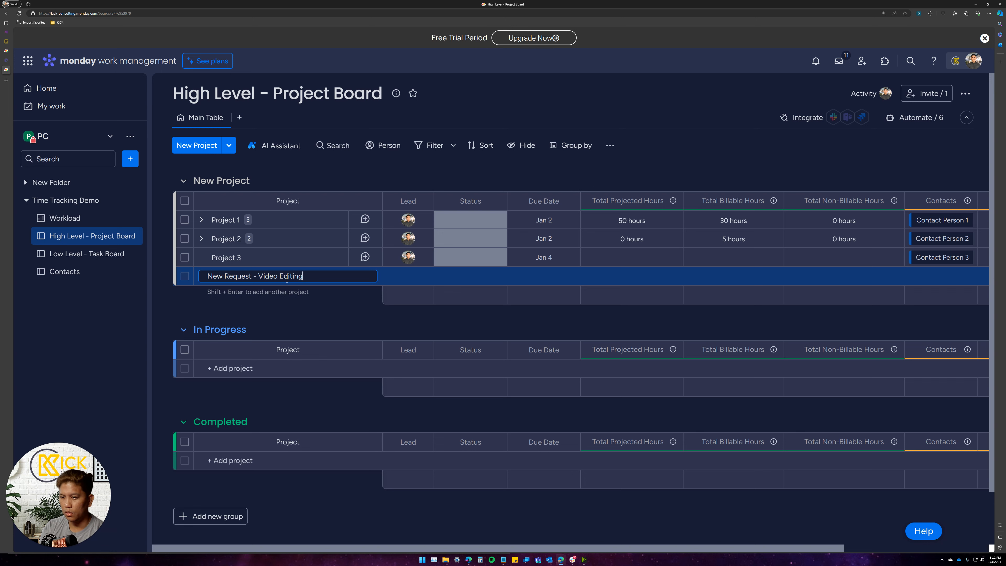
text(for Company)
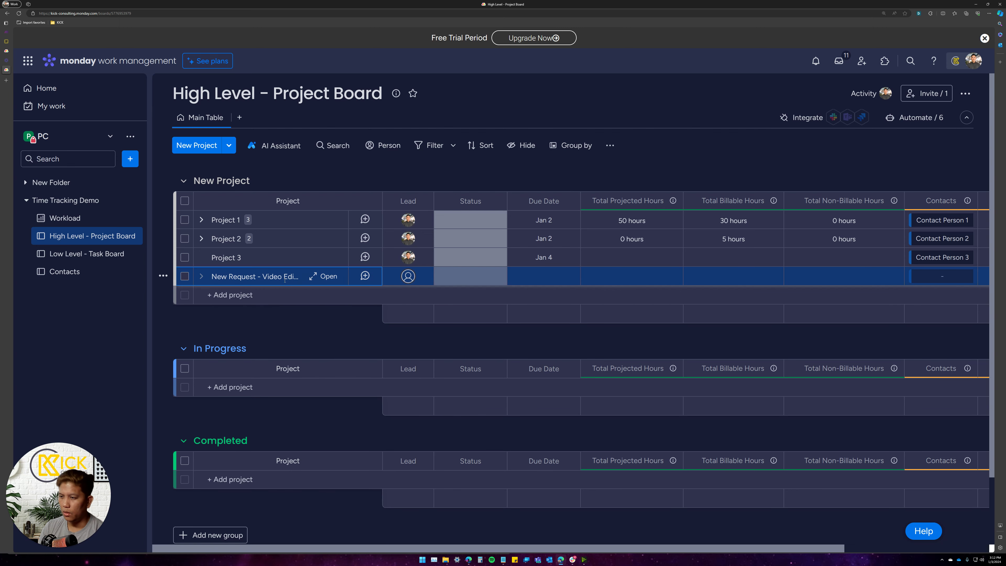
double_click(257, 276)
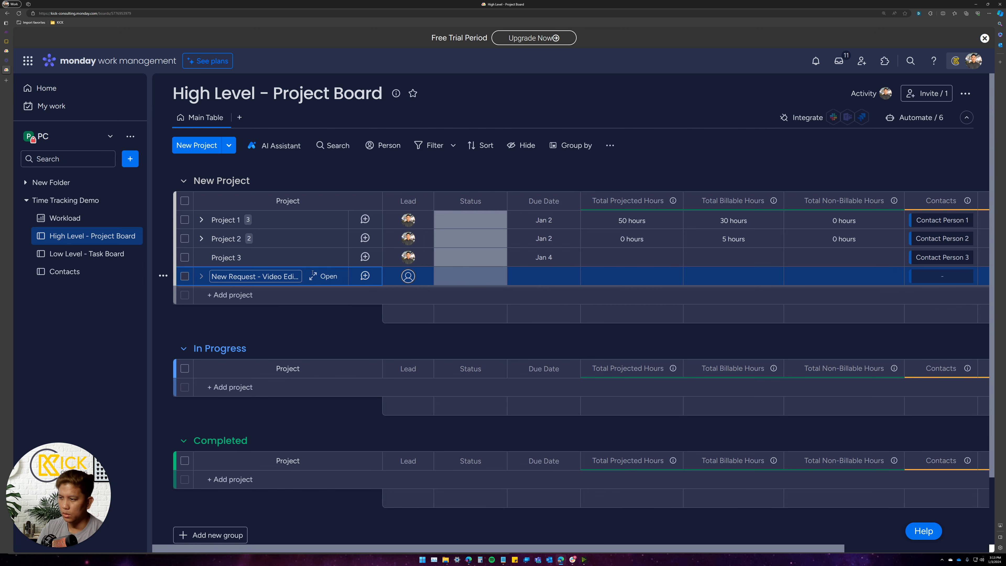
click(543, 276)
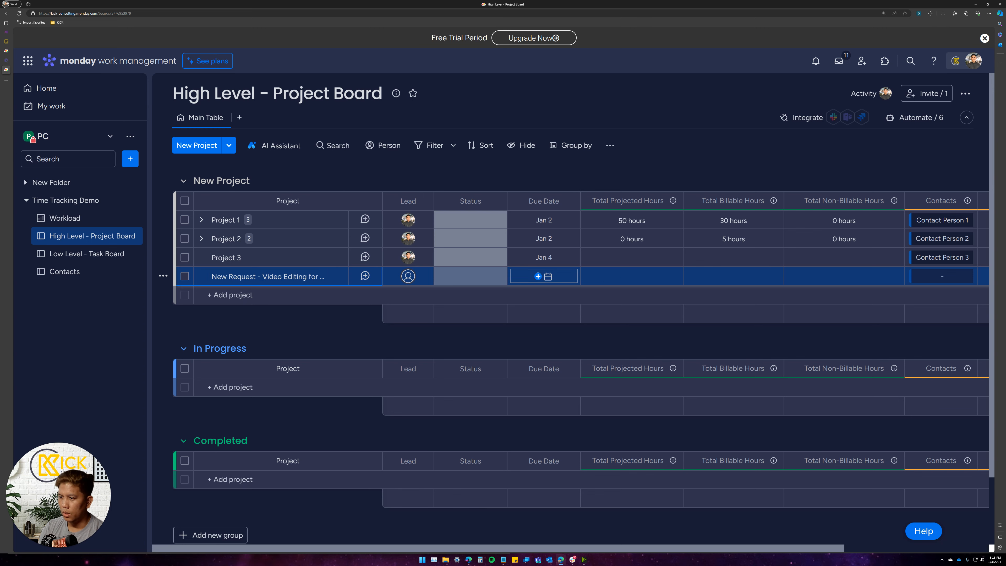
click(543, 277)
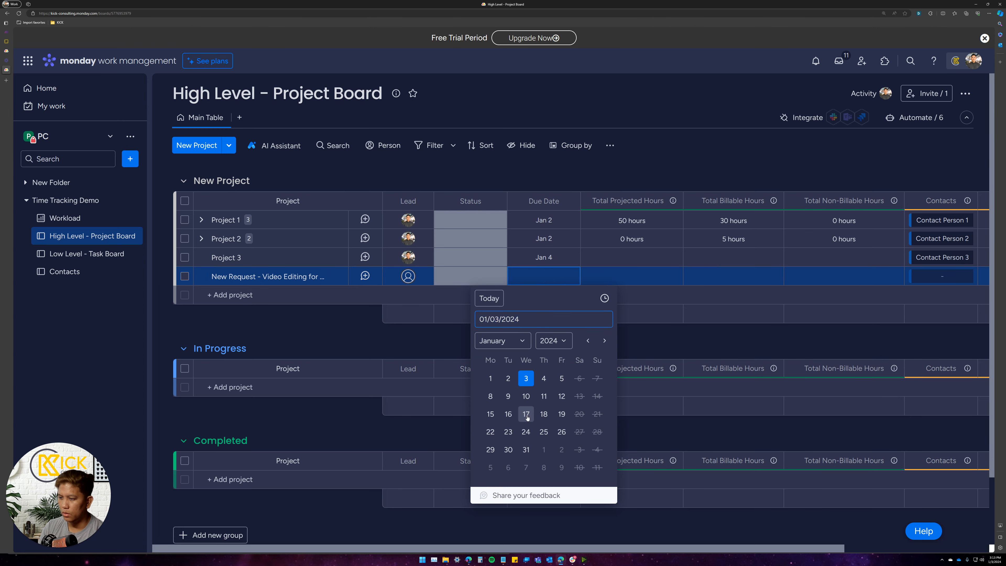
click(526, 414)
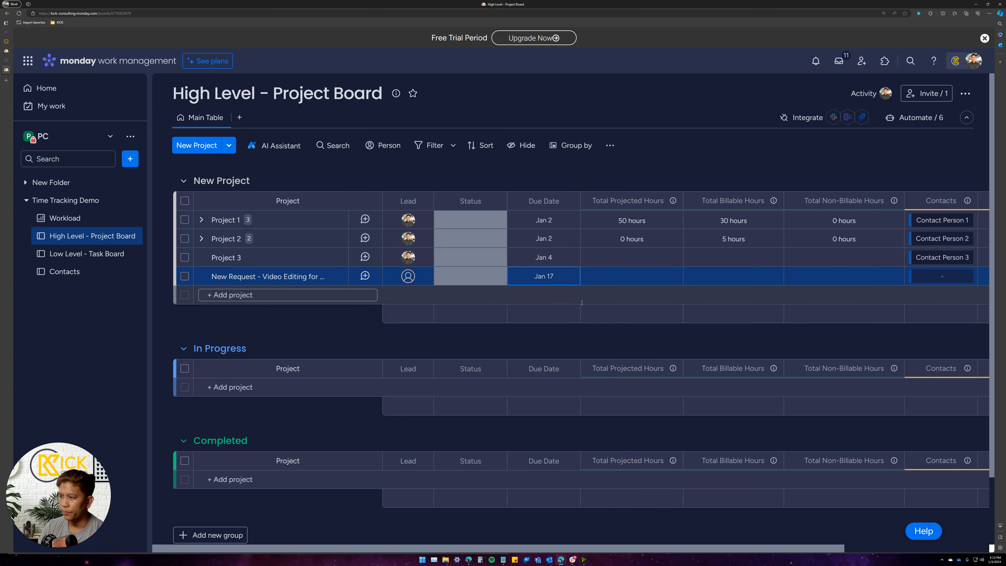
Give the new request contact Paul R, company Company ABC, email paulr.co, and assign a lead
scroll(right, 3)
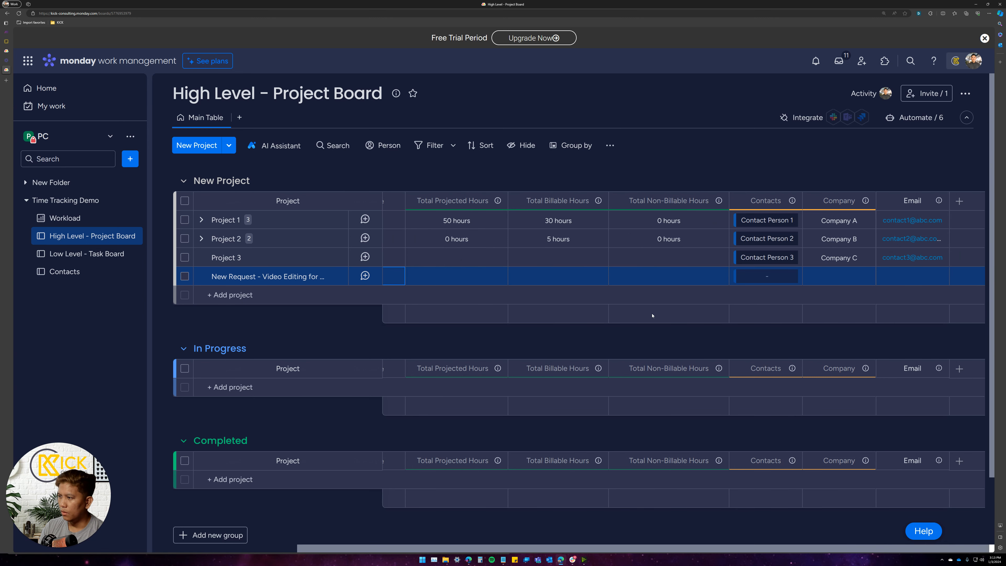
click(765, 276)
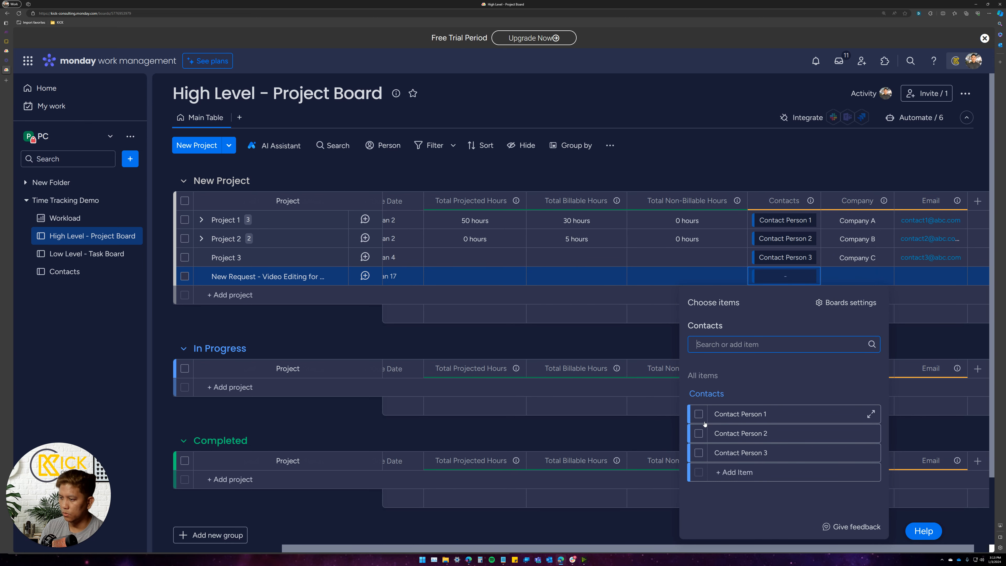
mouse_move(699, 442)
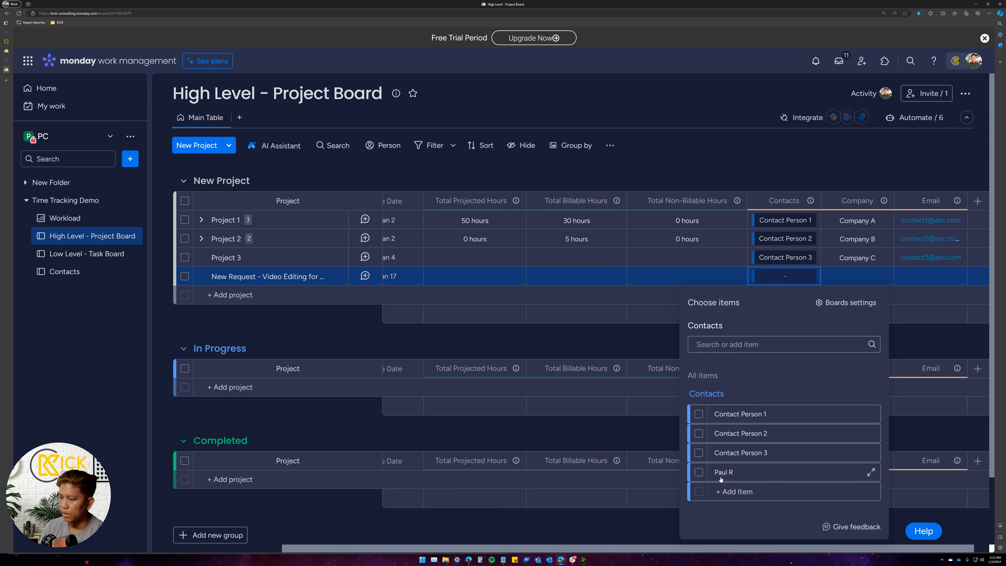
click(723, 471)
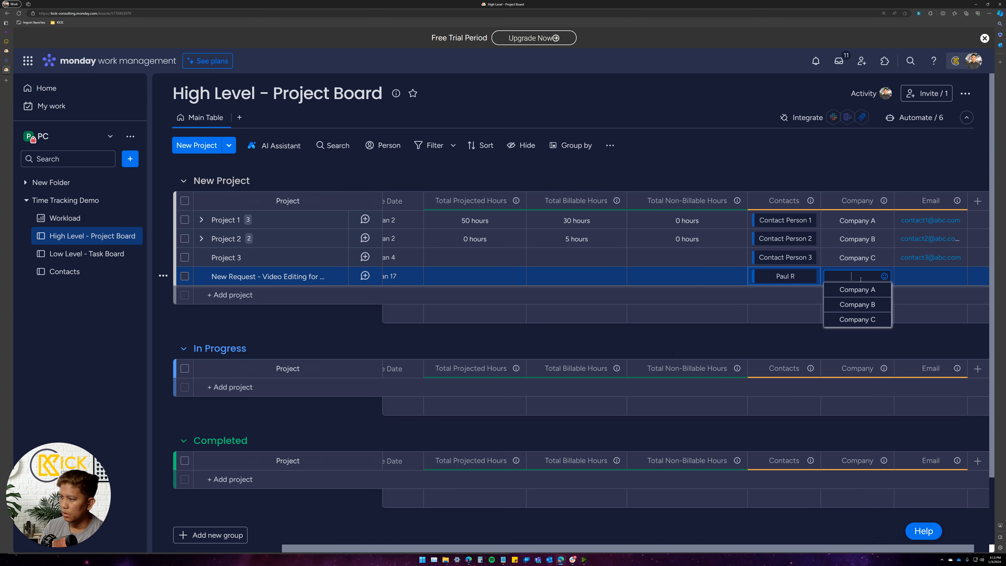
text(Company ABC)
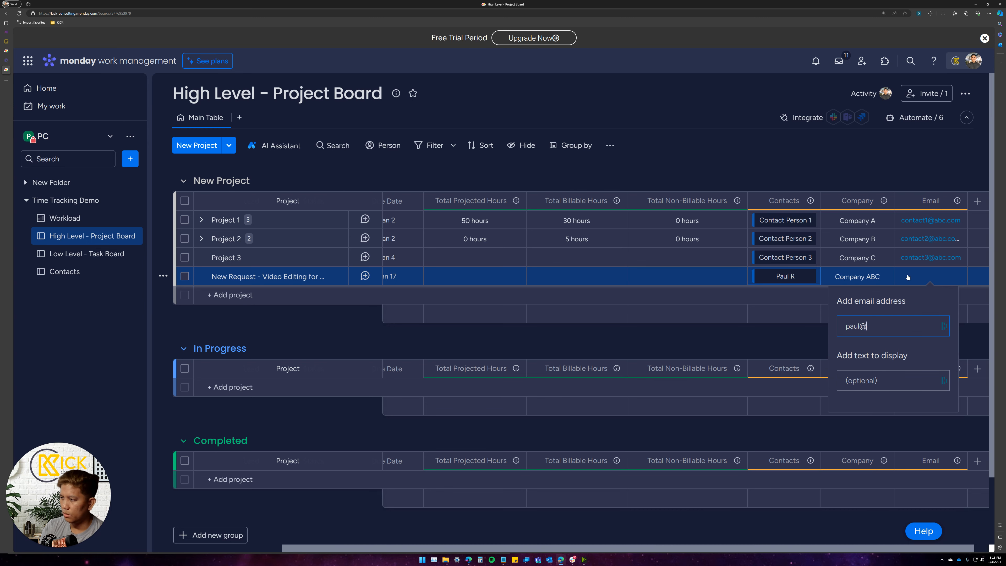
text(paulr.co)
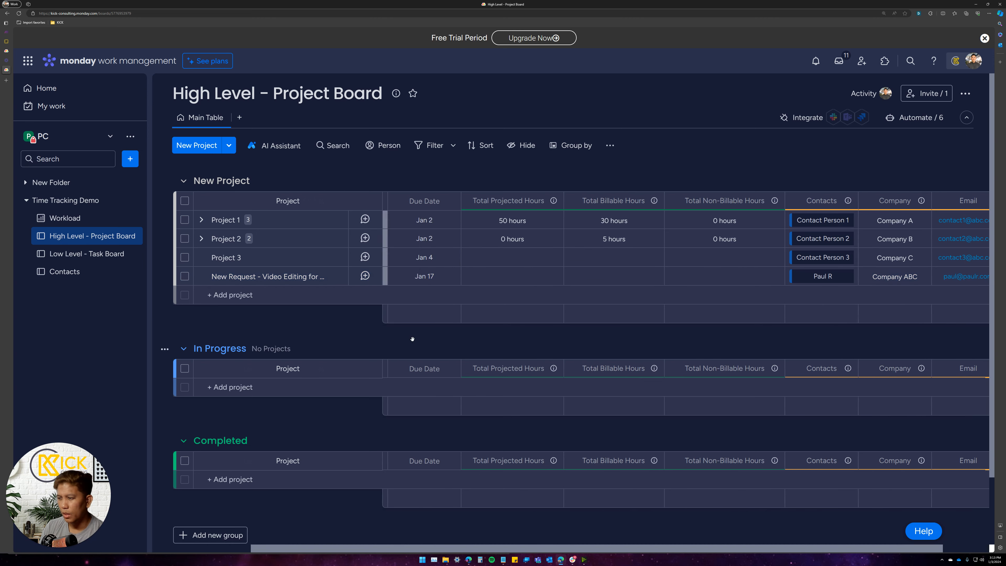
click(408, 276)
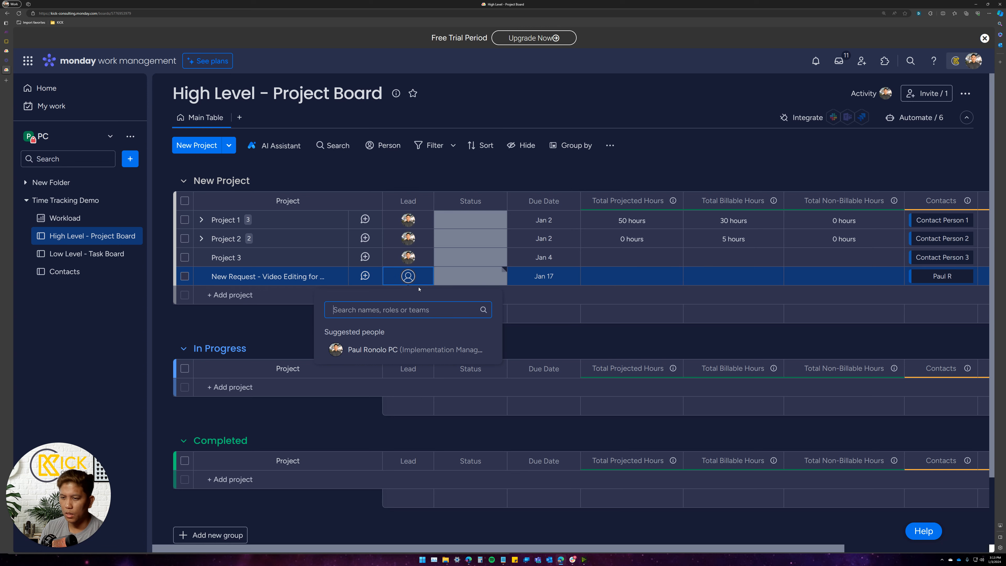
mouse_move(407, 349)
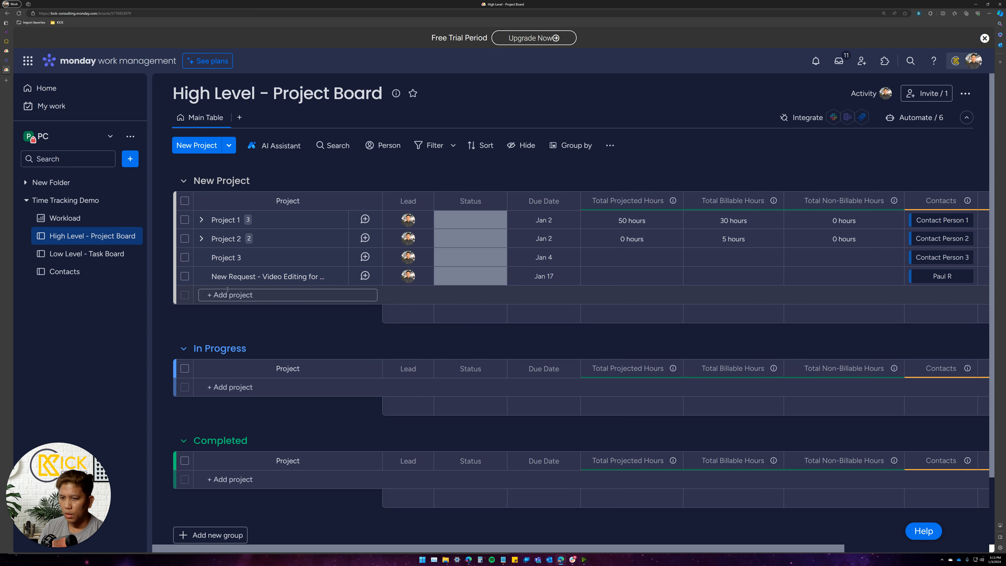
Add subitems 'Milestone 1 - Editing' and 'Milestone 2 - Scripting' under the video editing request
click(200, 276)
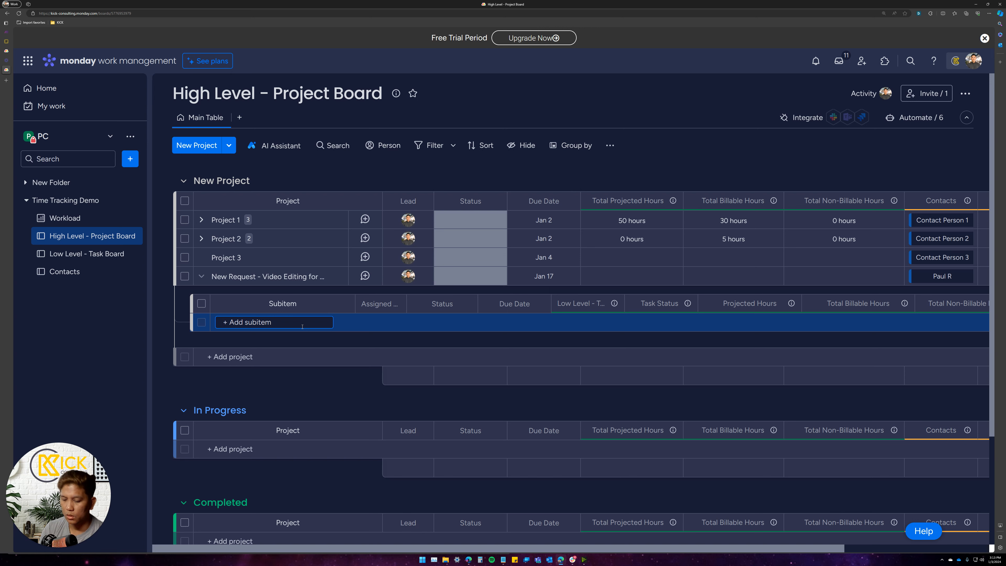
text(Milestone 1)
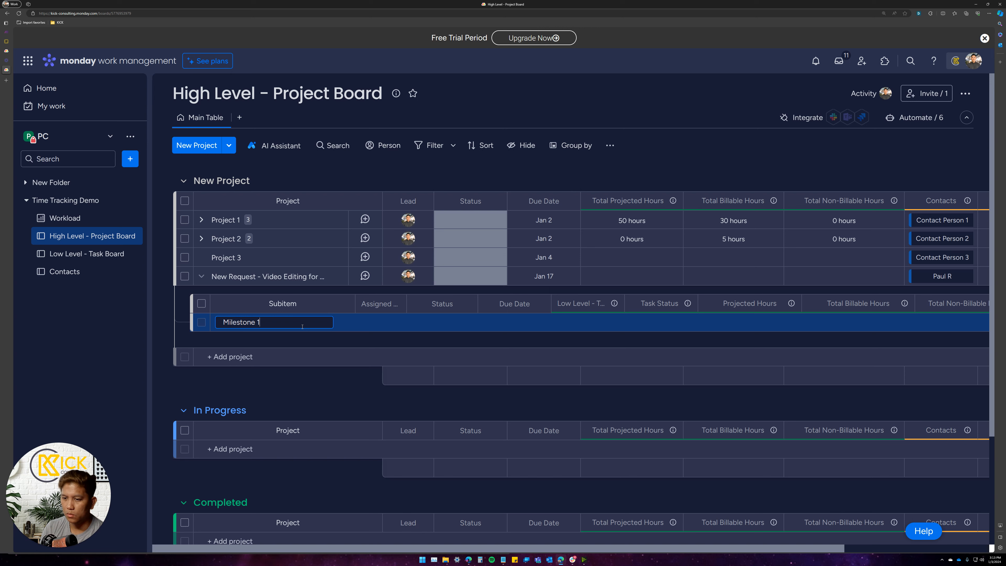
text(-)
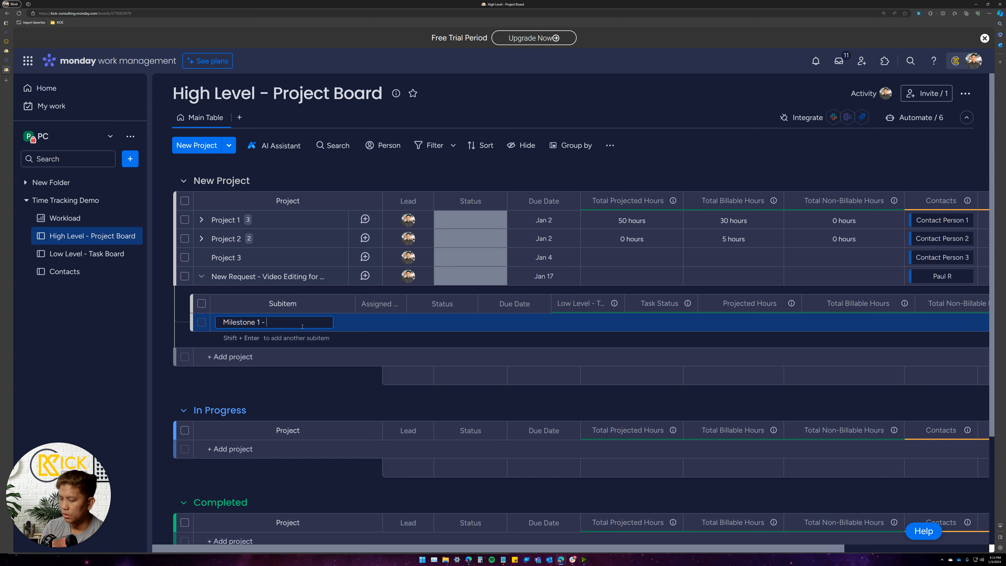
text(Editi...)
text(Mile)
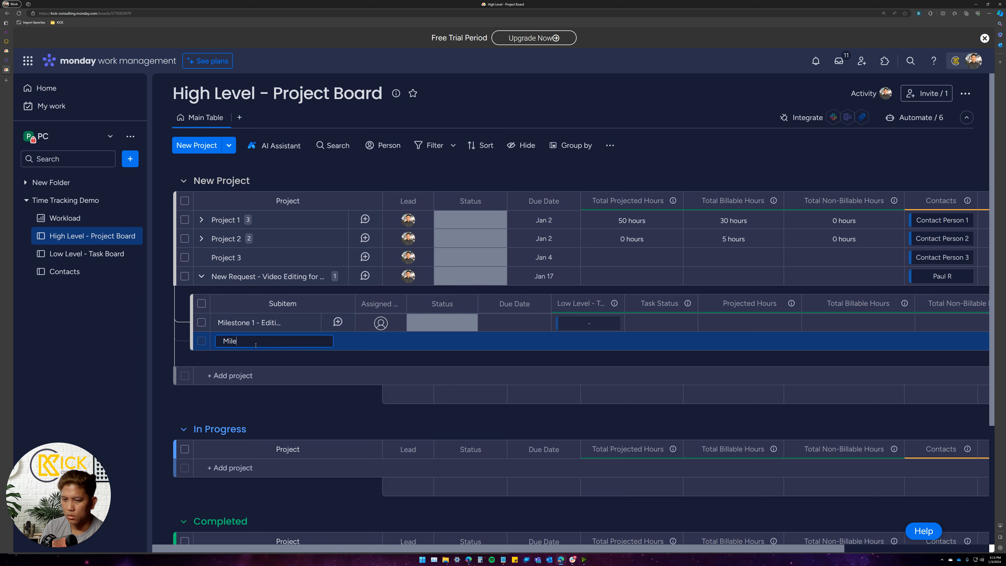
text(stone 2 -)
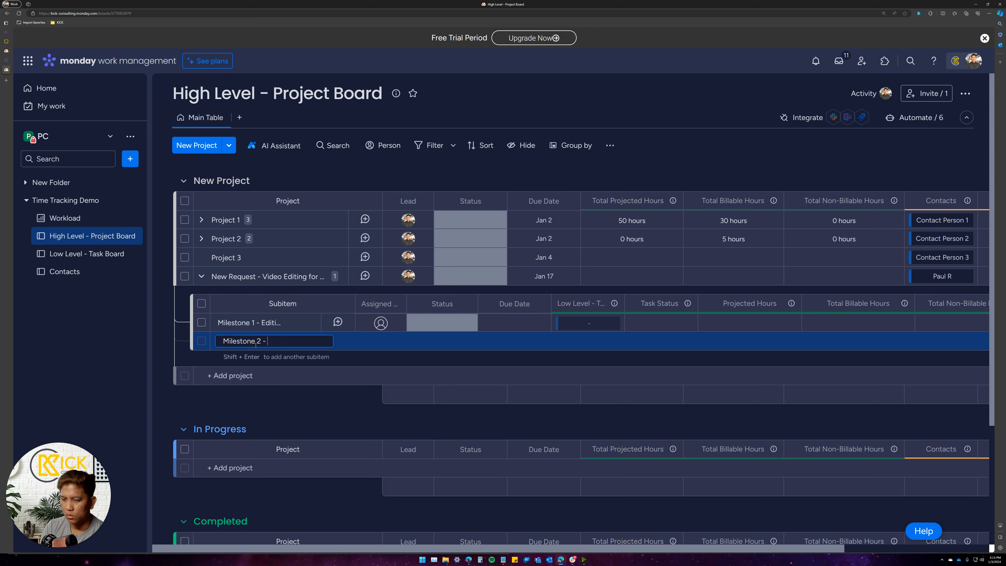
text(Scripting)
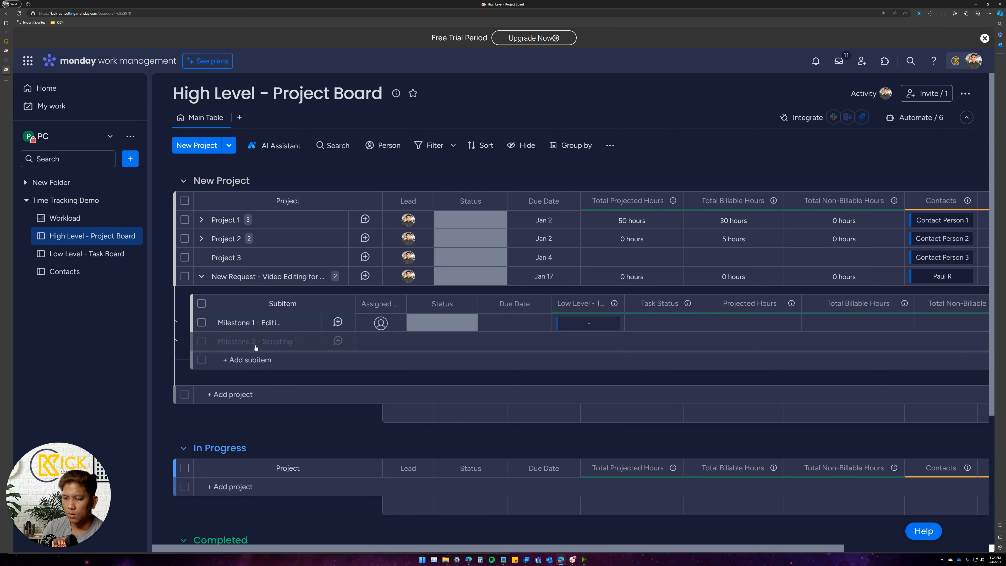
click(254, 340)
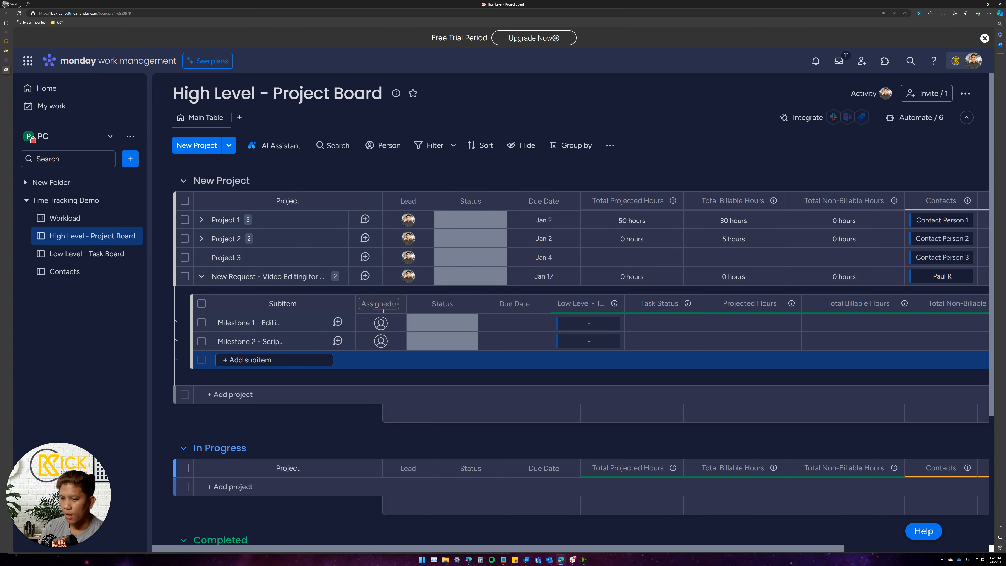
Assign the suggested person to the milestones, link Milestone 1 to a task item, and set status Assigned
click(380, 340)
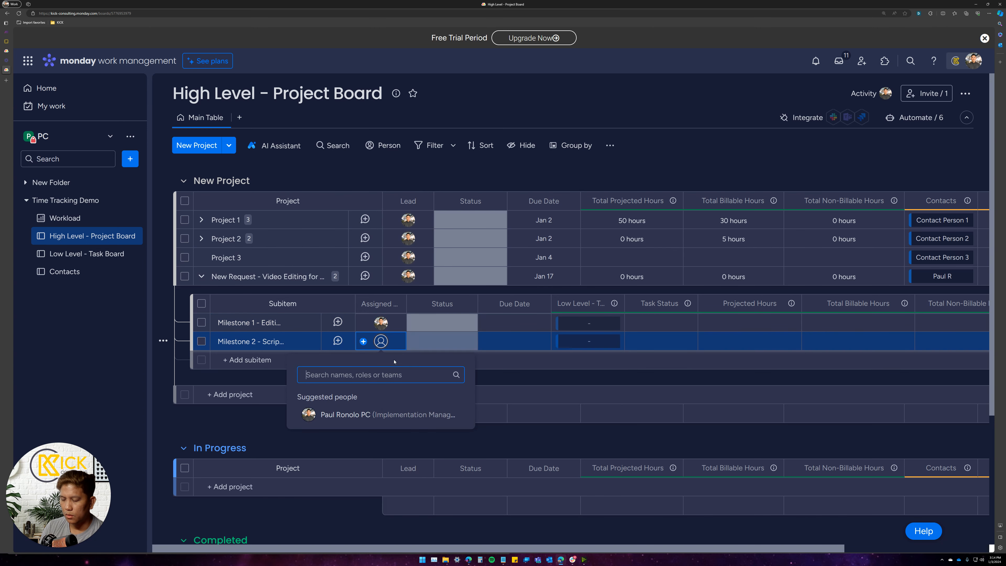
click(344, 414)
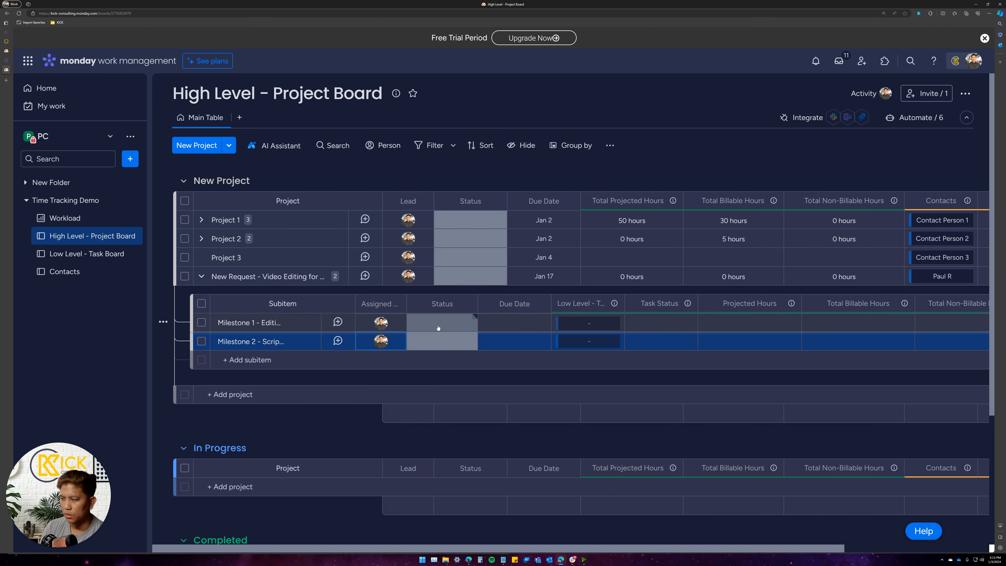
click(441, 322)
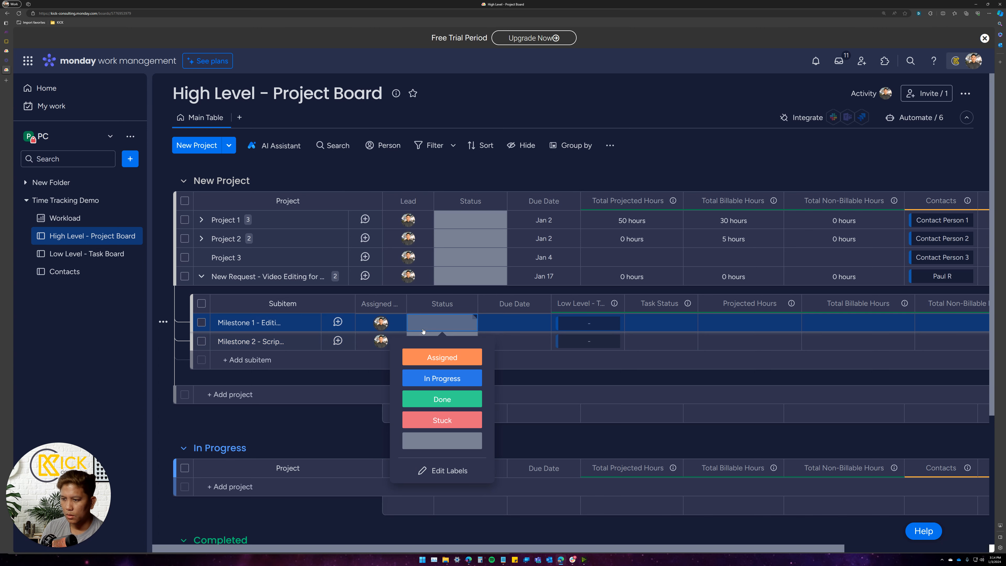
click(513, 322)
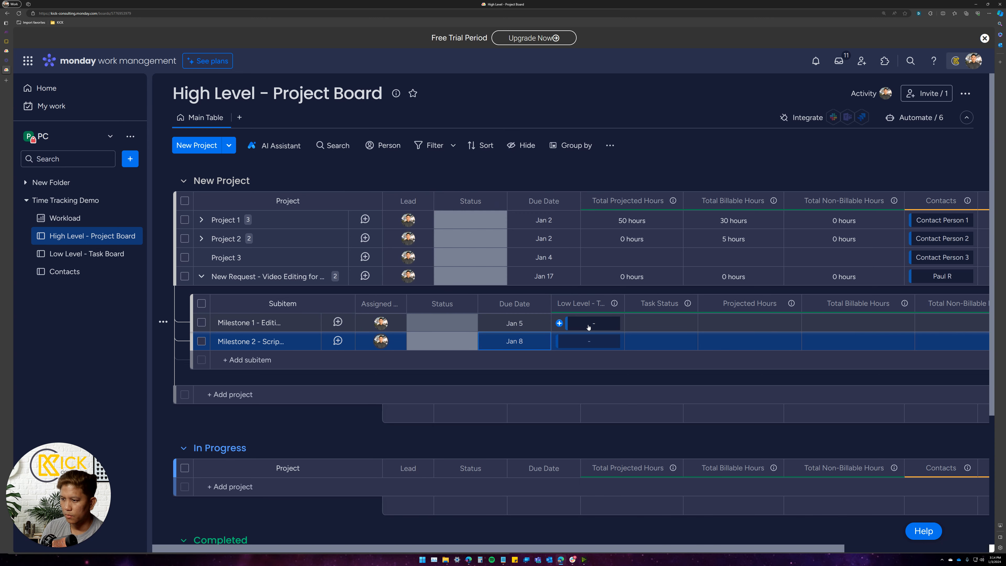
click(559, 323)
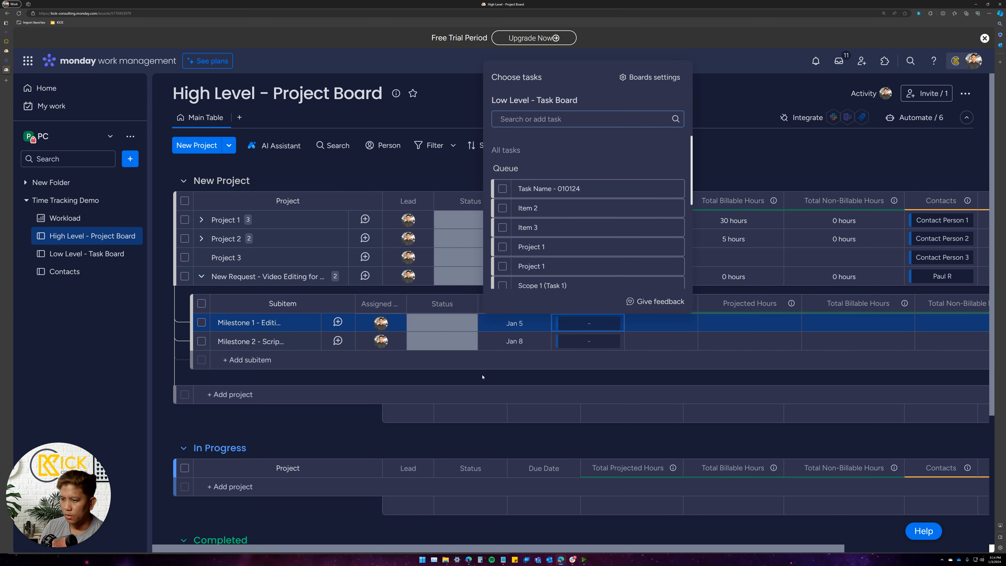
click(442, 323)
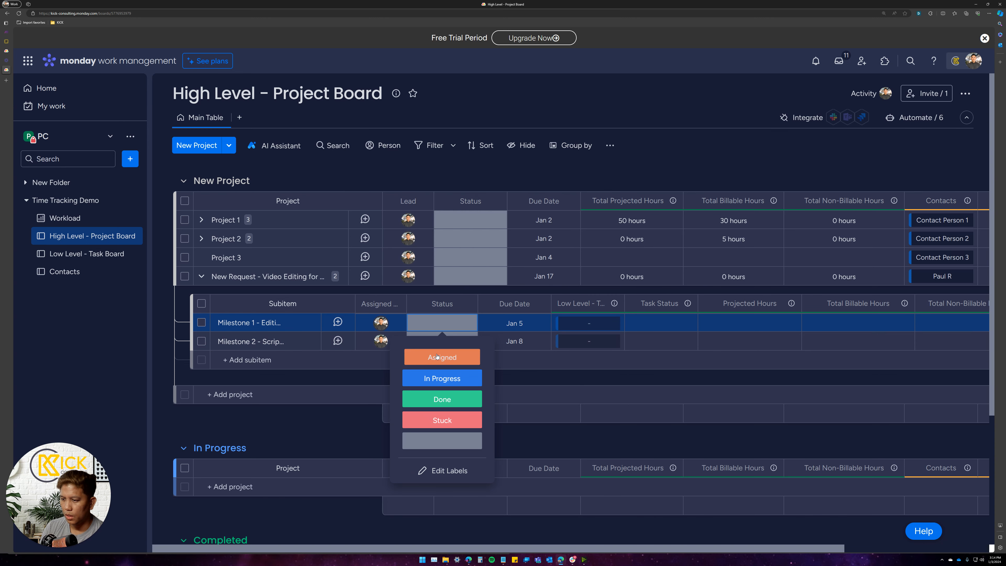
click(442, 357)
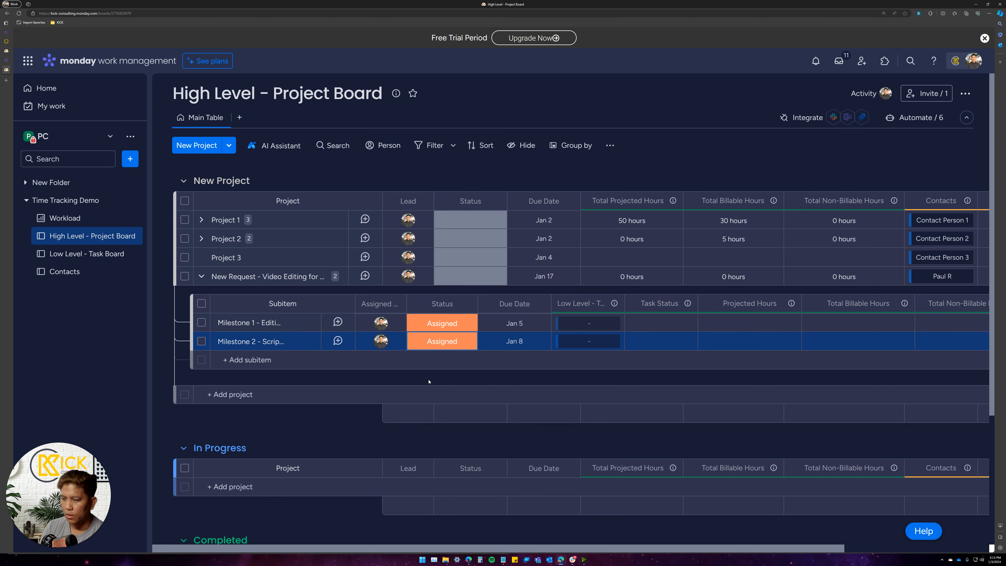
mouse_move(274, 360)
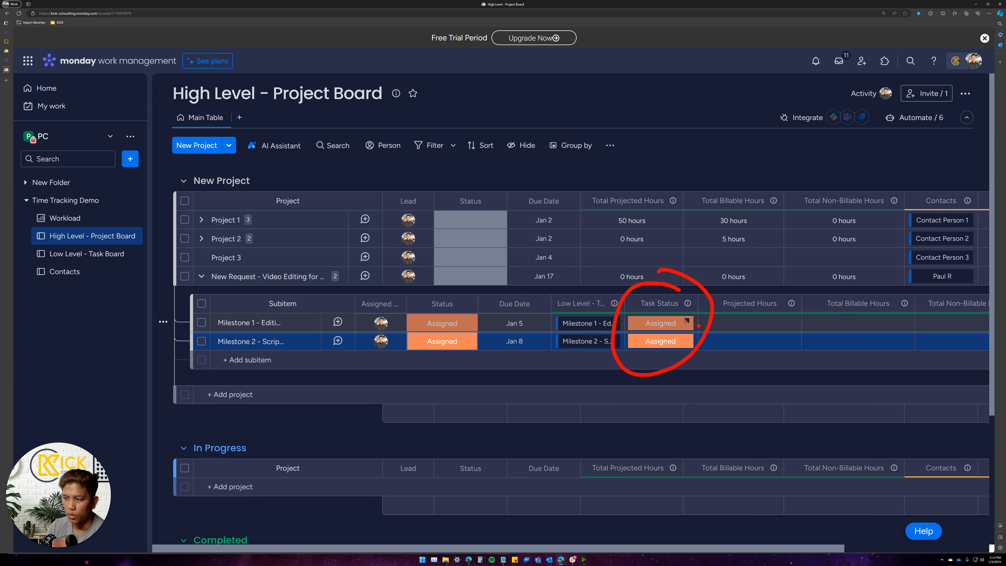
Enter projected hours of 5 for Milestone 1 and 2 for Milestone 2, totalling 7 hours
click(748, 322)
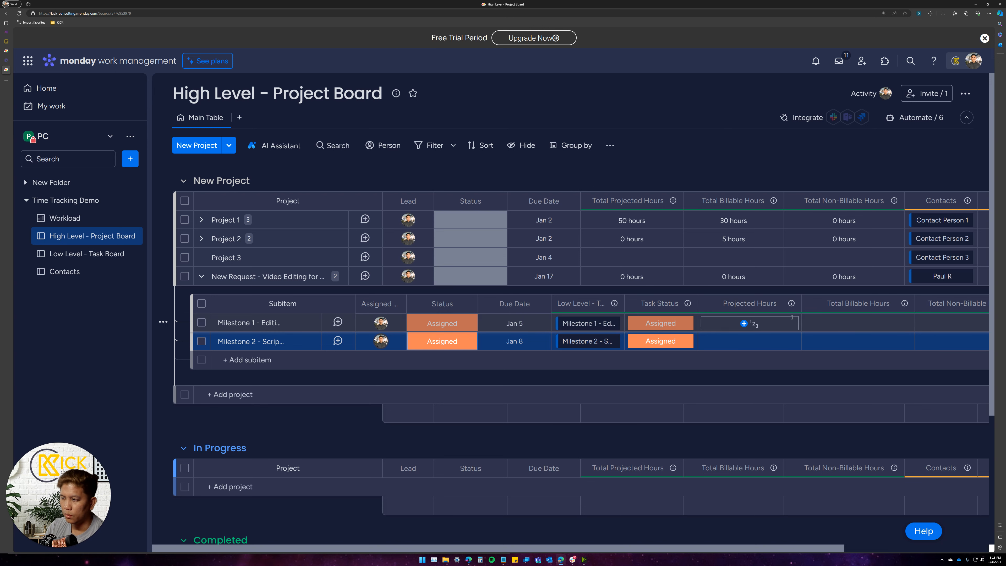
scroll(right, 3)
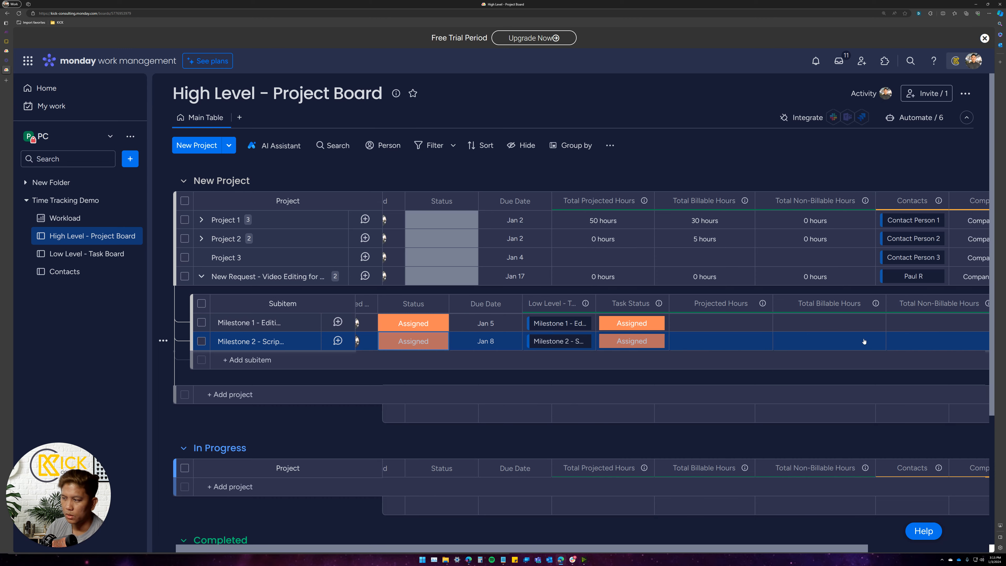
scroll(right, 3)
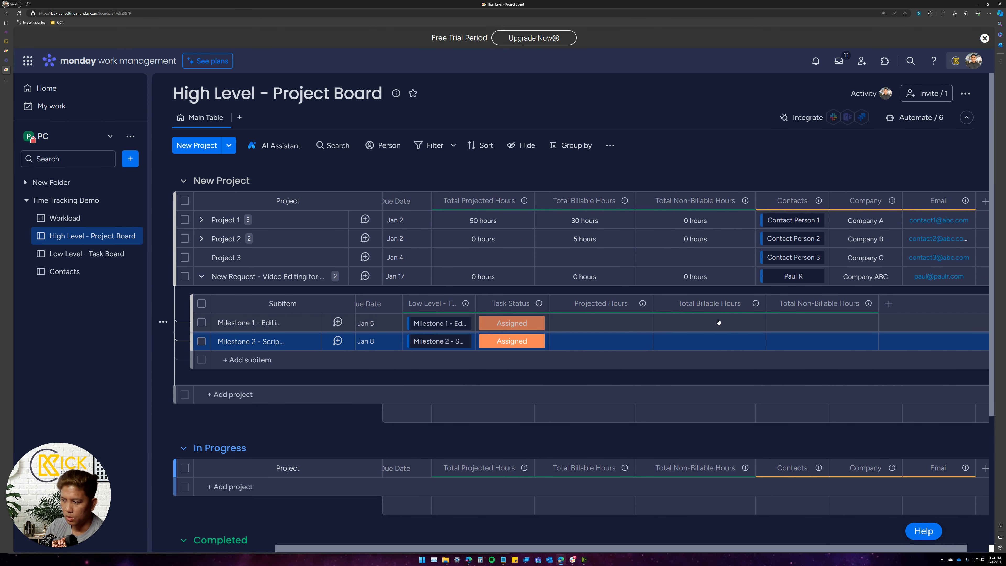
click(600, 323)
text(0)
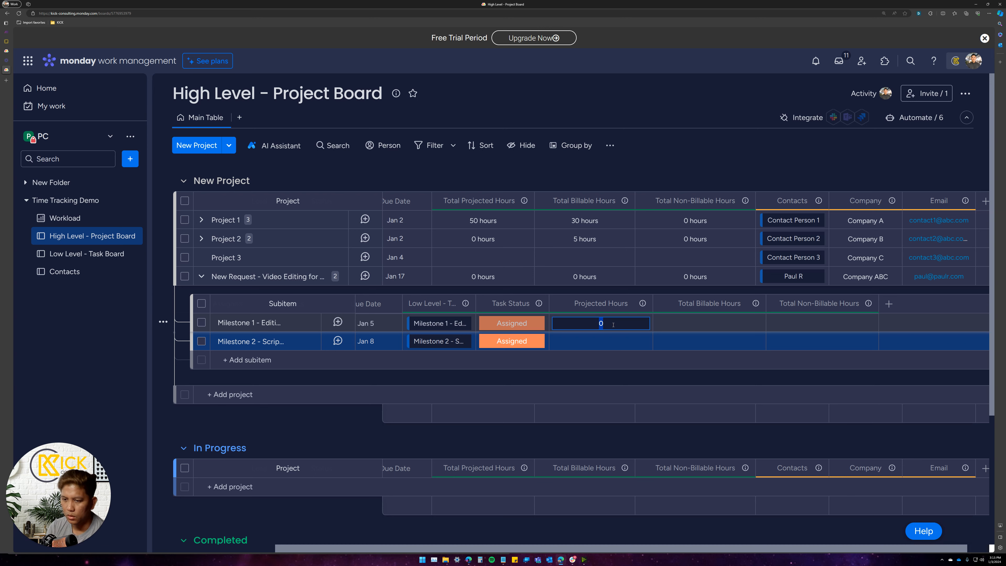
text(5 hours)
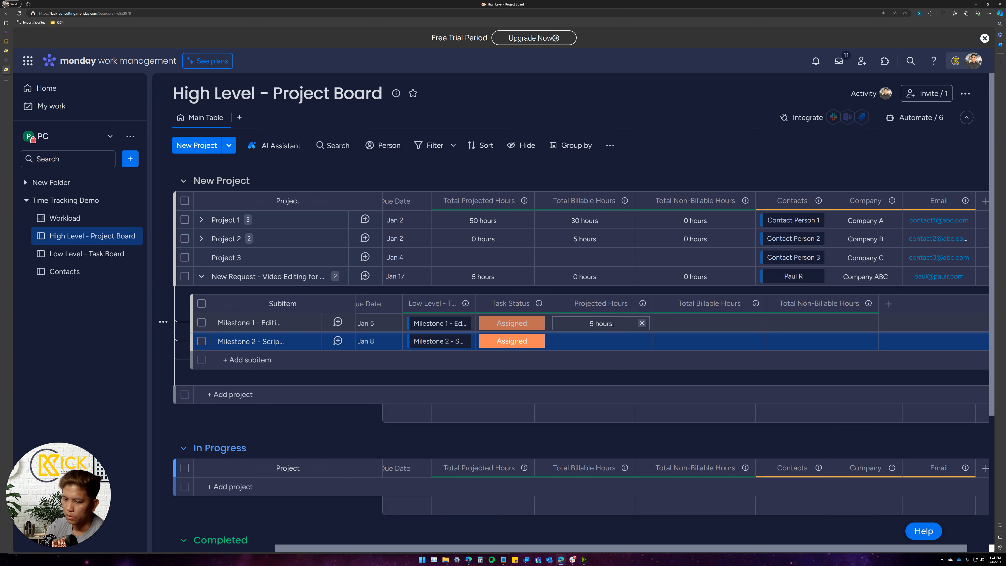
click(600, 341)
text(2 hours)
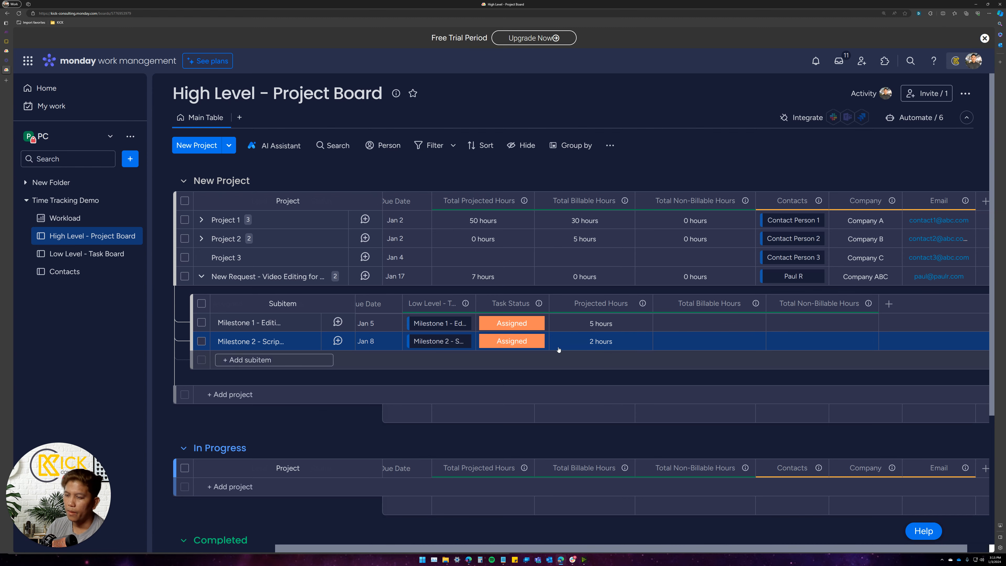
click(86, 254)
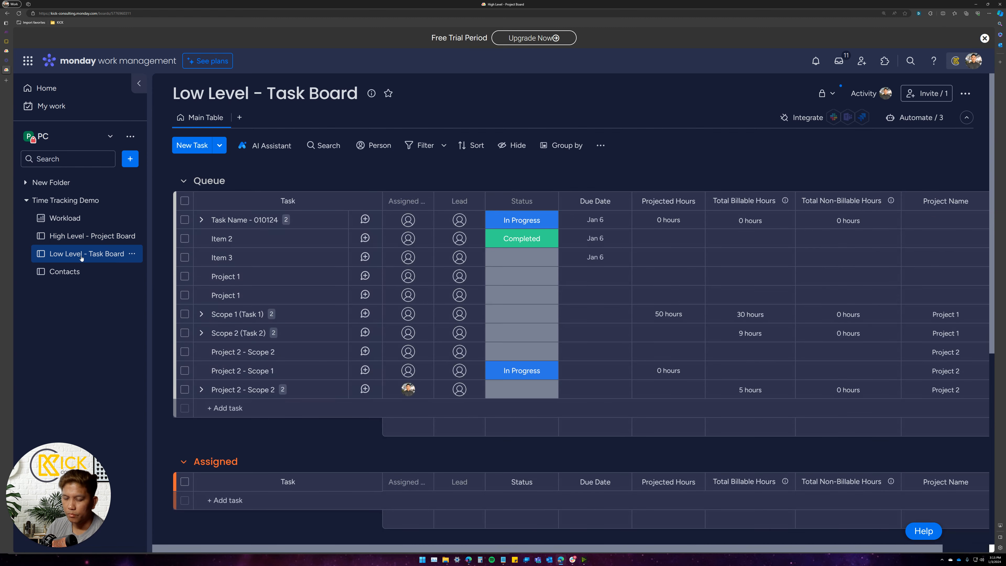
click(86, 254)
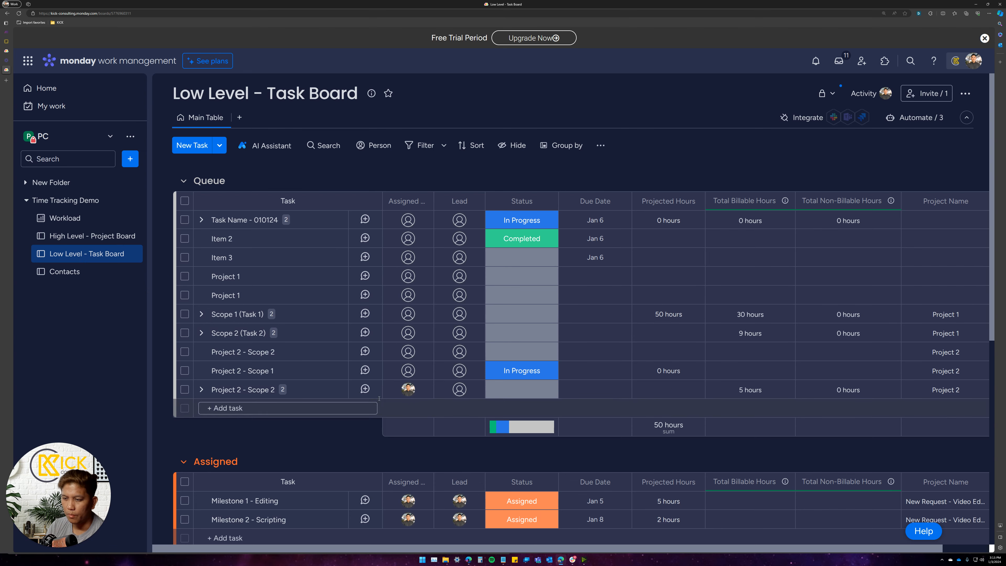
scroll(down, 3)
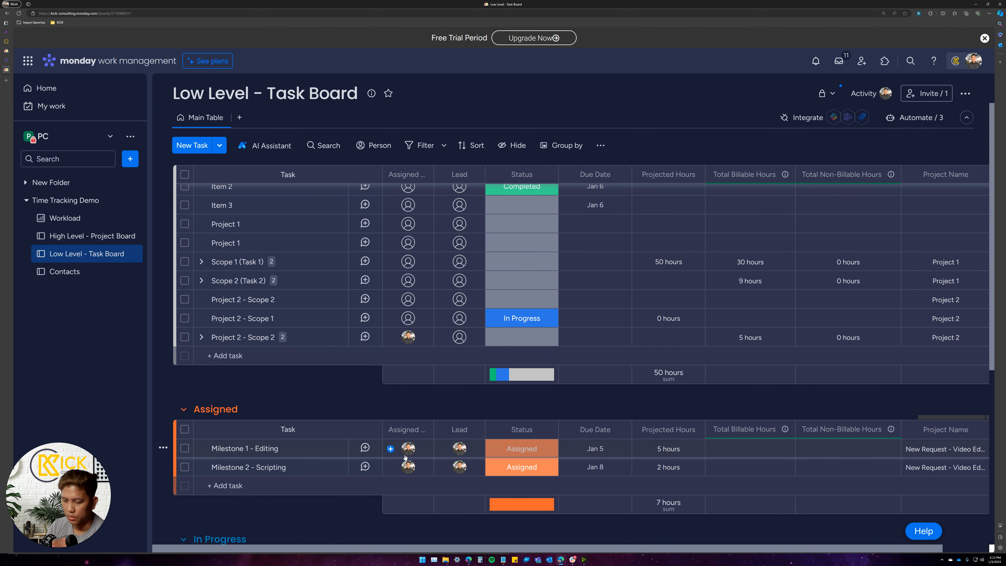
mouse_move(405, 458)
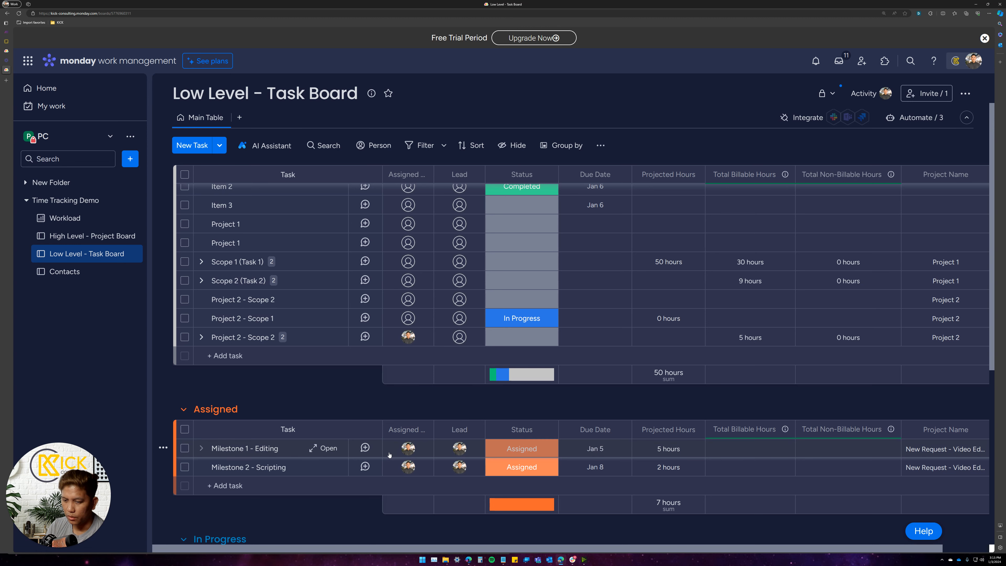
click(594, 449)
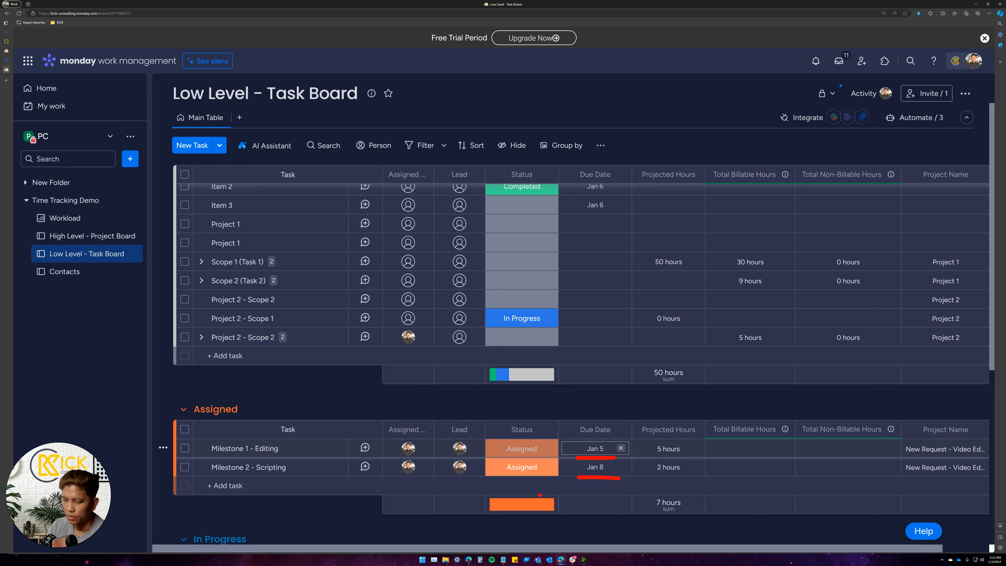
click(668, 448)
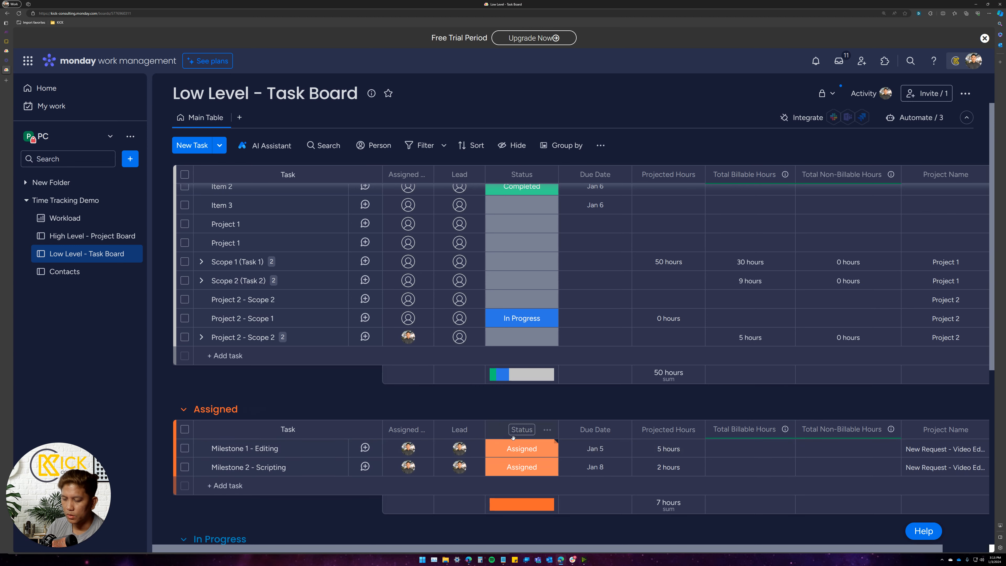
mouse_move(383, 433)
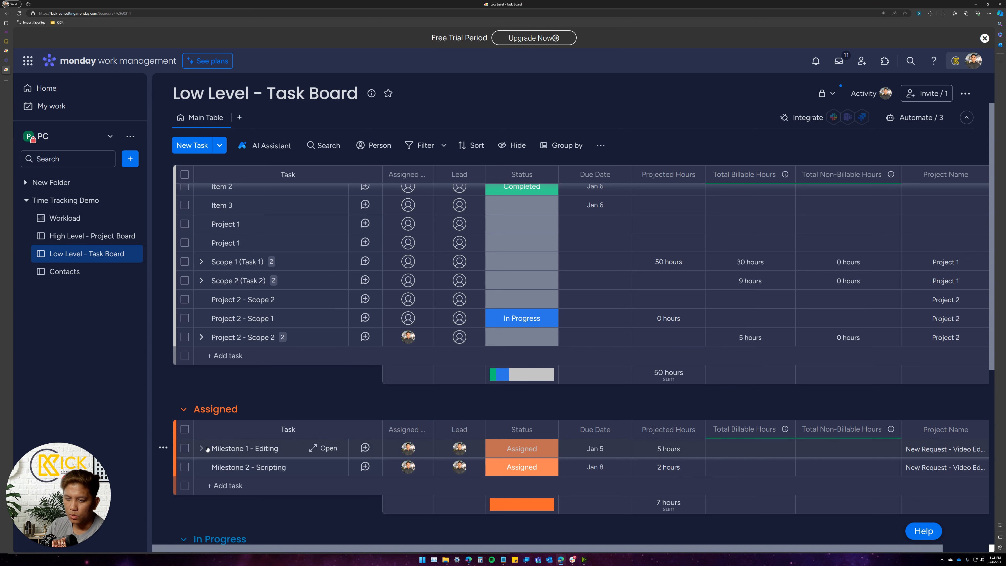
mouse_move(204, 448)
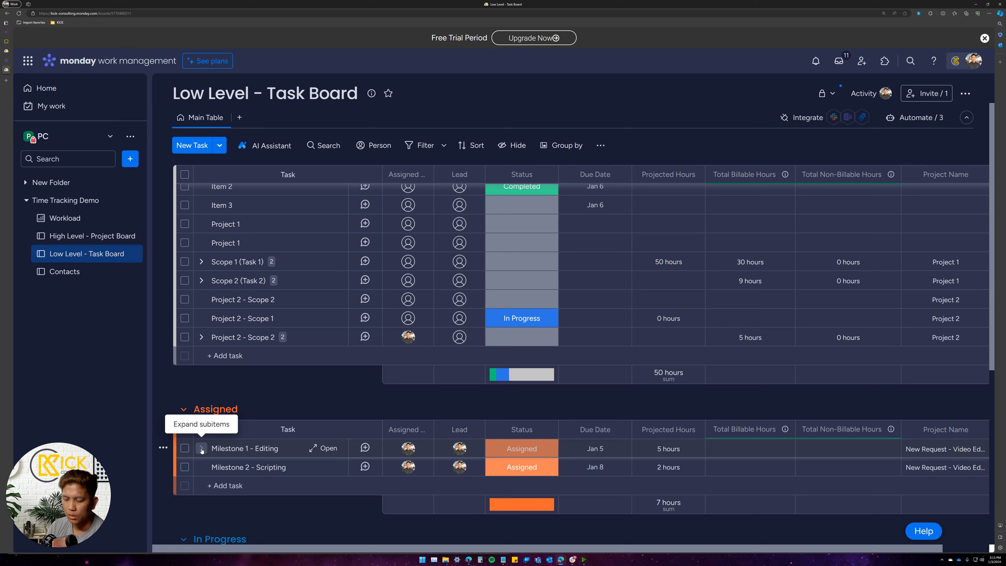
Expand both milestones' subitems and add a 'Scripting' subitem under Milestone 2 - Scripting
click(201, 448)
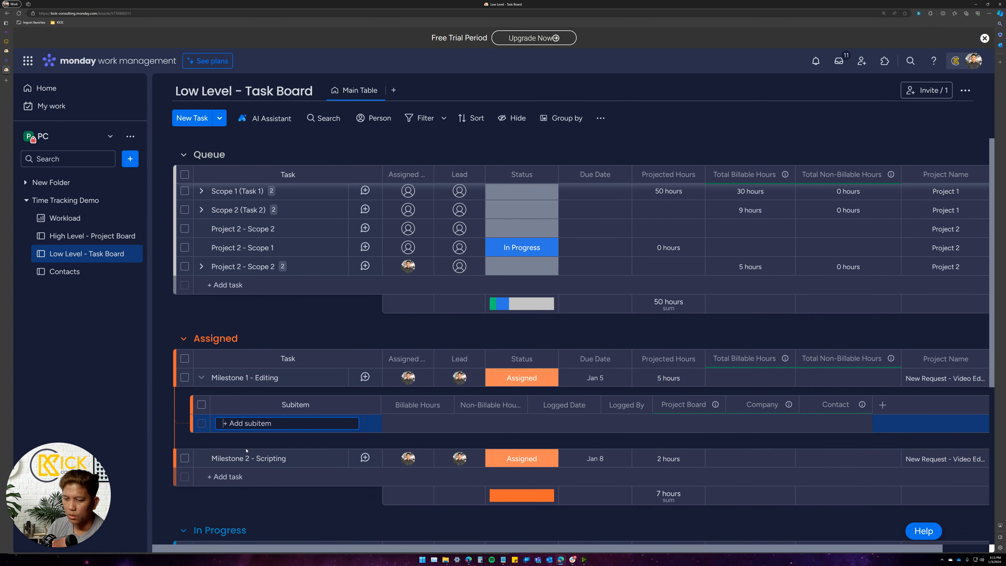
click(219, 458)
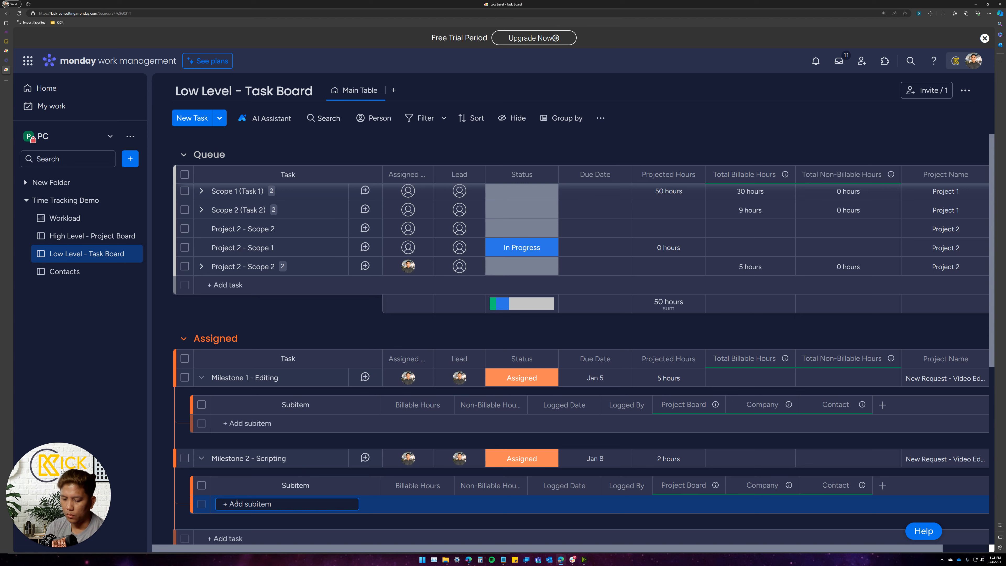
text(Scripting)
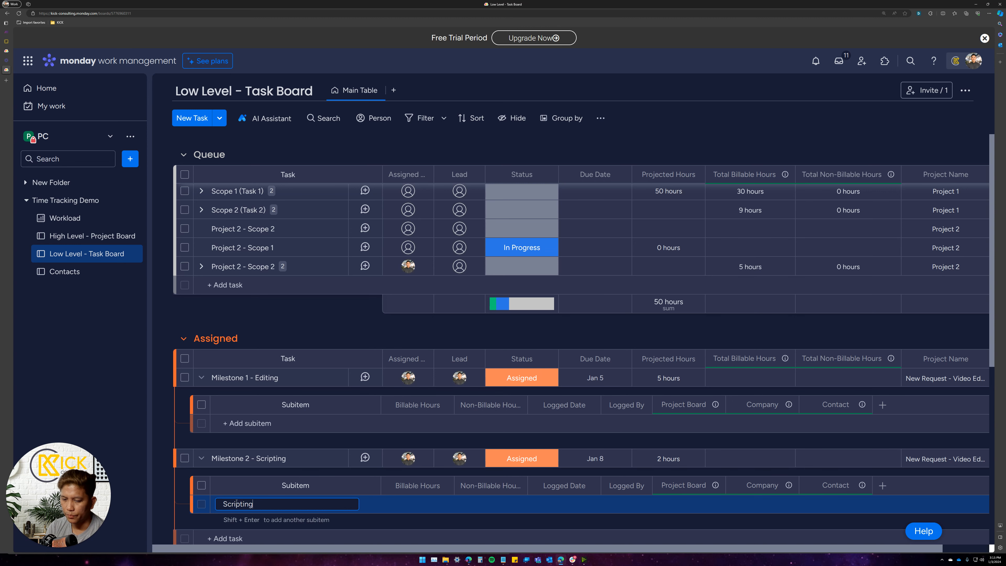
key(Enter)
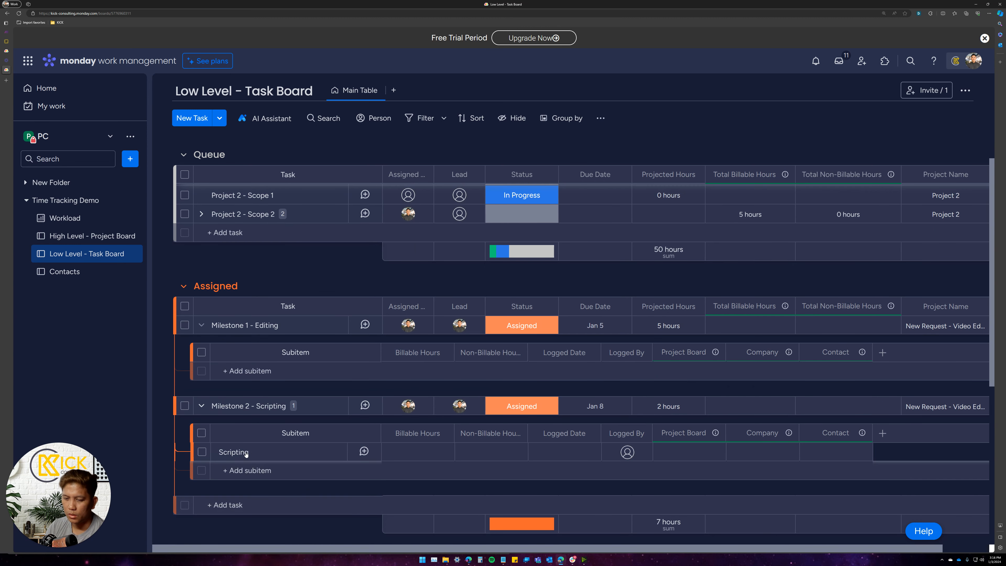
Log Scripting on Jan 3 and link it to the Company ABC video-editing request project
click(489, 452)
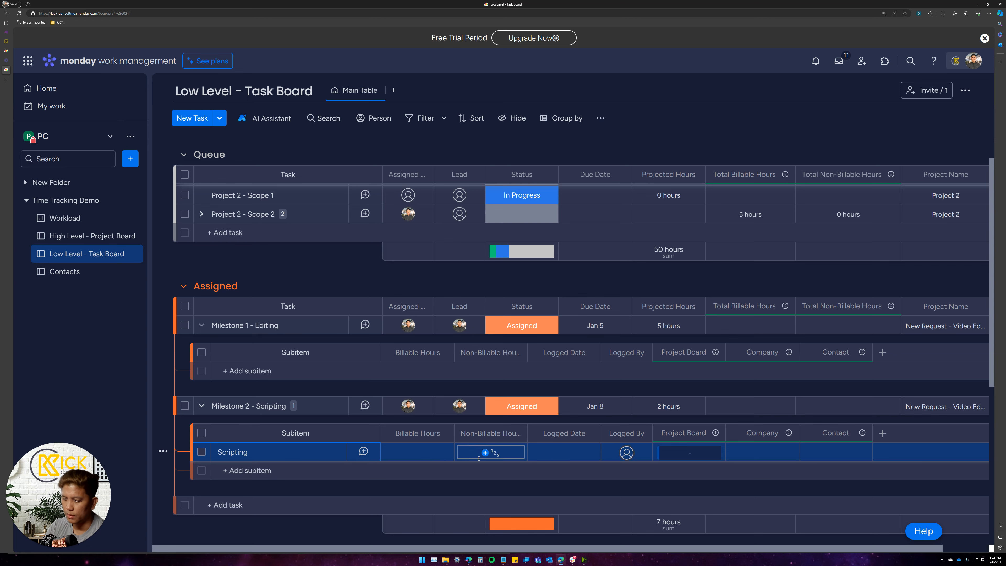
click(563, 452)
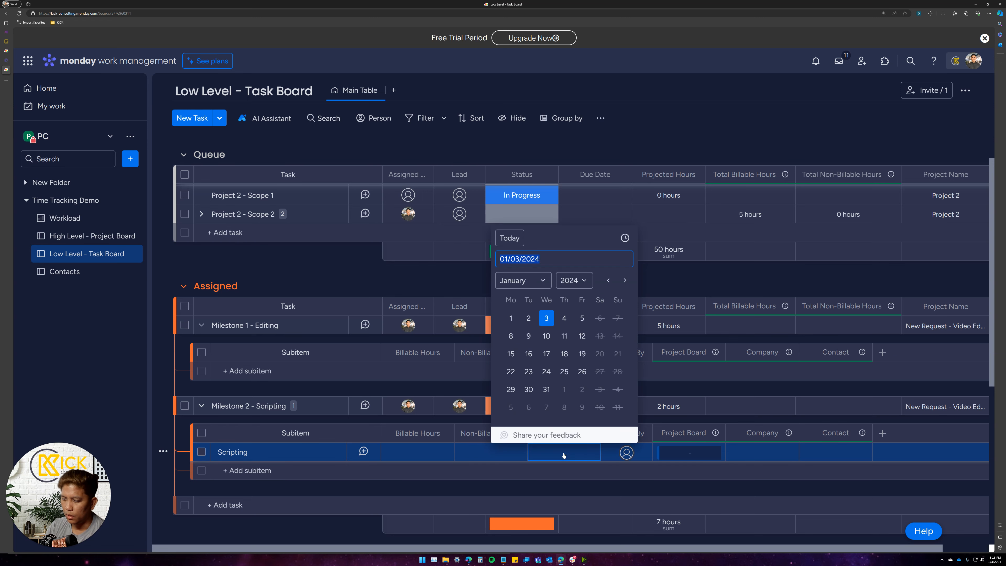
click(546, 317)
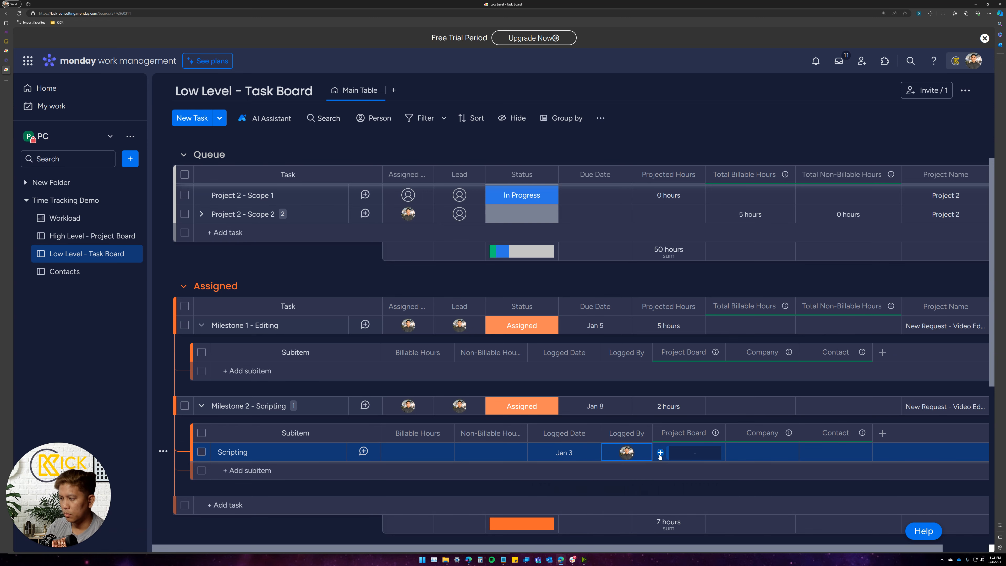
click(689, 453)
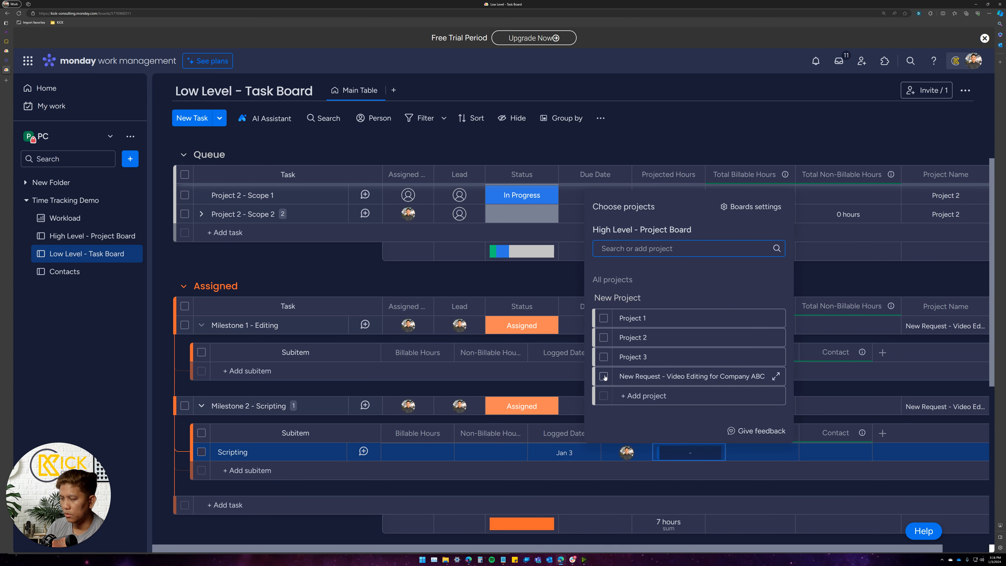
click(604, 376)
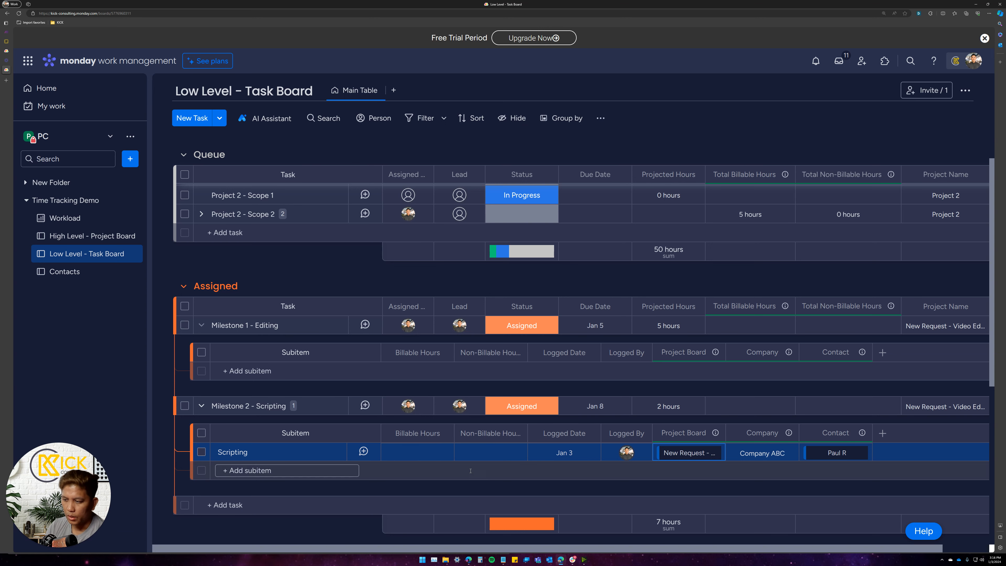
Log 1 billable hour on the Scripting subitem, giving Milestone 2 - Scripting 1 total hour
click(417, 451)
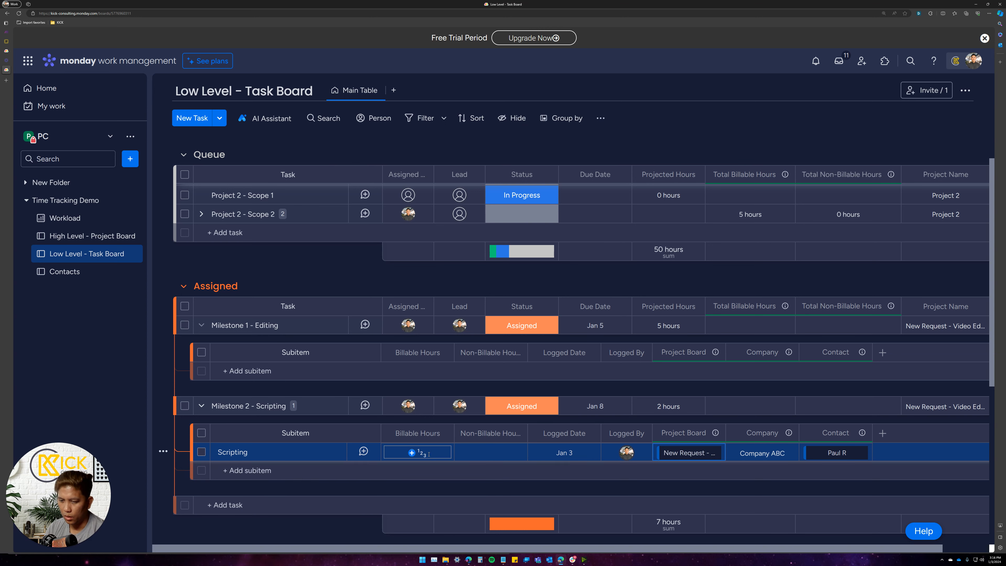
click(417, 452)
text(0)
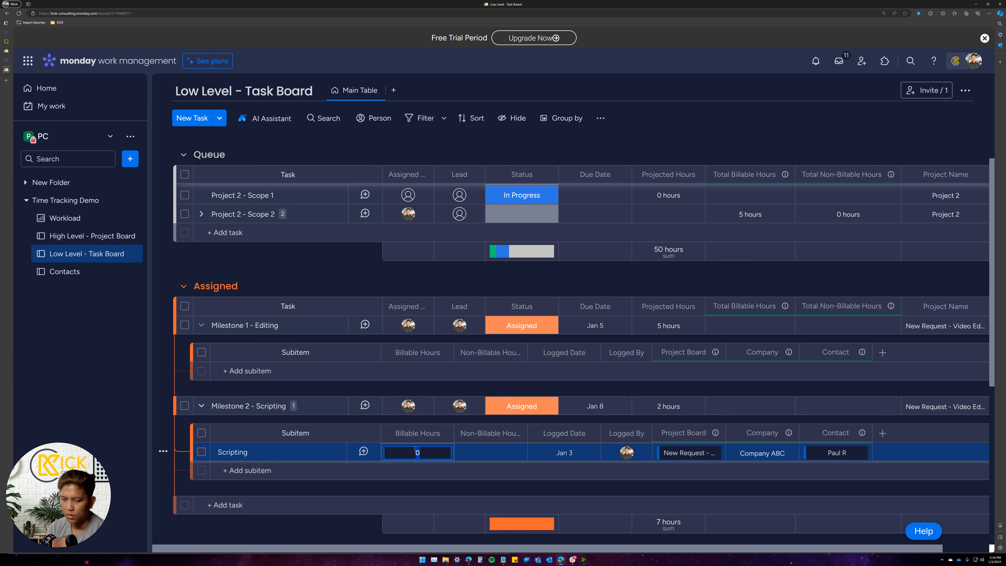
text(1 hours)
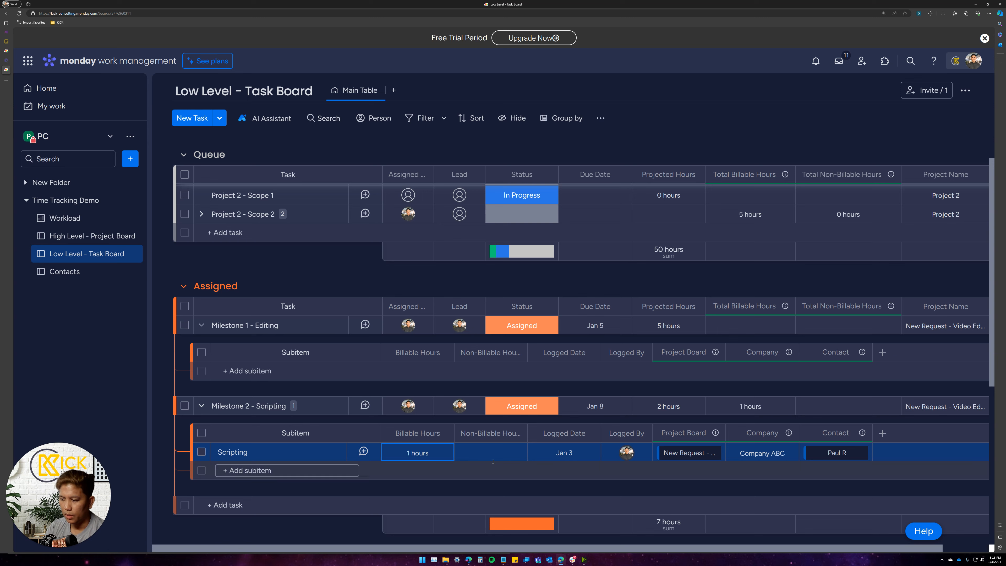
click(521, 325)
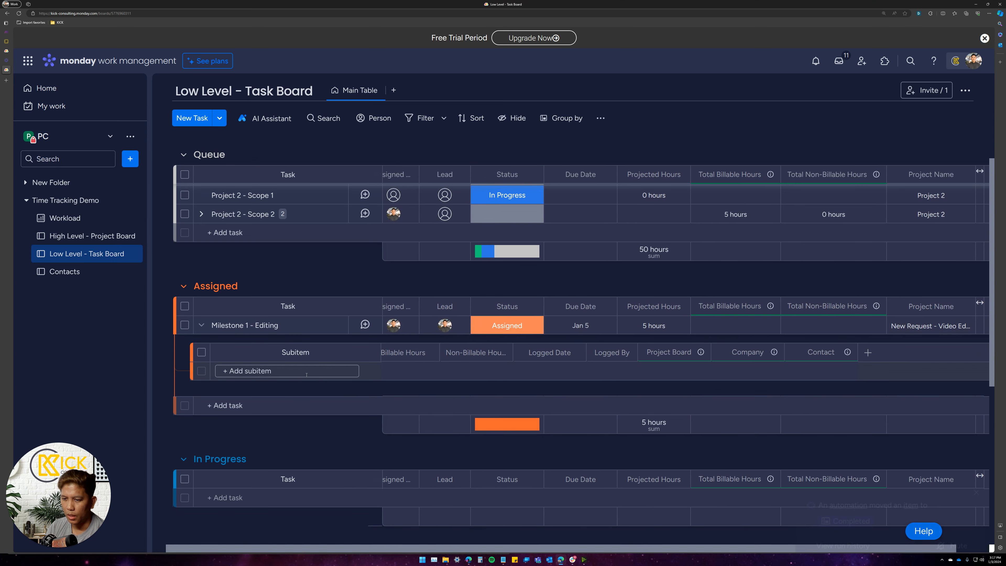
Add an 'Editing' subitem under Milestone 1 logged Jan 3 and linked to the Company ABC request
text(Editing)
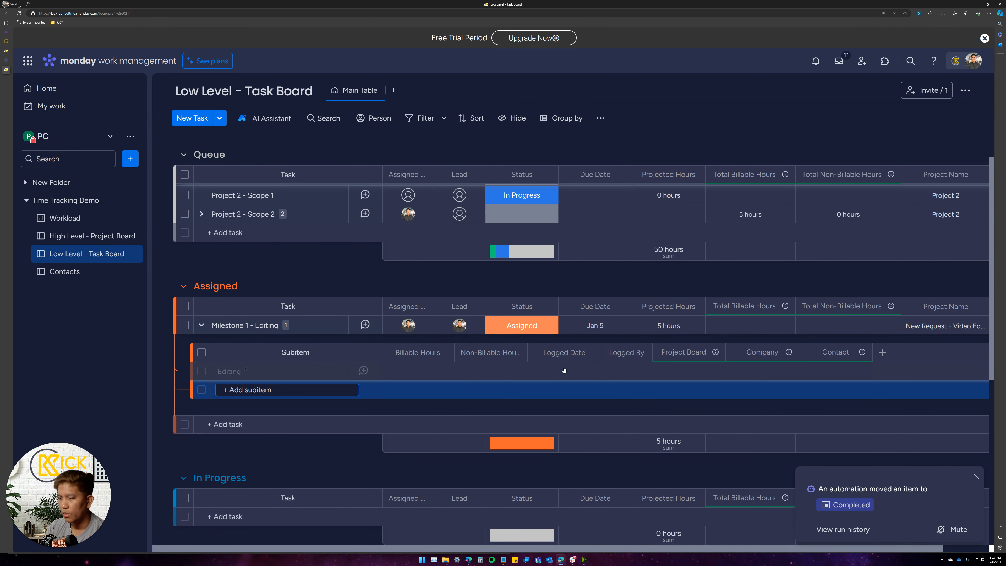
click(563, 371)
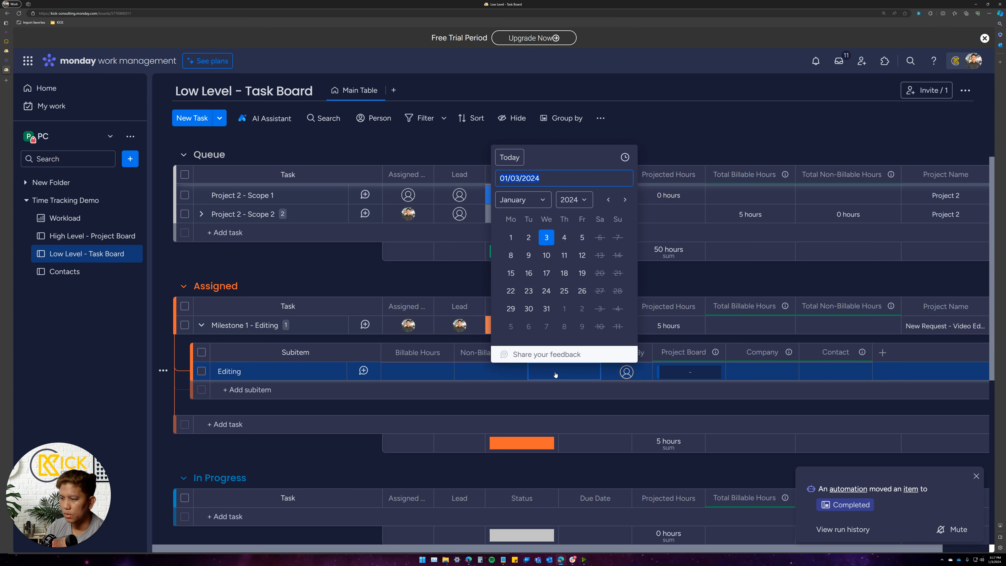
mouse_move(560, 247)
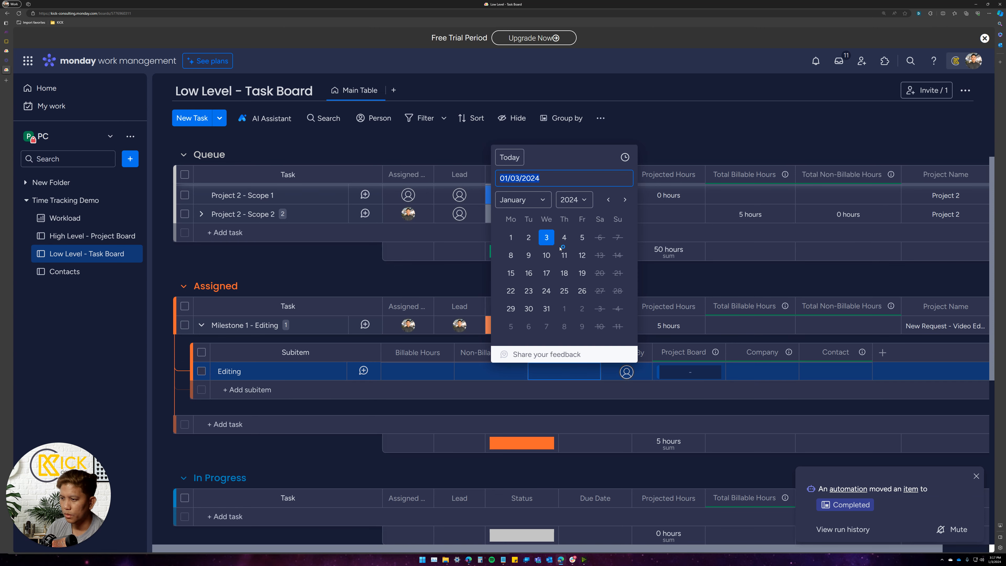
click(546, 237)
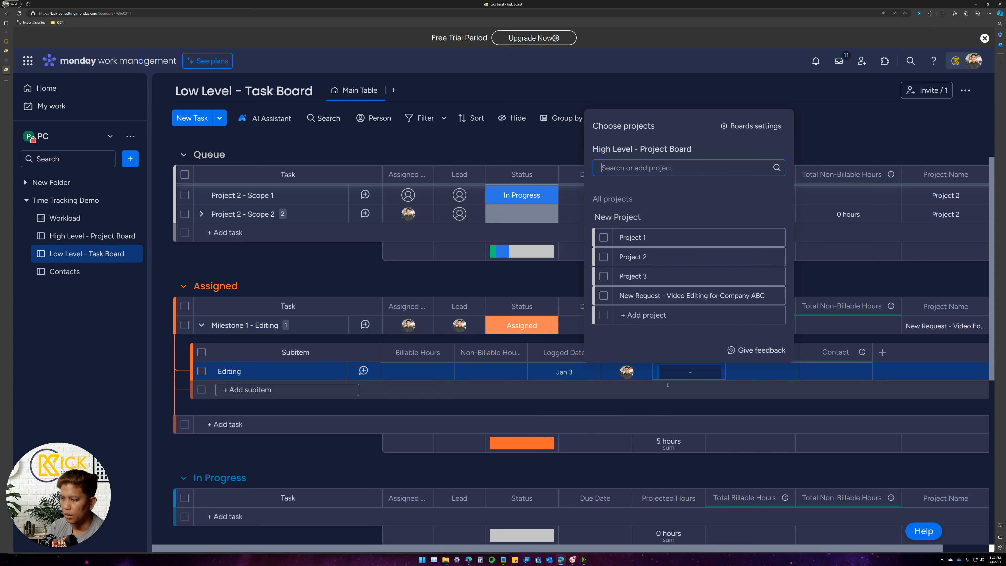
click(603, 295)
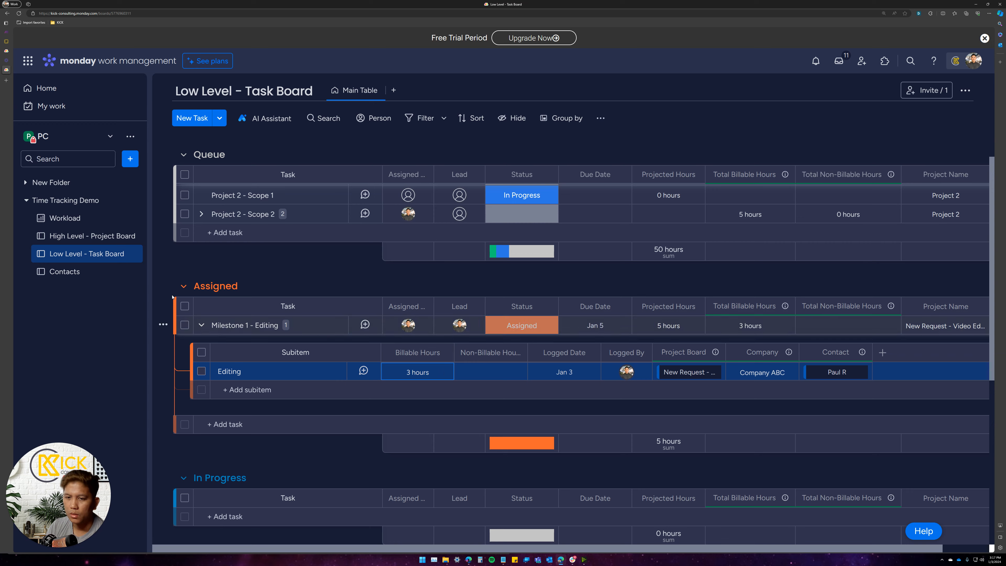
Expand the New Request - Video Editing project to show its two milestones with 3 and 1 billable hours
click(89, 236)
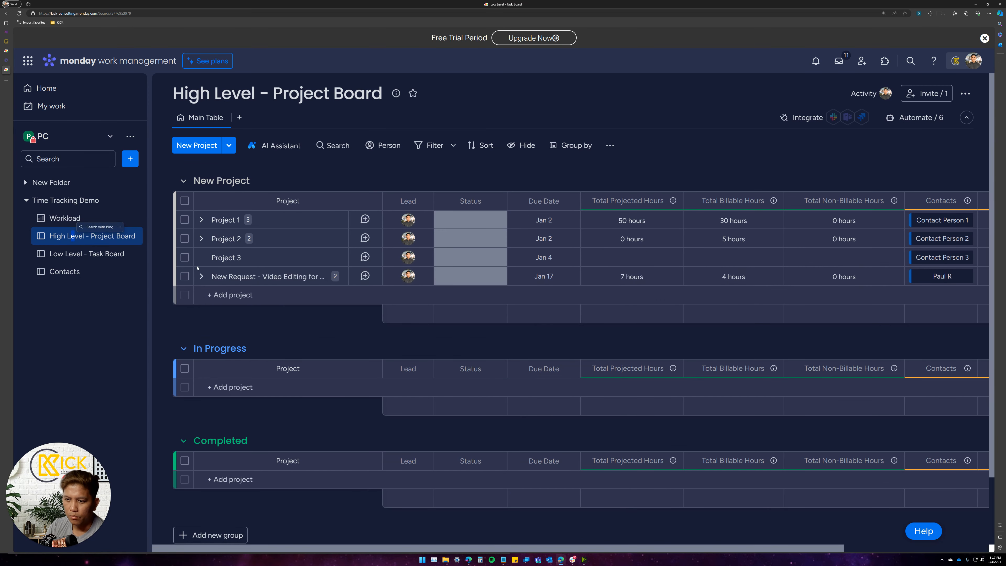
click(201, 276)
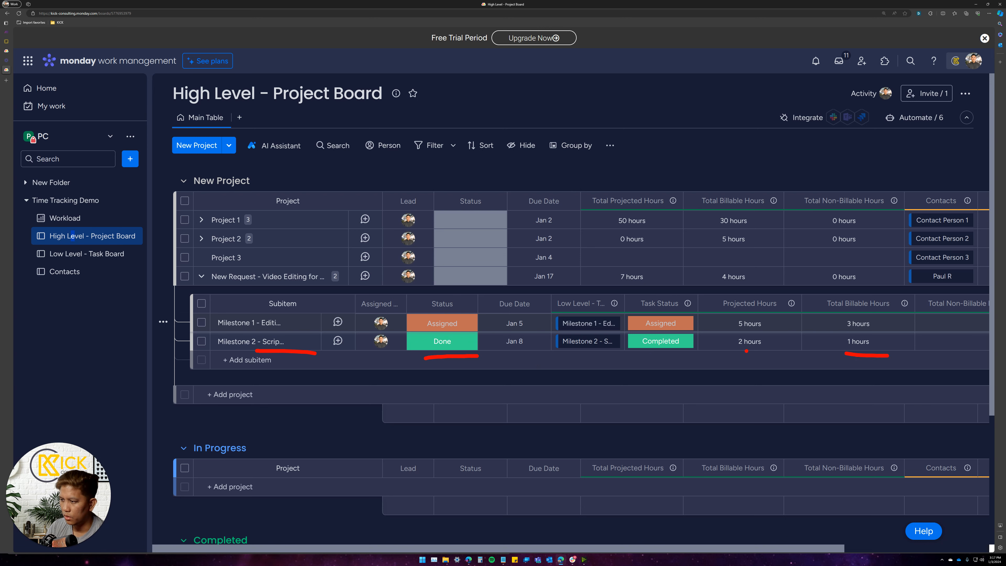
mouse_move(768, 365)
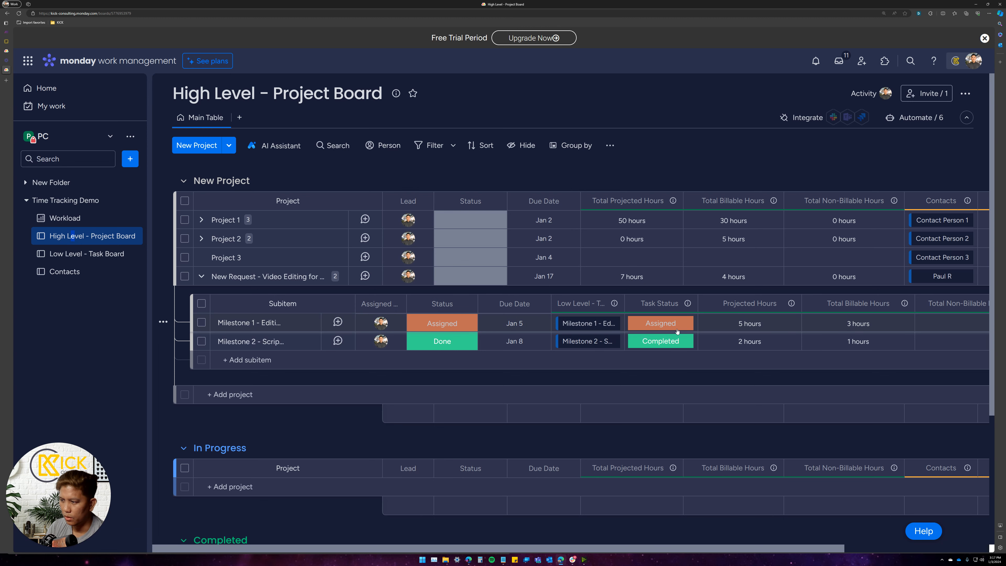
click(858, 323)
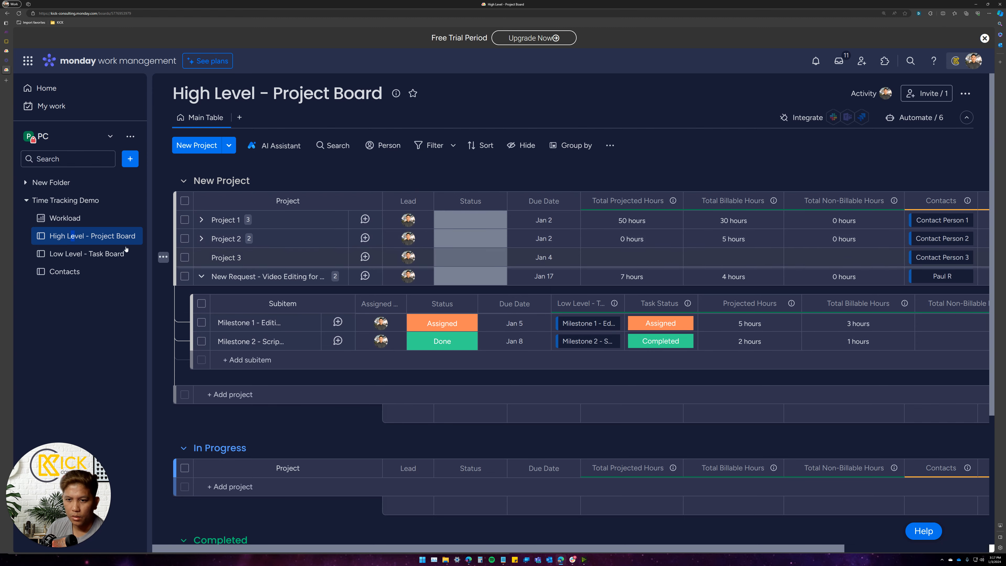
On the Low Level - Task Board, add a new subitem named 'Editing' under Milestone 1 - Editing
click(87, 253)
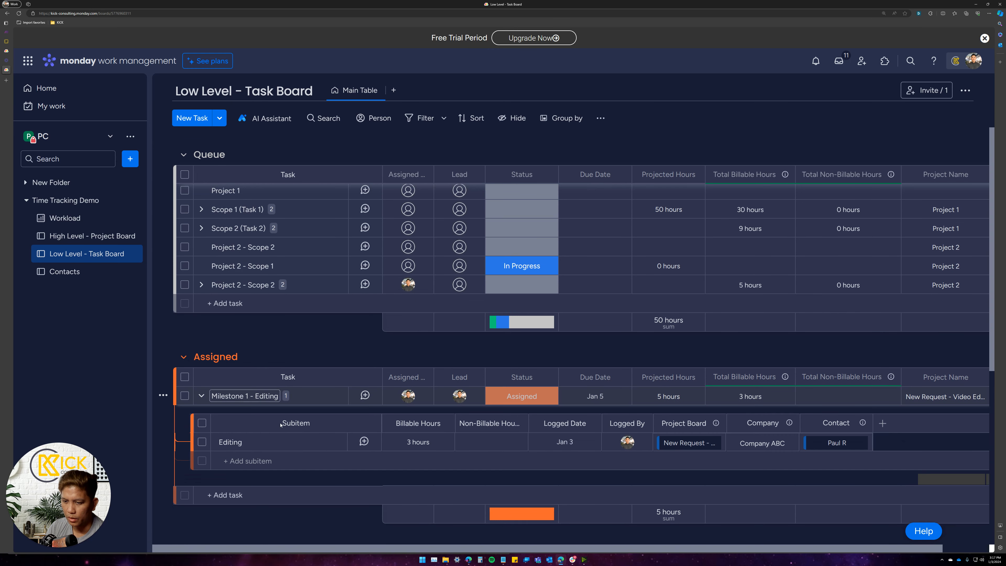
click(414, 442)
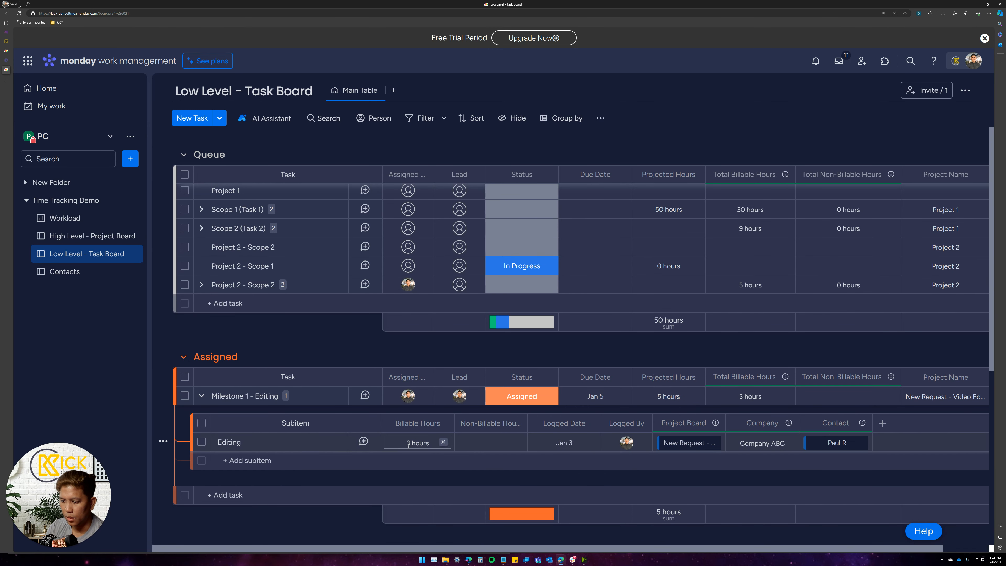
click(249, 460)
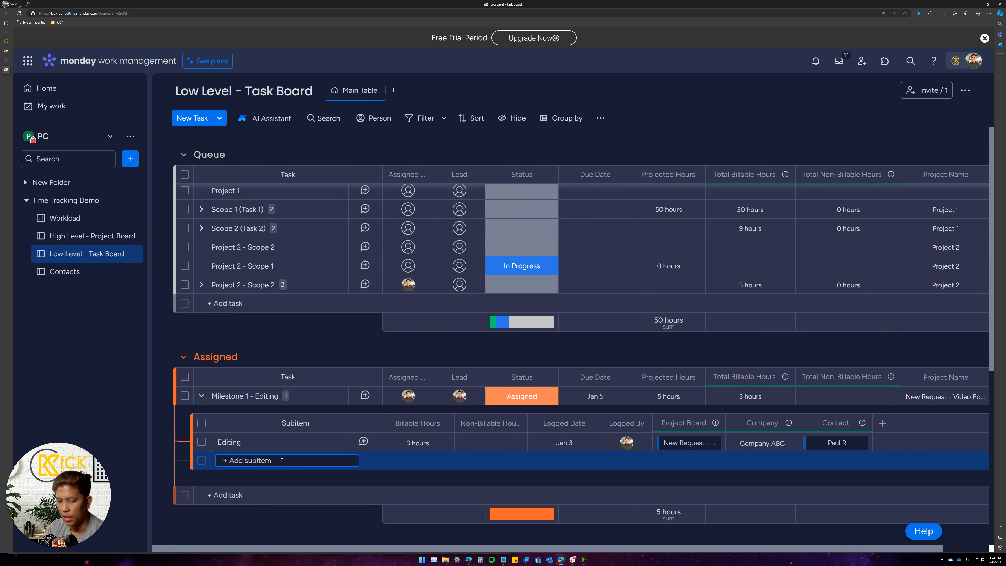
text(Editing)
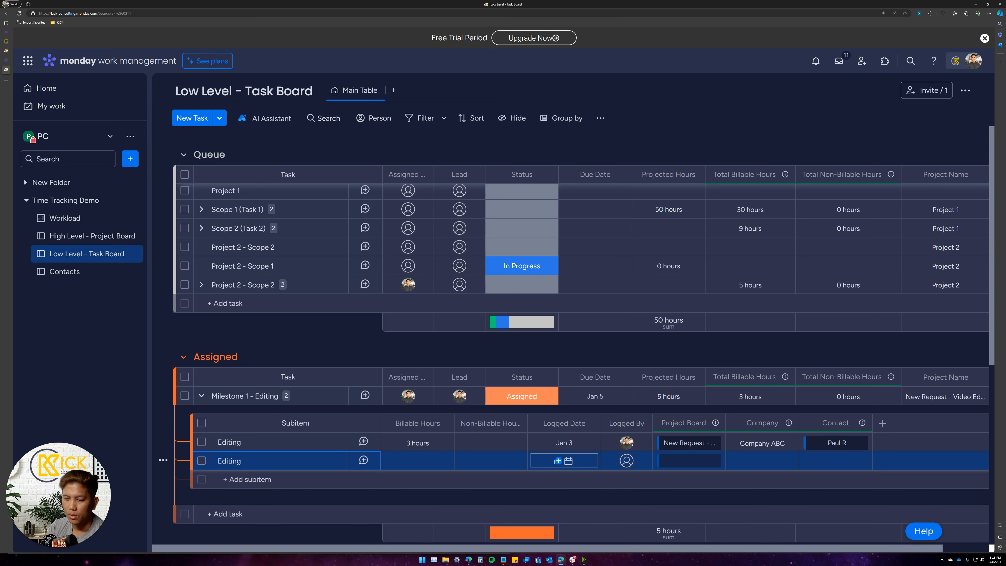
Log the new Editing subitem on January 4 with 1 billable hour, bringing the milestone total to 4
click(563, 460)
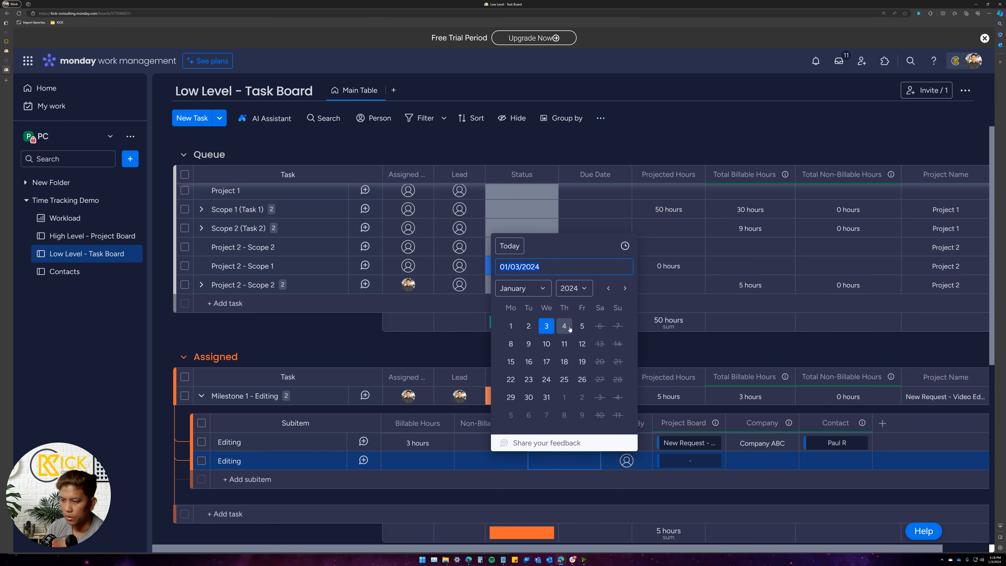
click(563, 325)
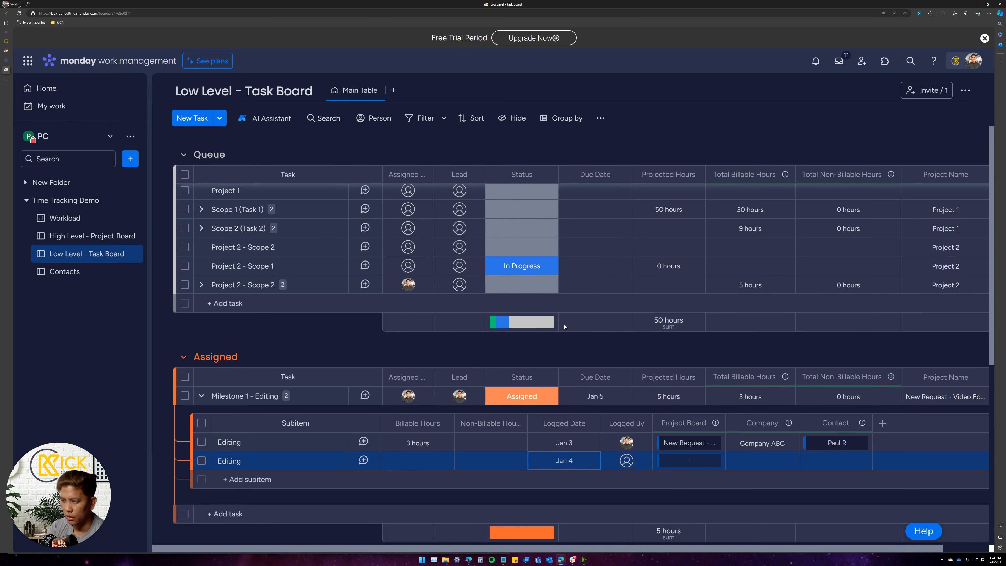
click(416, 460)
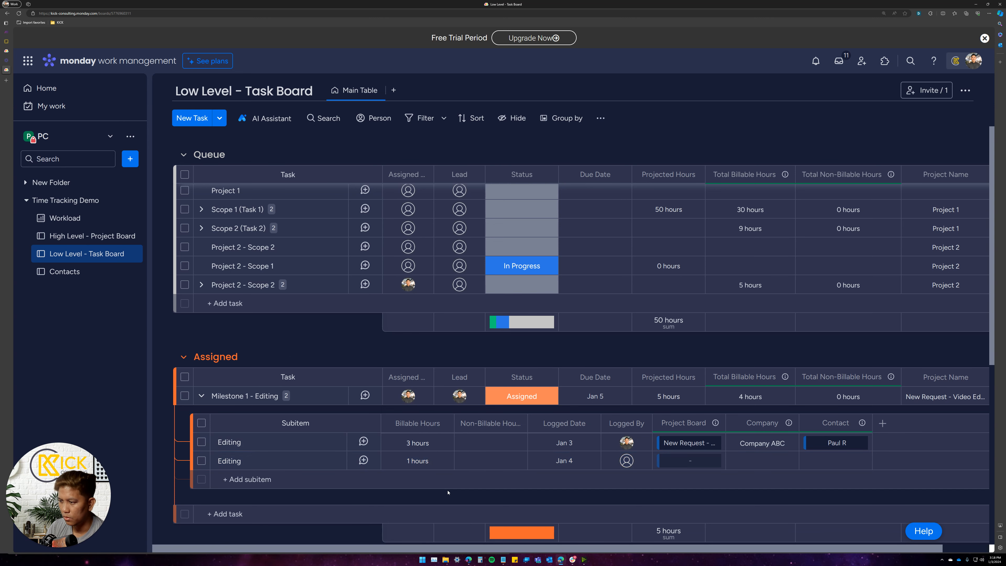
click(760, 442)
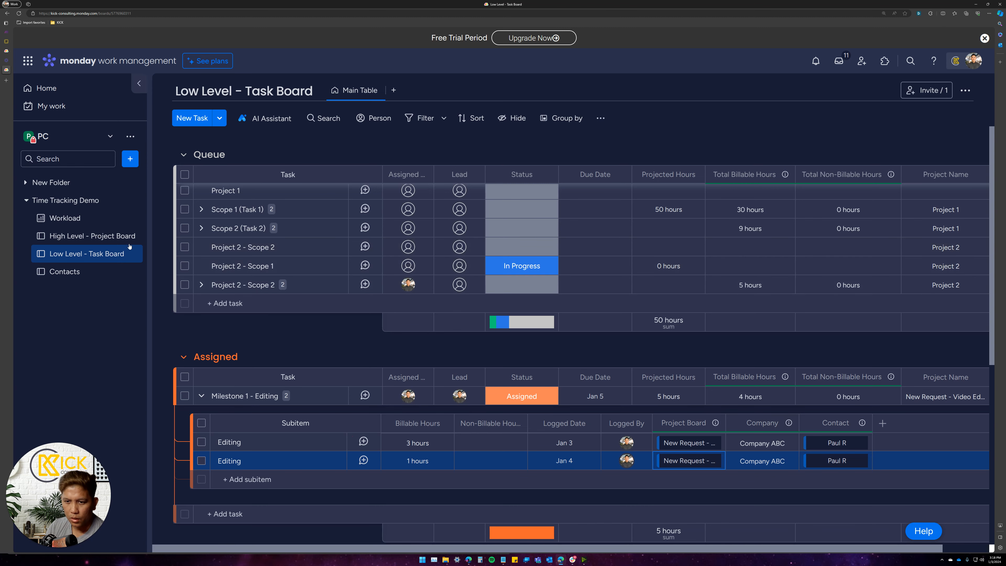
Expand the New Request project on the Project Board and mark Milestone 1 - Editing as Done
click(91, 235)
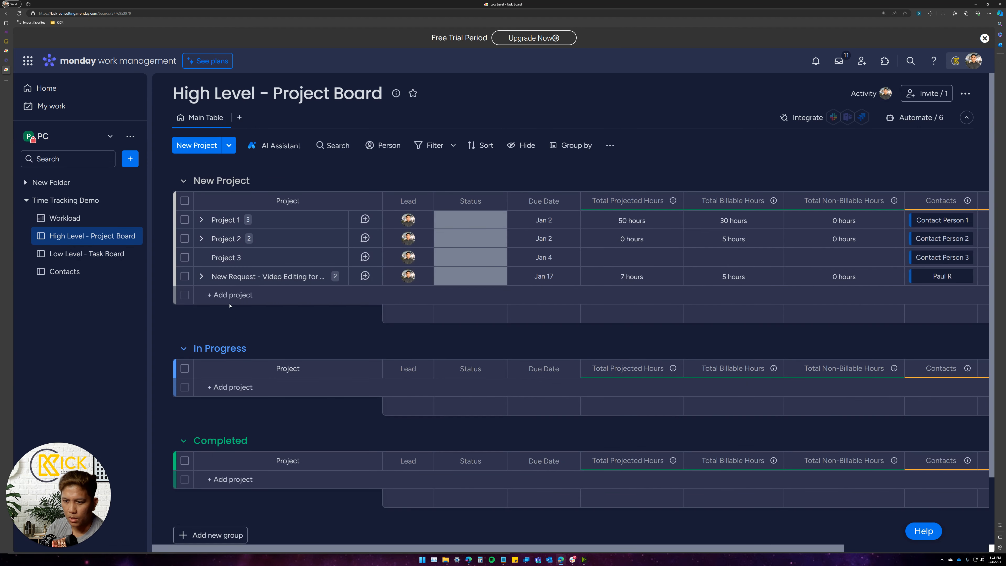
click(201, 277)
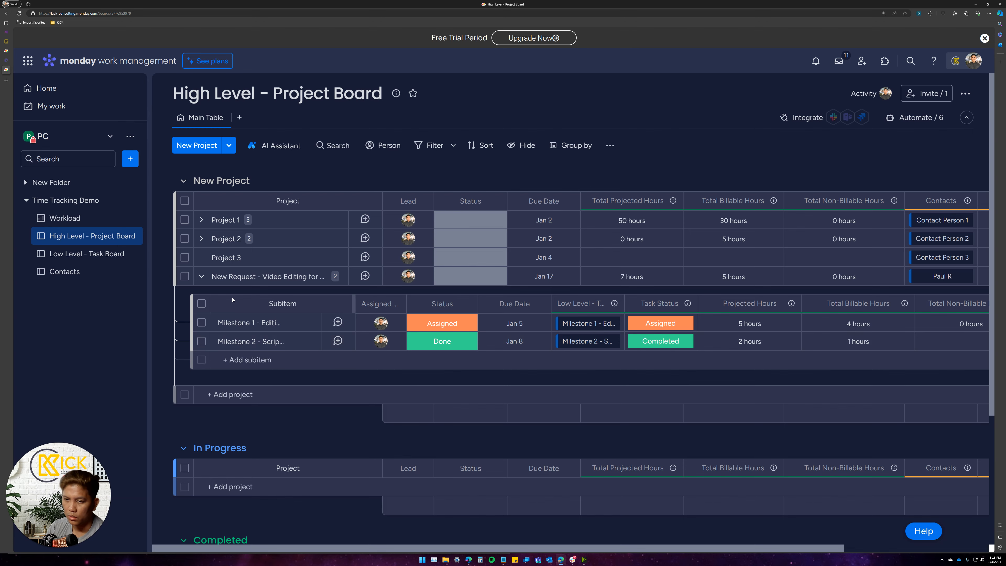
click(86, 254)
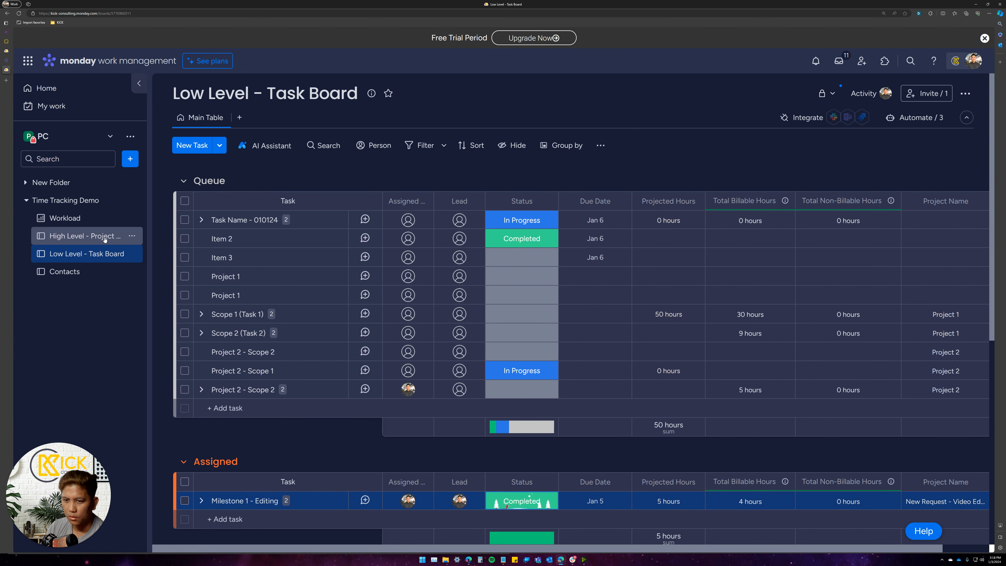
click(84, 236)
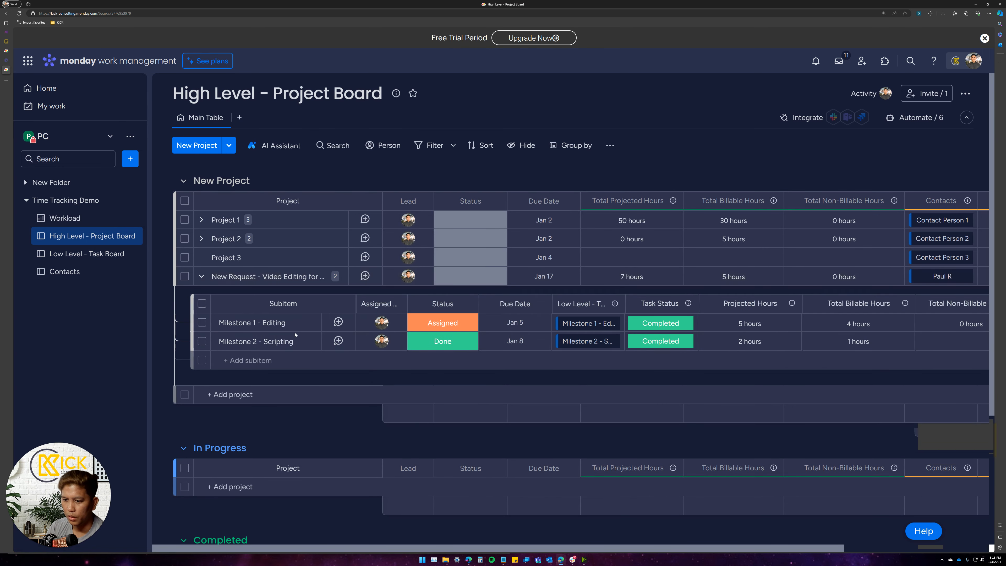
click(443, 323)
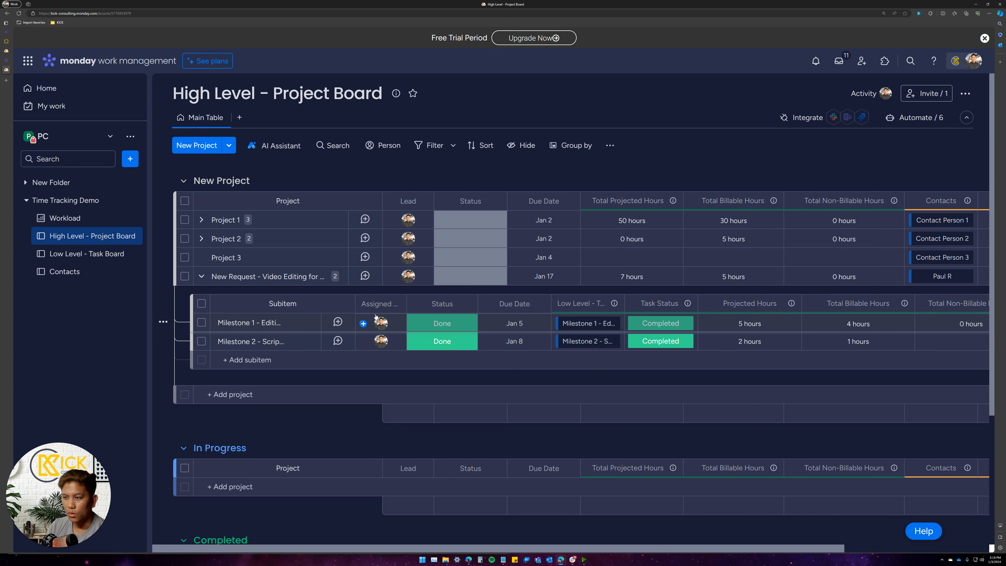
mouse_move(87, 254)
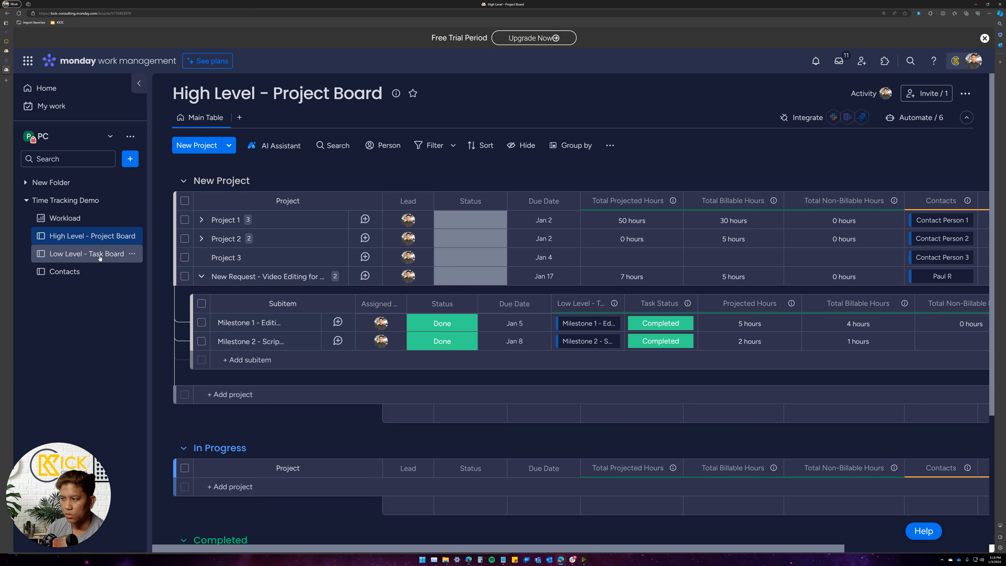
mouse_move(64, 218)
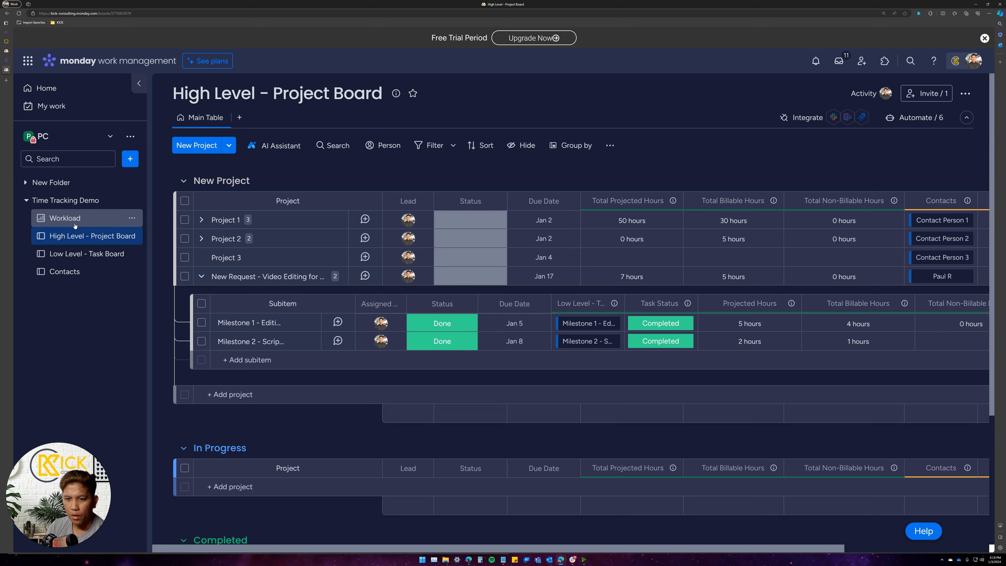
Review the Workload widget in Days view, with Jan 3 showing Scripting 1 hour and Editing 3 hours
click(63, 218)
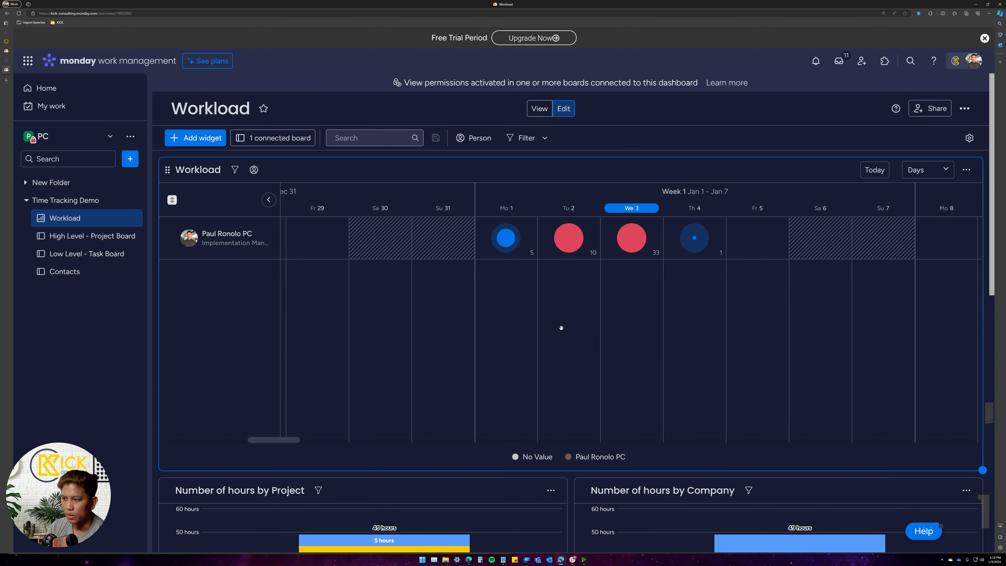
mouse_move(549, 316)
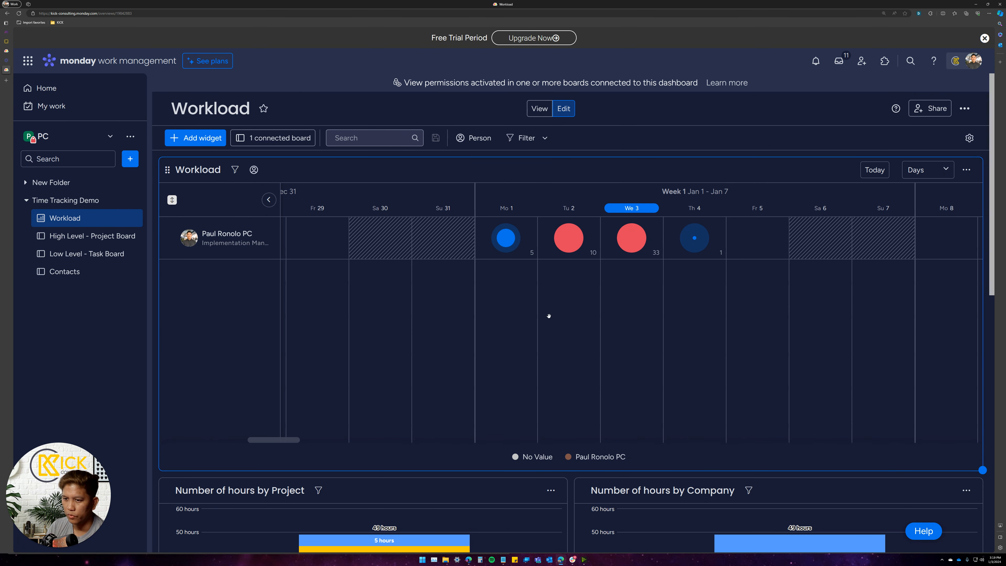
mouse_move(475, 289)
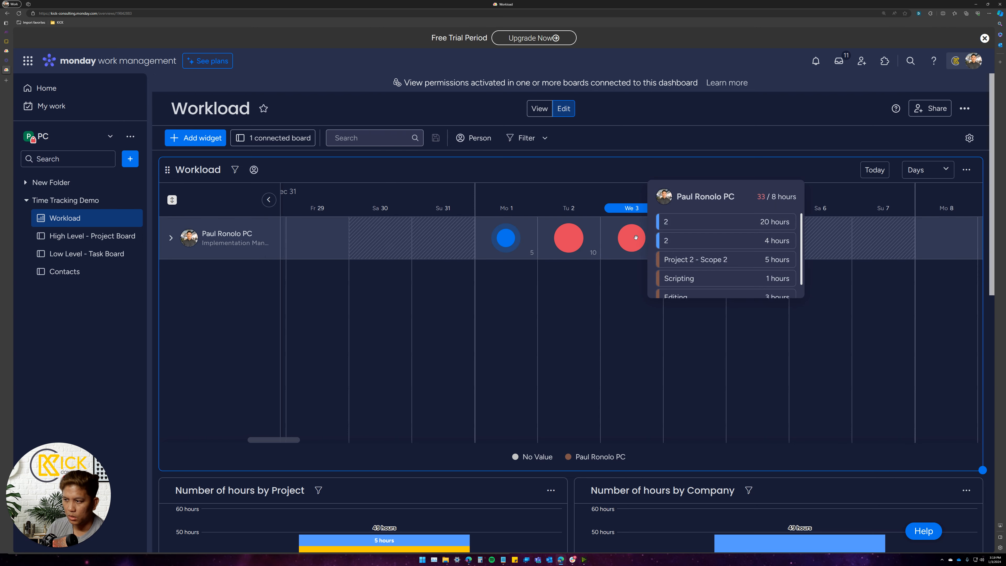
scroll(down, 3)
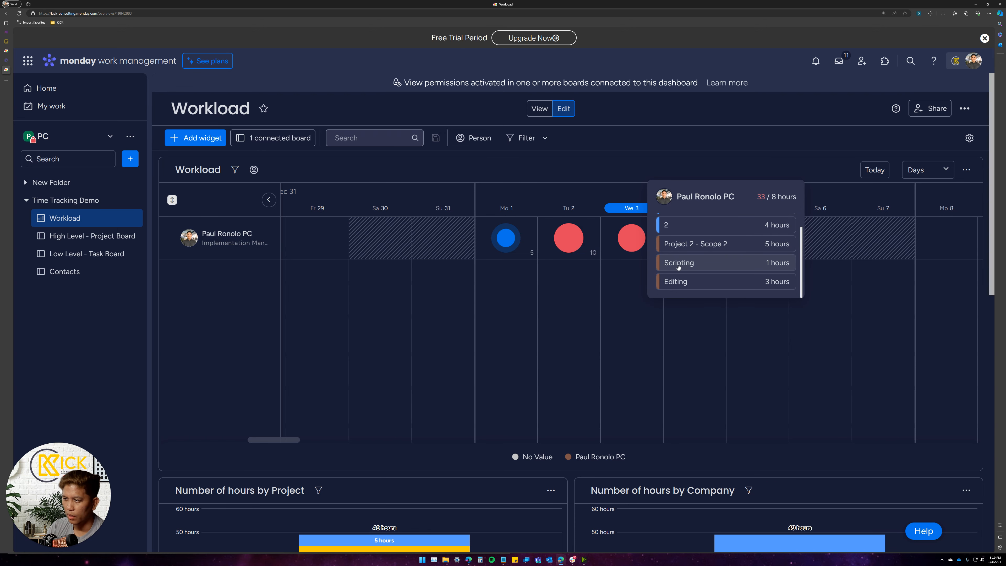
mouse_move(676, 285)
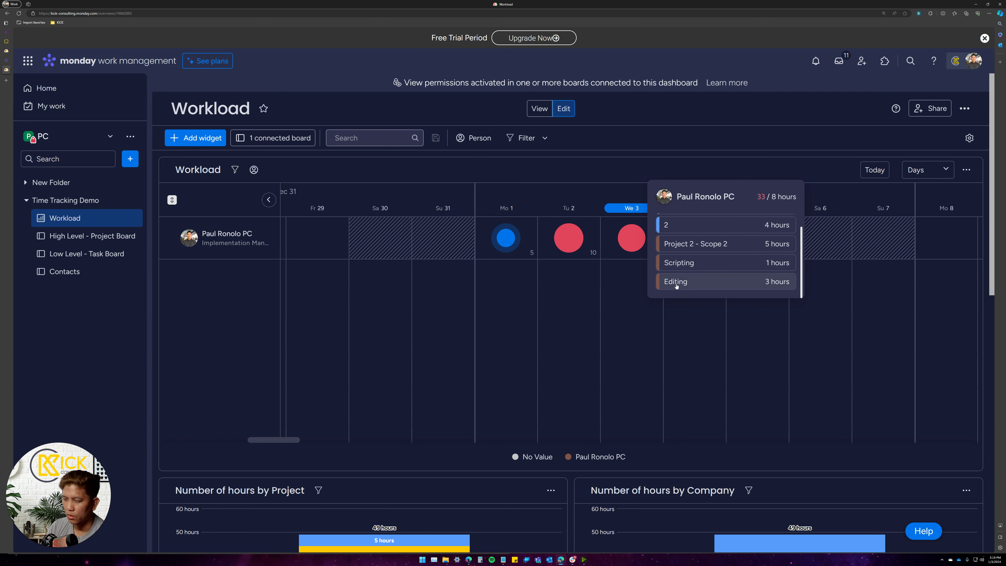
mouse_move(768, 283)
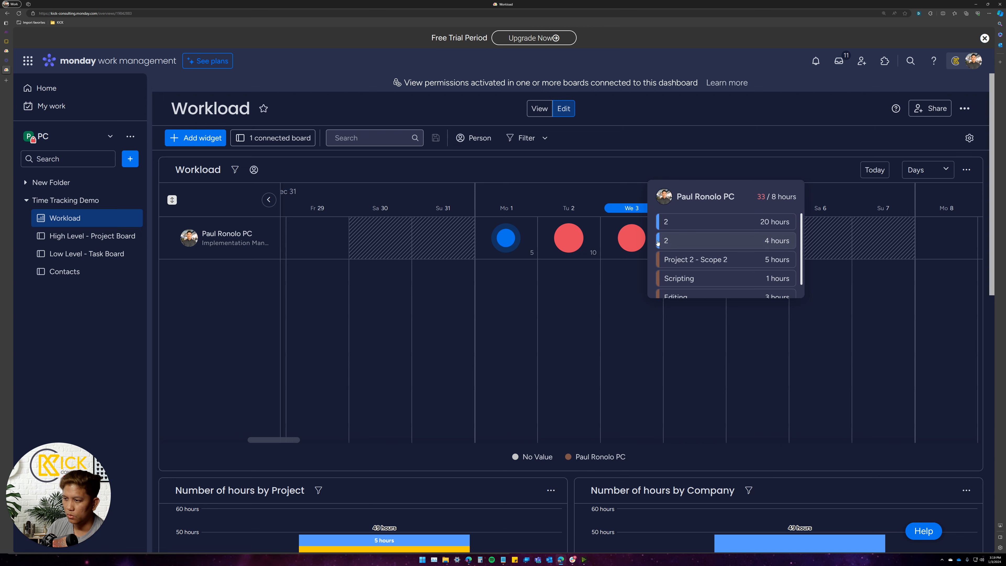
mouse_move(683, 221)
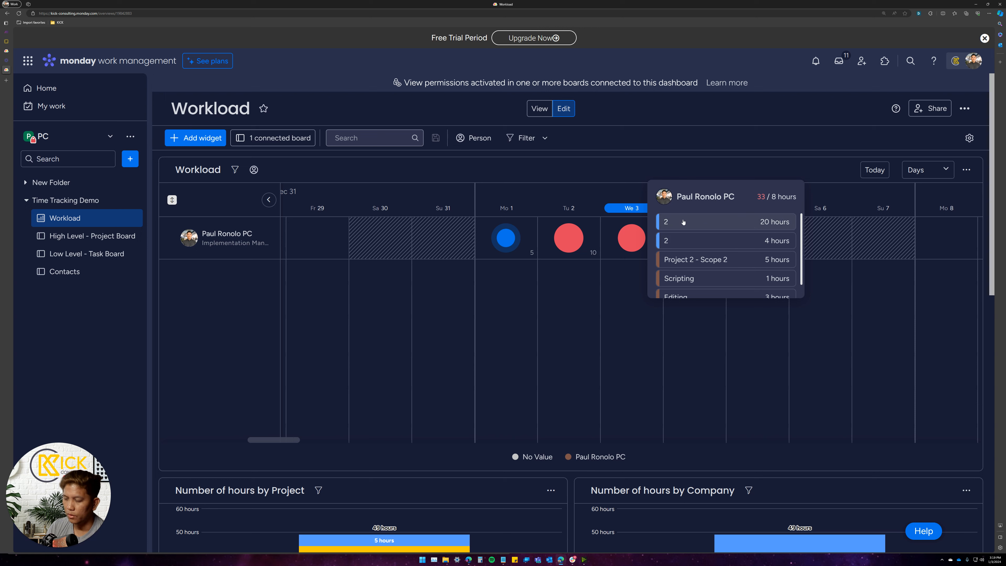
mouse_move(711, 238)
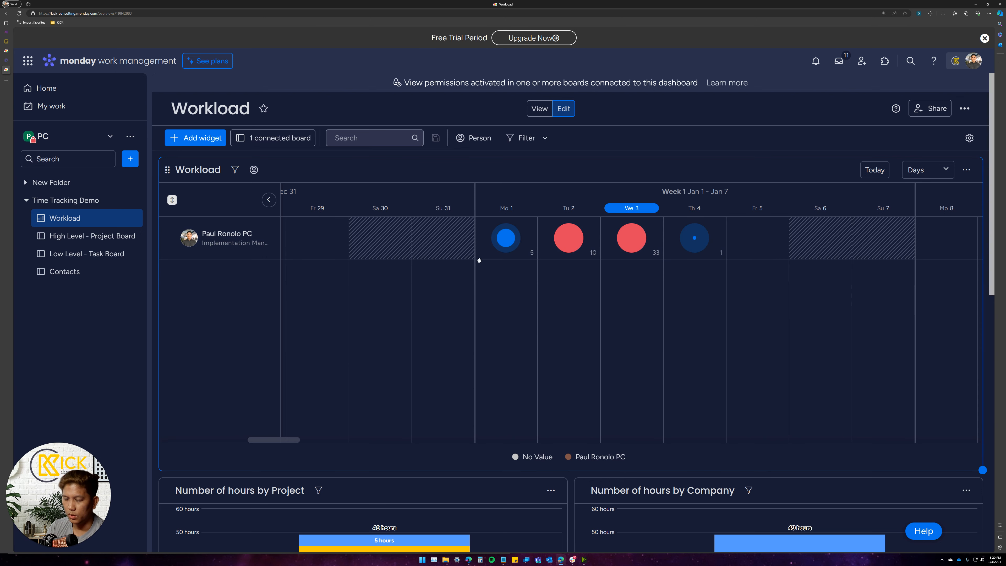
mouse_move(485, 272)
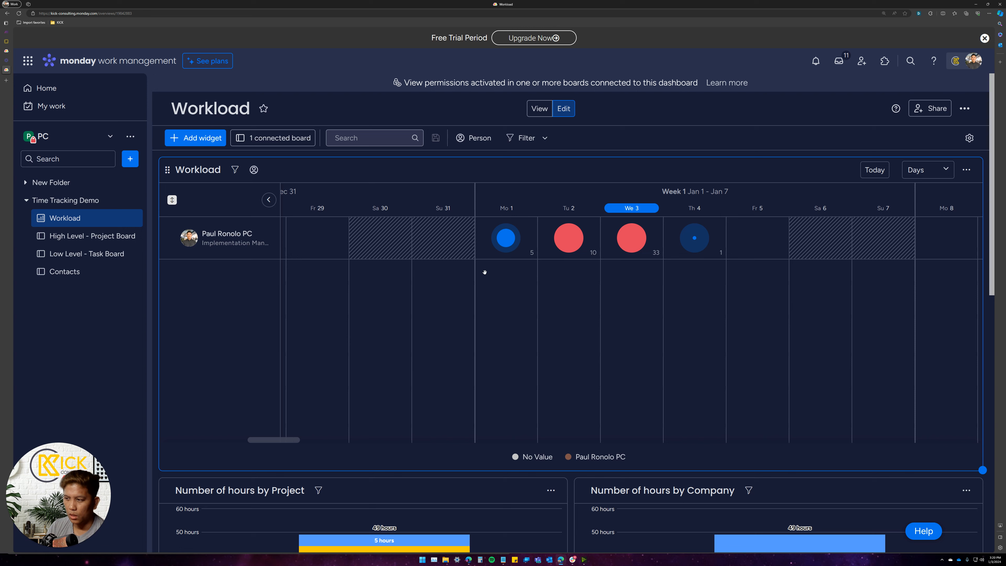
mouse_move(471, 278)
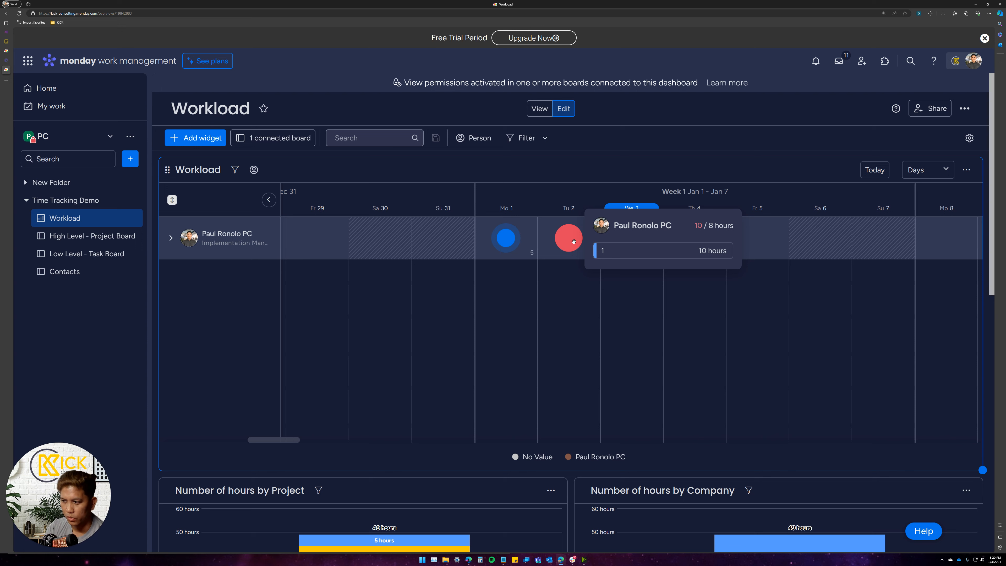
mouse_move(623, 240)
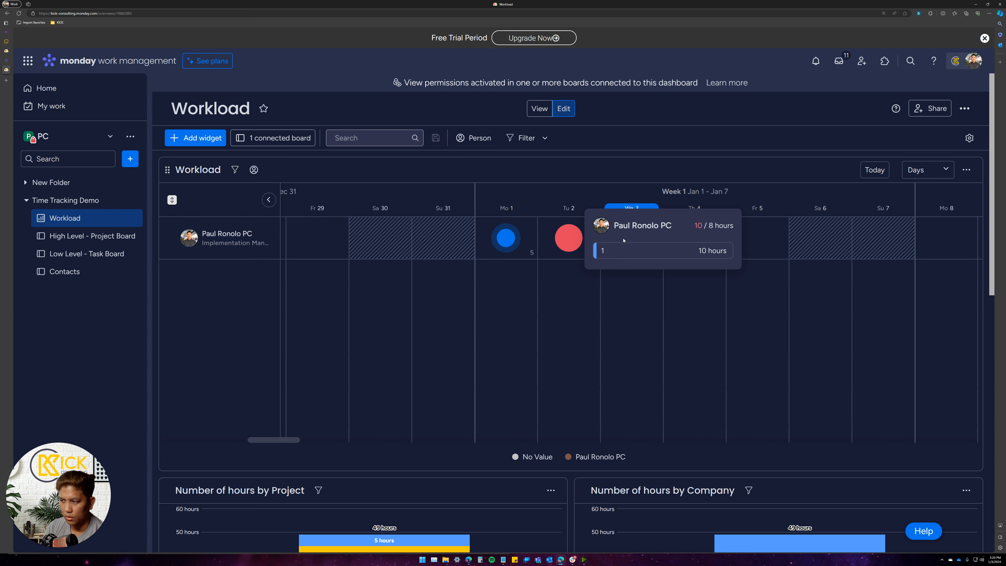
mouse_move(676, 237)
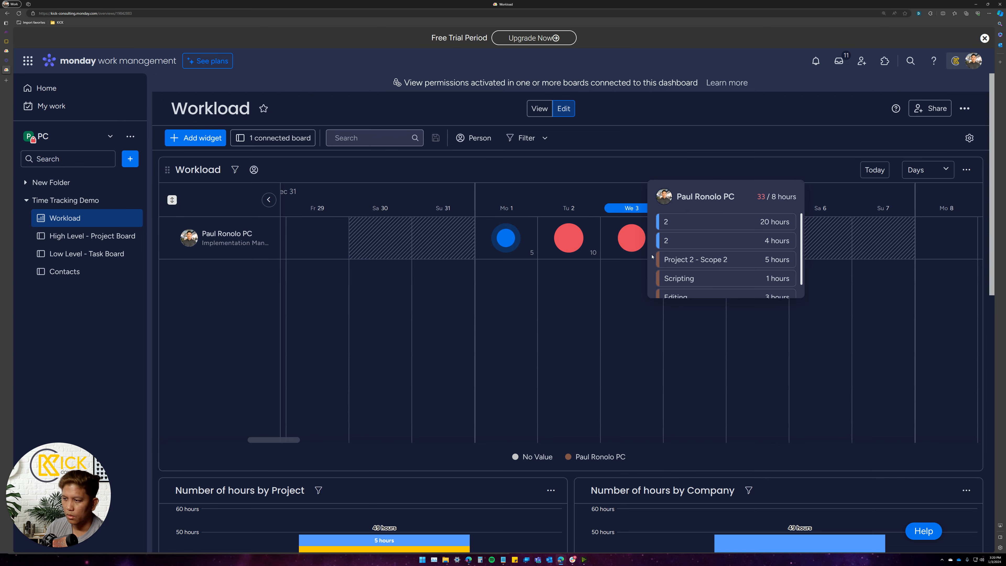
mouse_move(765, 205)
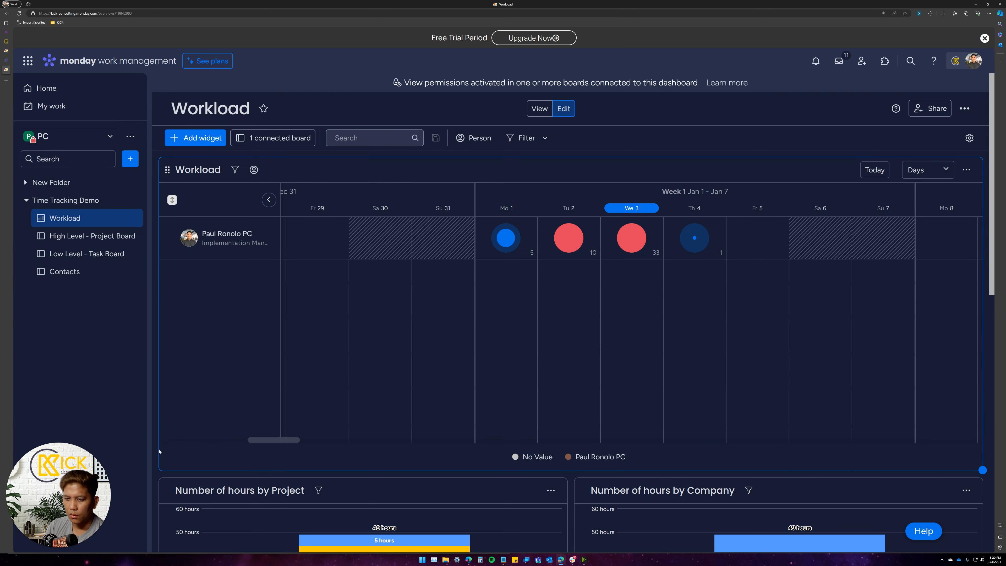
scroll(down, 3)
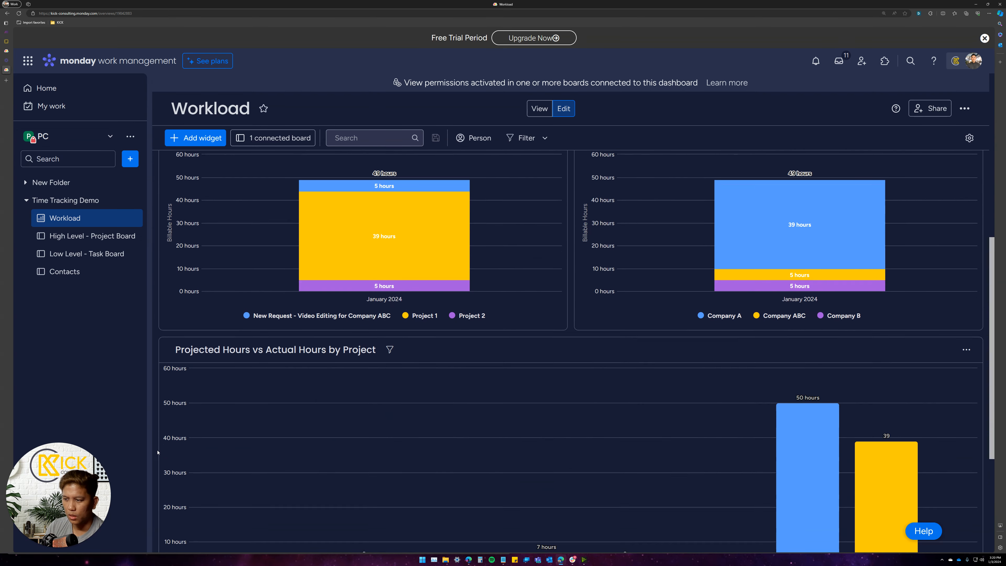
scroll(up, 3)
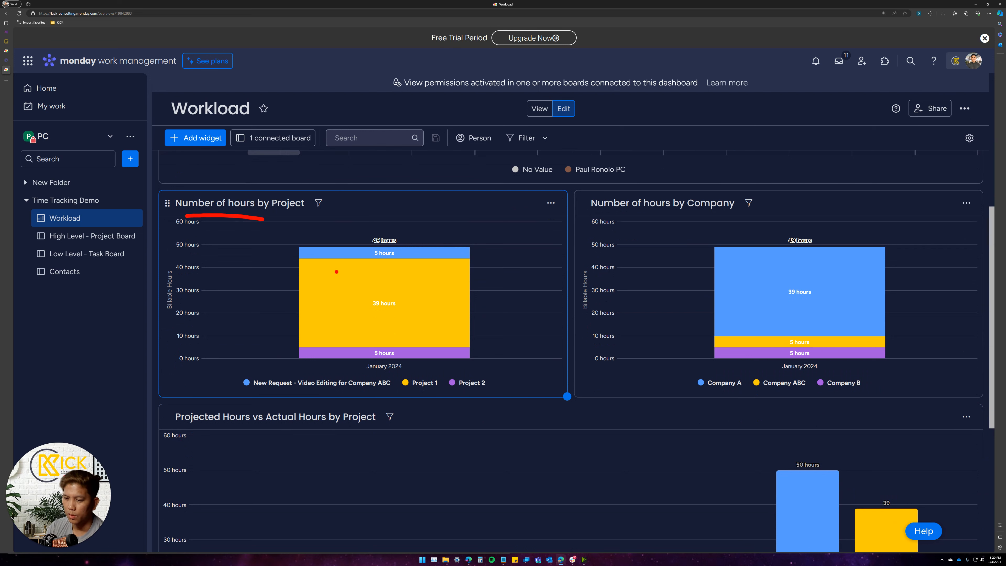
mouse_move(289, 393)
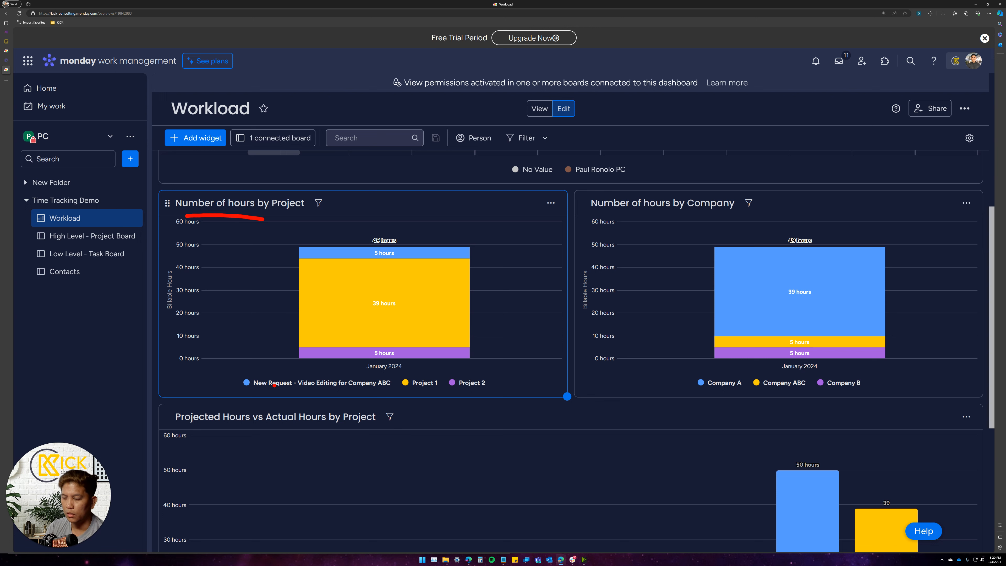
mouse_move(518, 326)
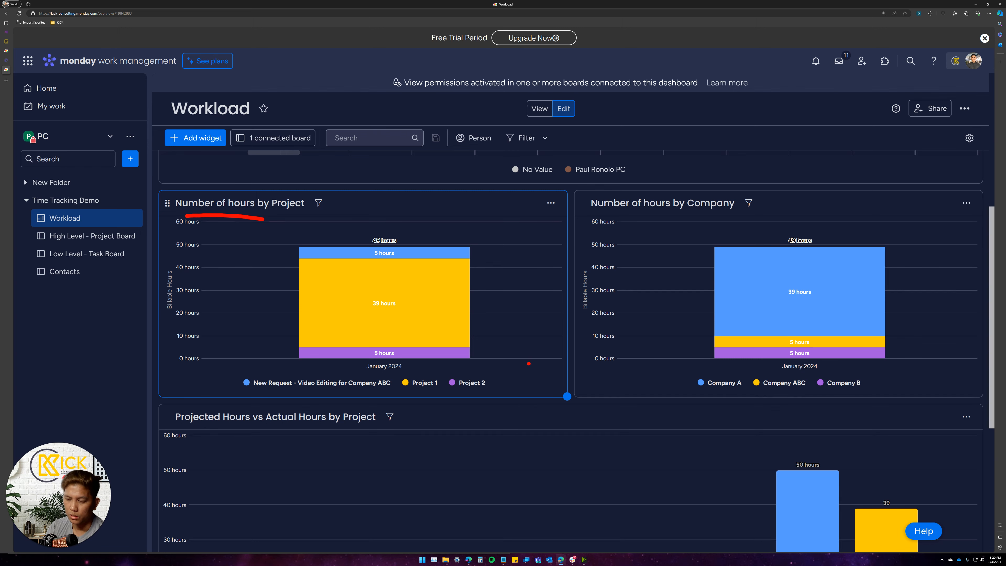
mouse_move(86, 254)
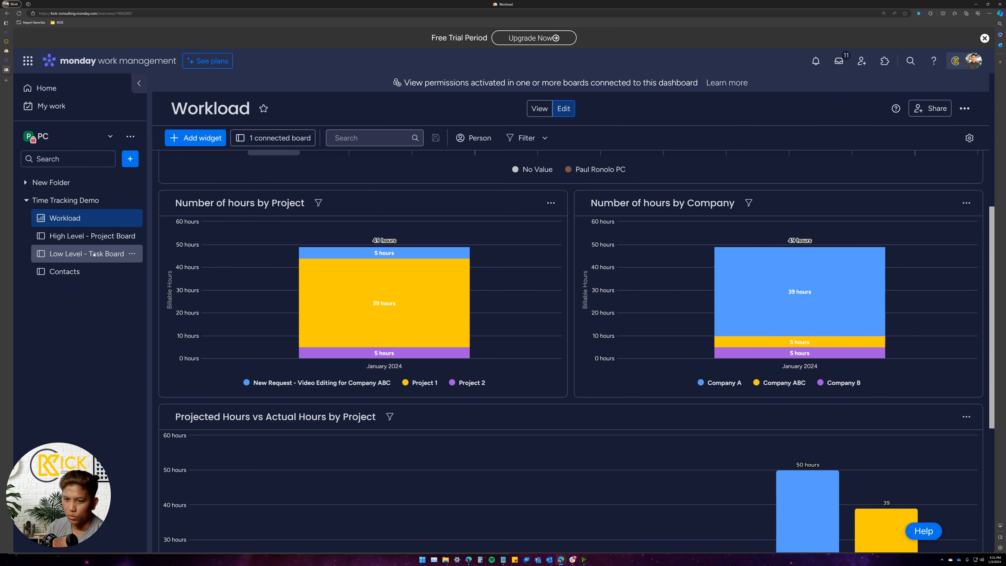
click(86, 253)
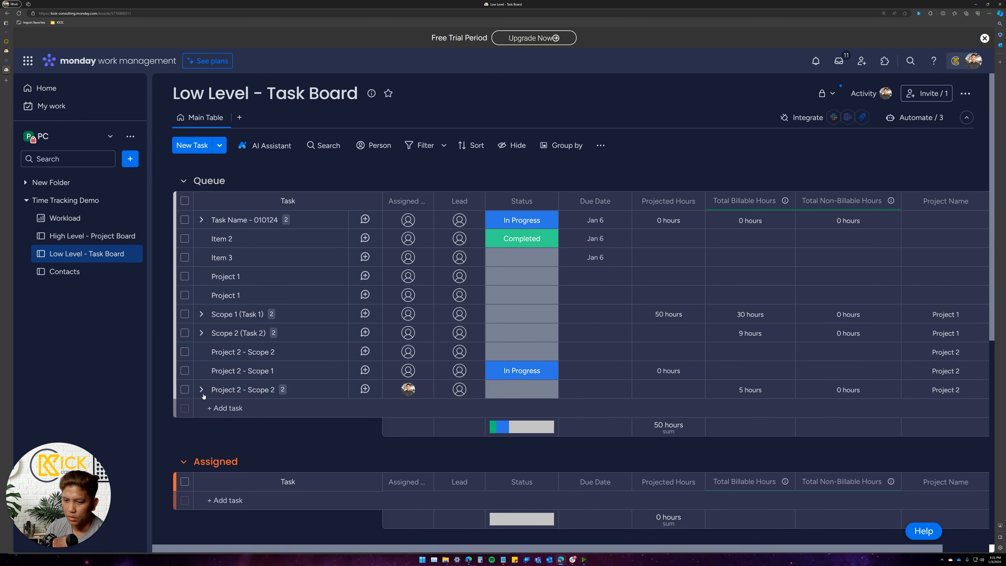
click(201, 389)
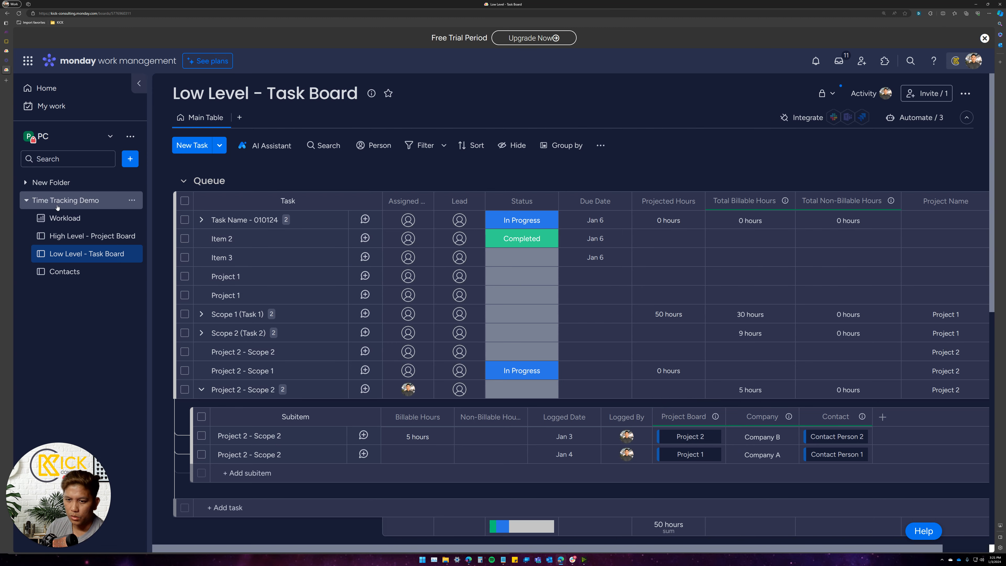
click(64, 218)
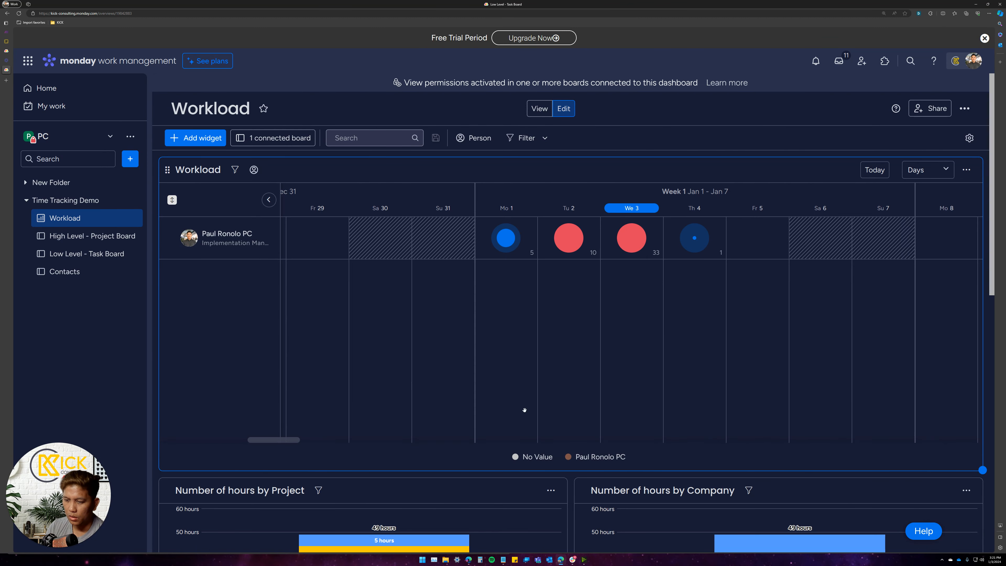
scroll(down, 3)
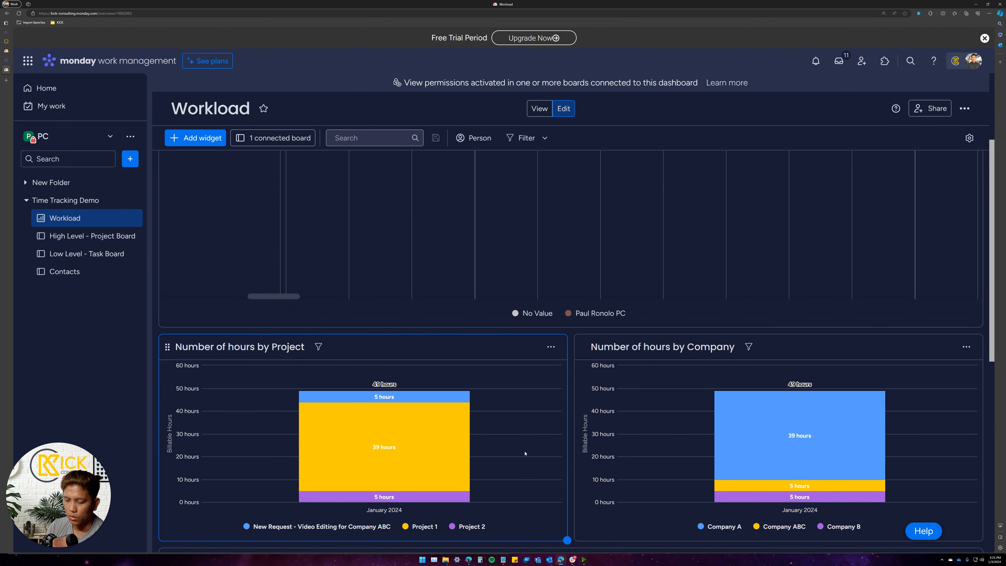
scroll(down, 3)
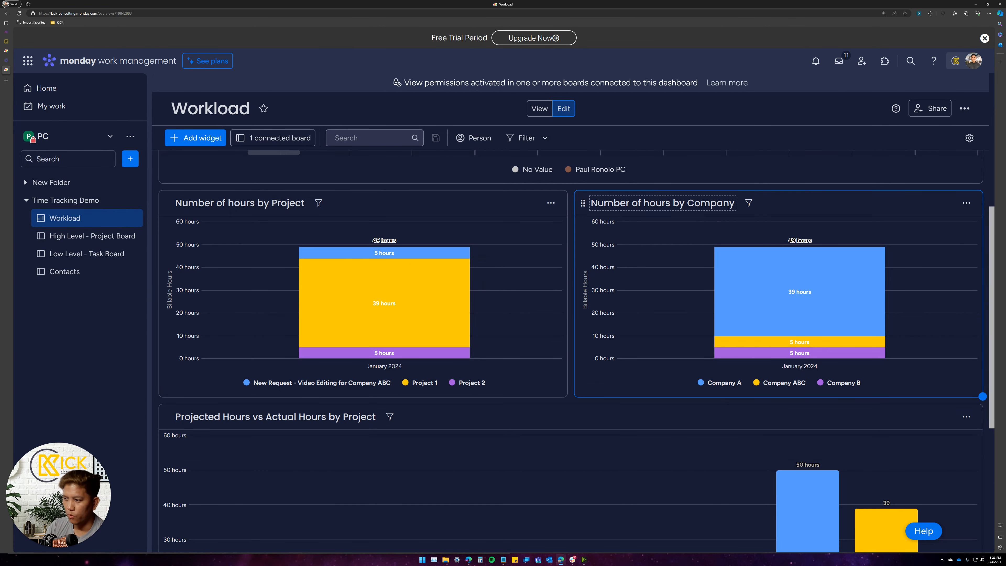
mouse_move(709, 343)
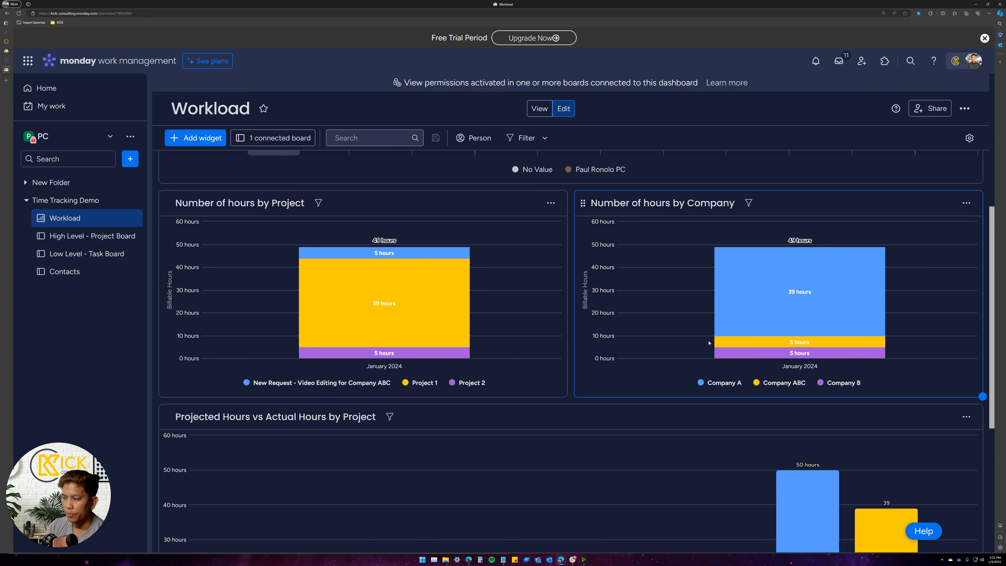
mouse_move(836, 394)
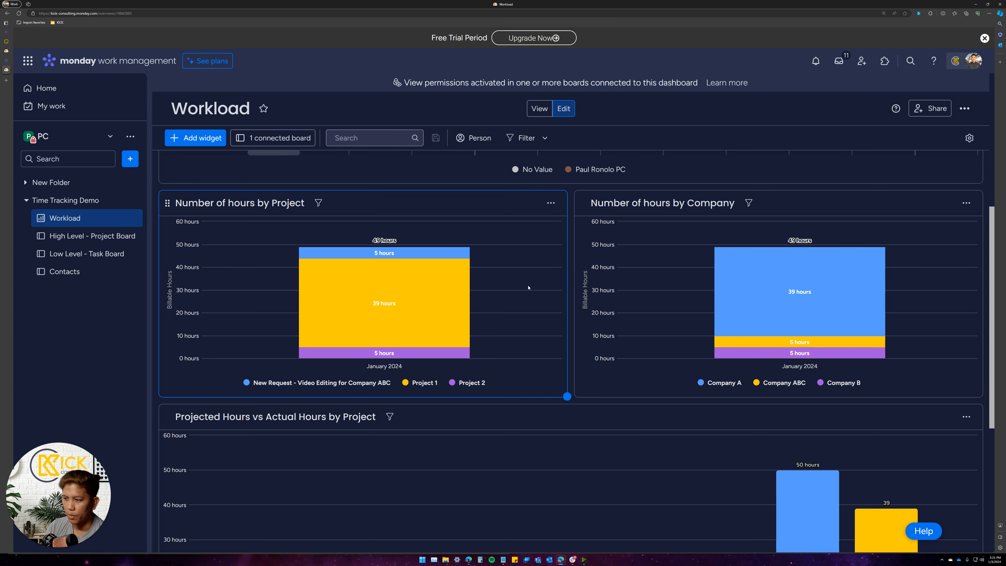
mouse_move(562, 319)
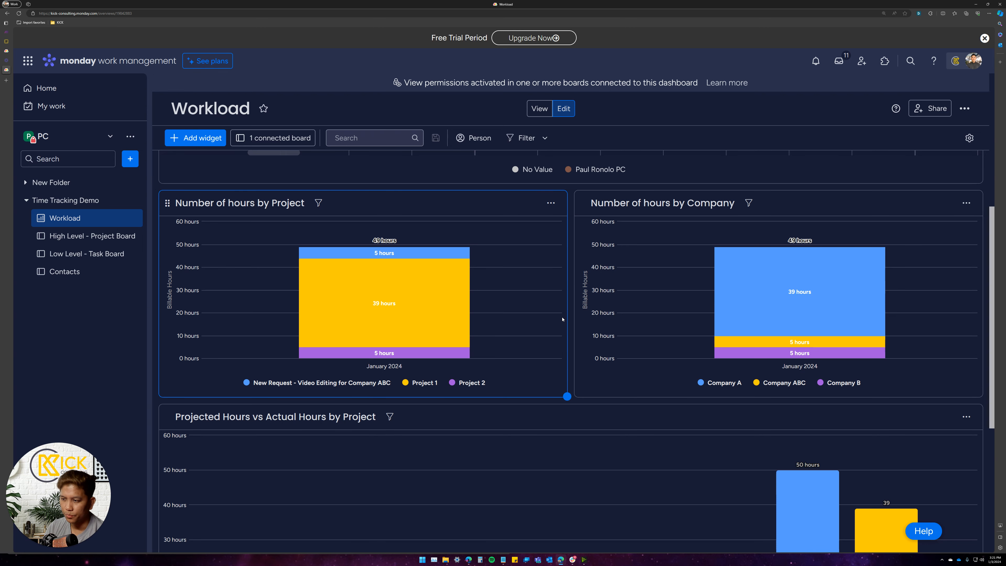
scroll(down, 3)
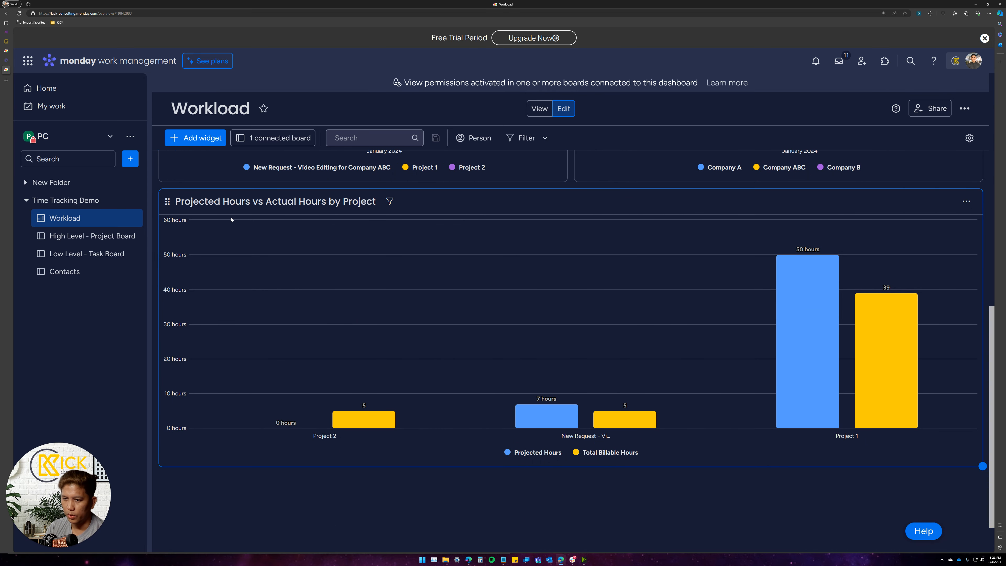
mouse_move(209, 216)
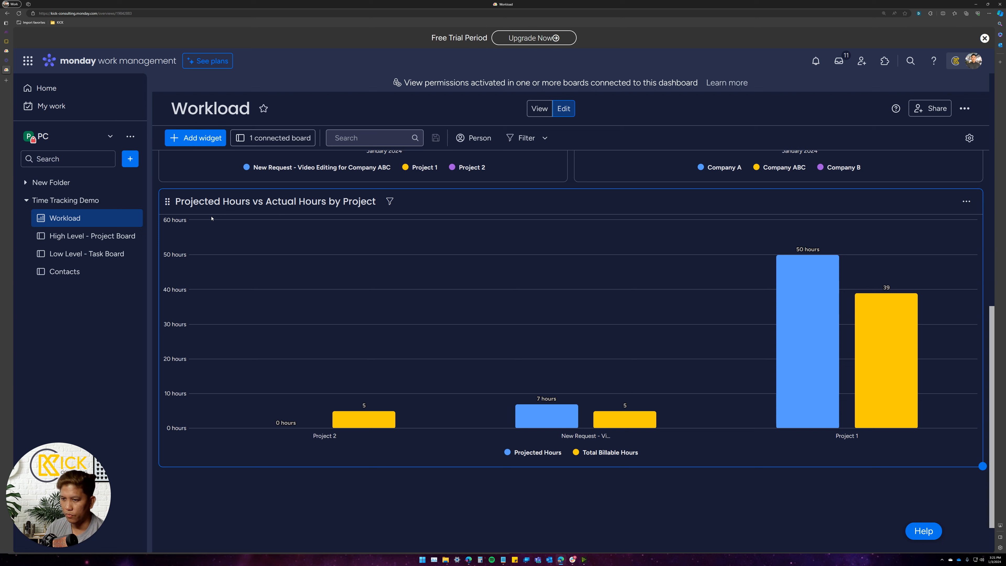
mouse_move(595, 311)
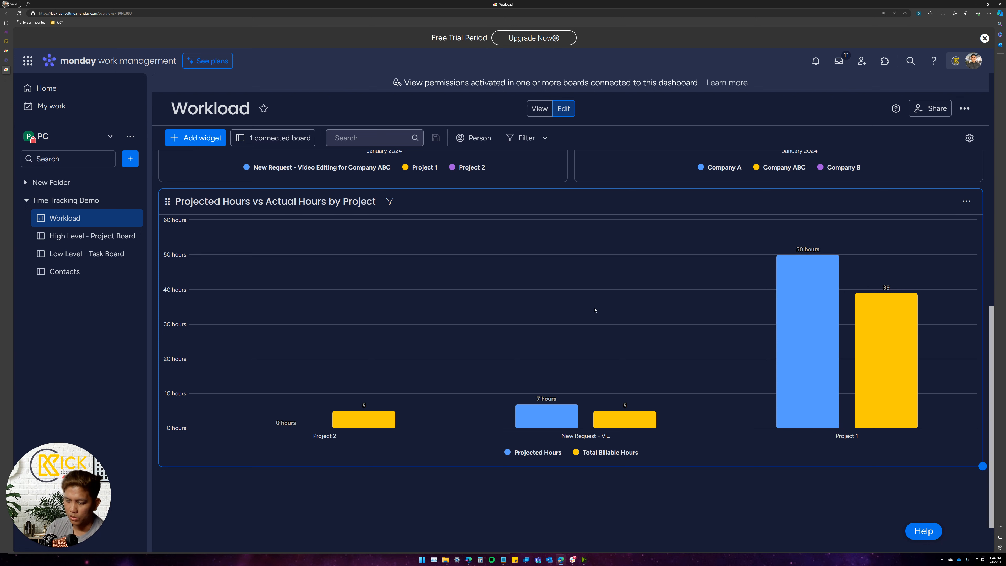
mouse_move(546, 413)
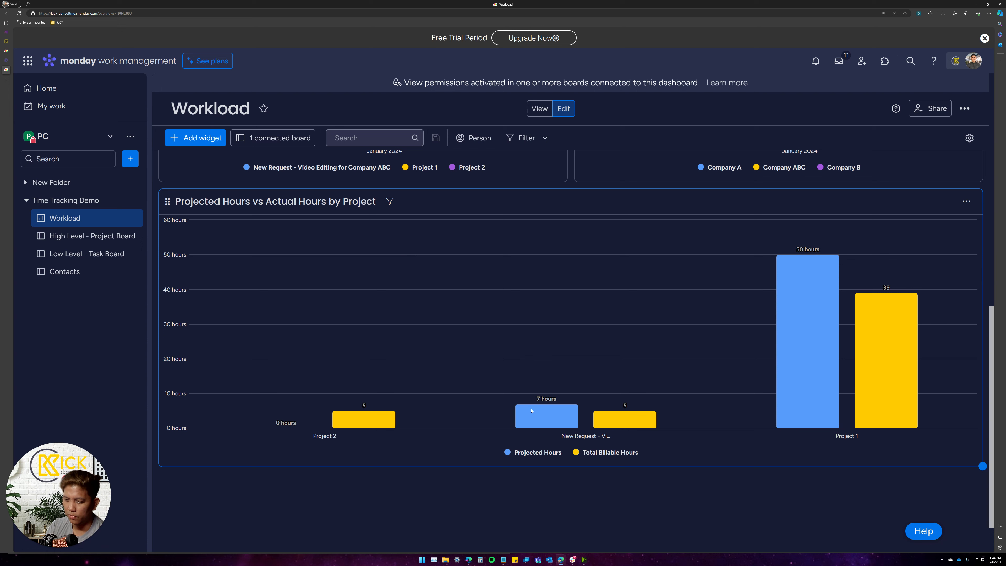
mouse_move(546, 414)
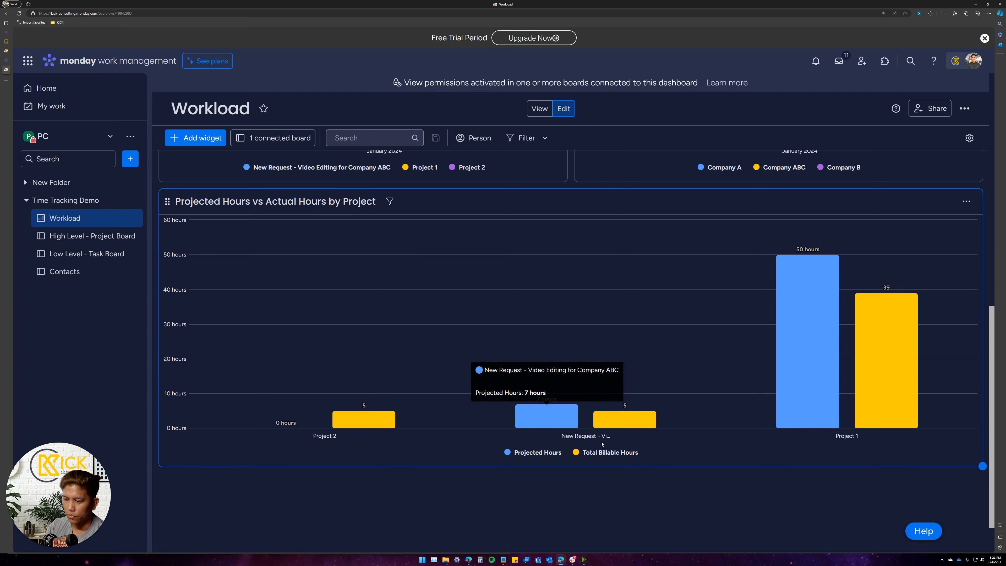
mouse_move(592, 440)
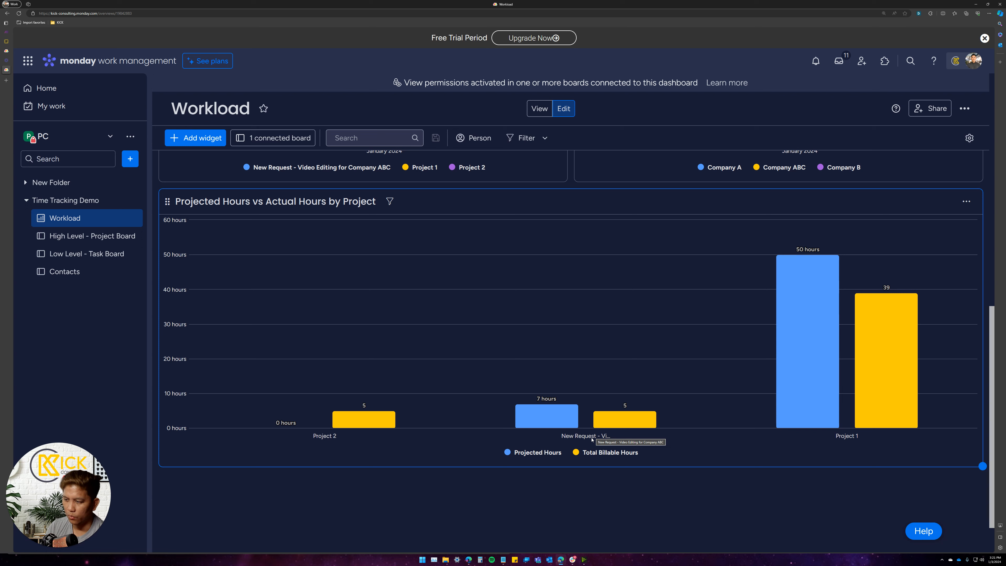
mouse_move(547, 415)
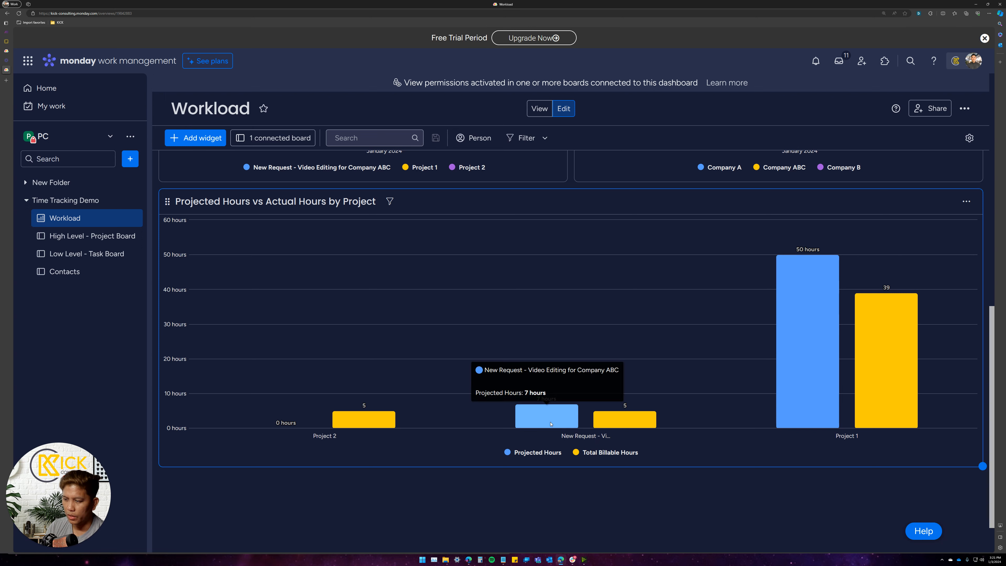
mouse_move(635, 426)
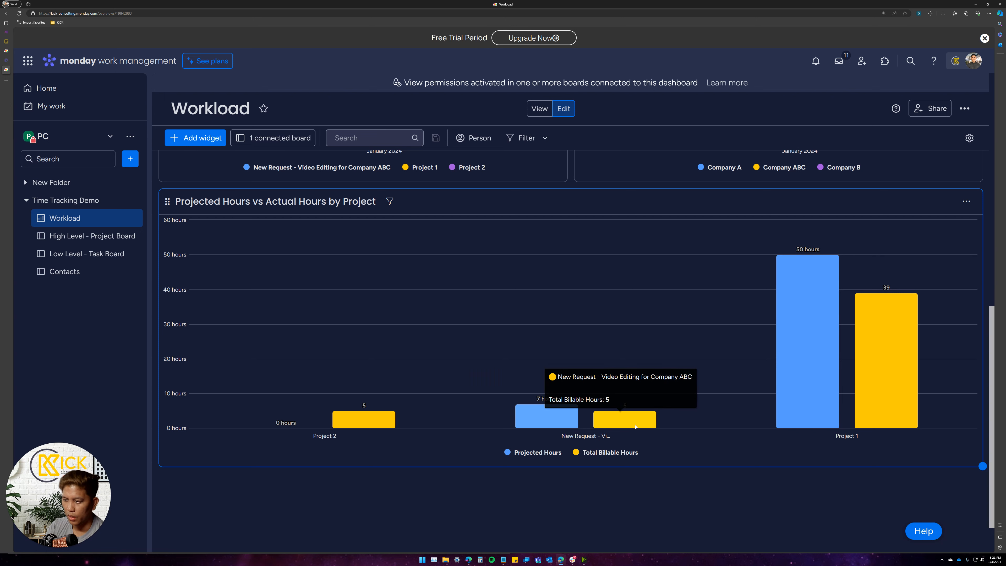
mouse_move(636, 426)
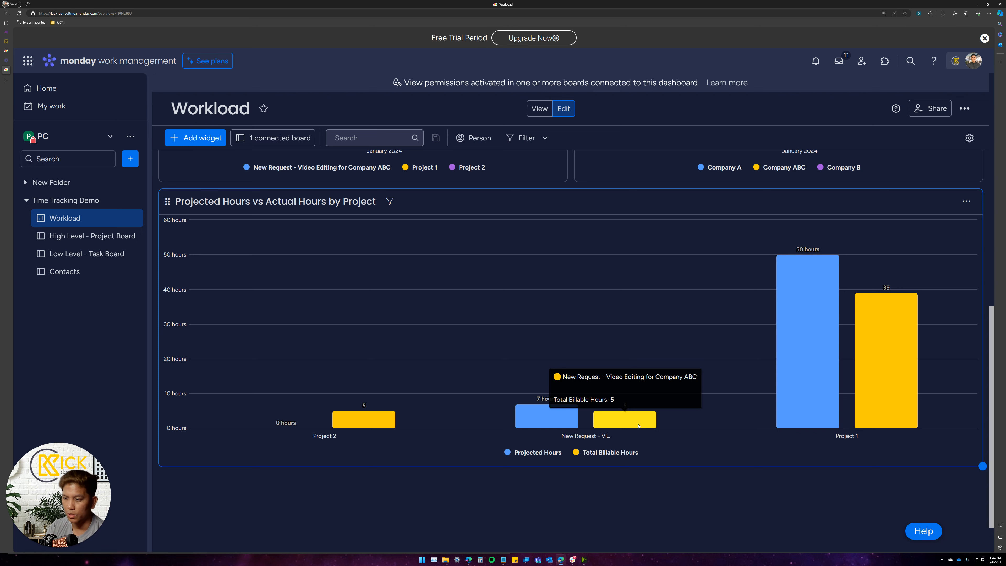
mouse_move(446, 320)
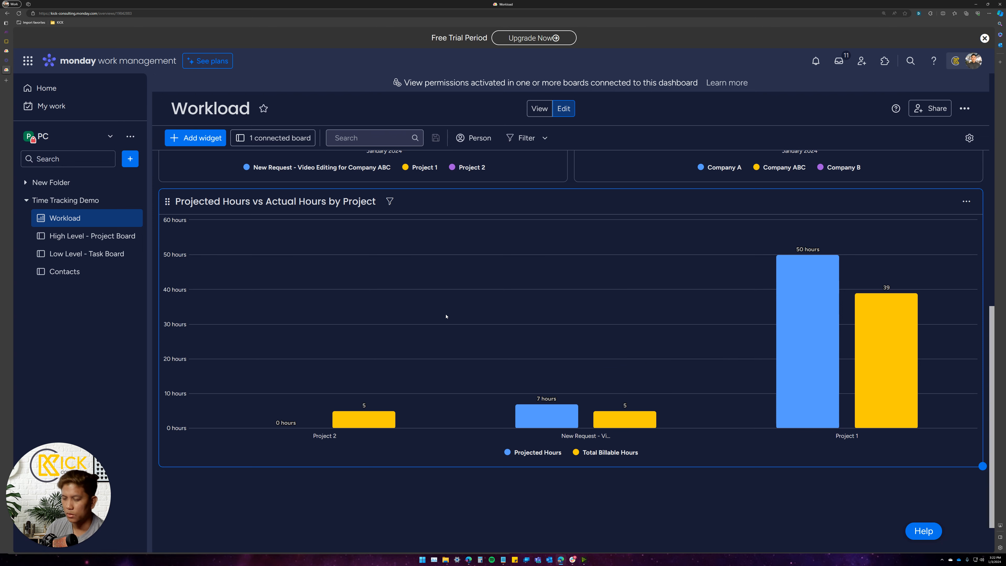
scroll(up, 3)
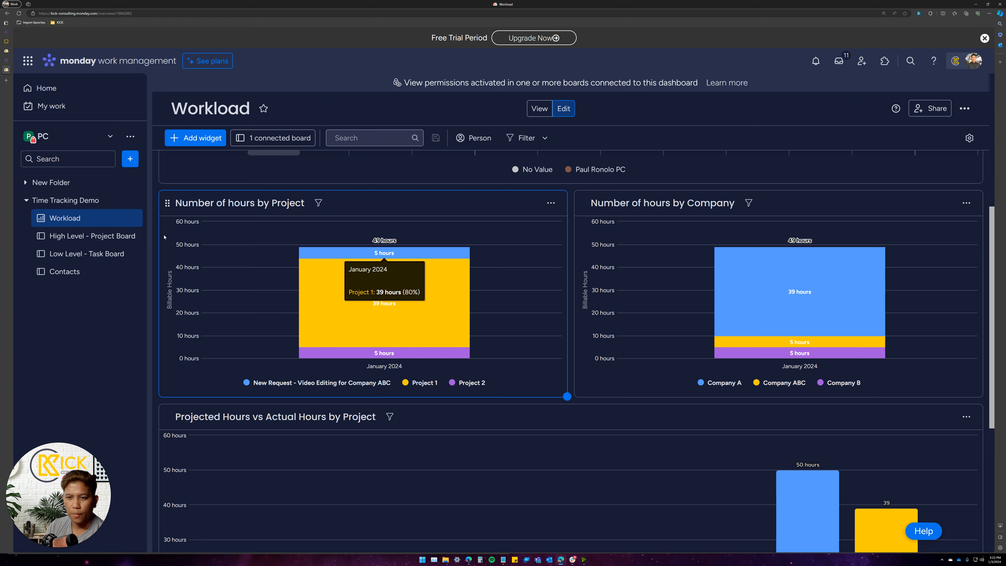